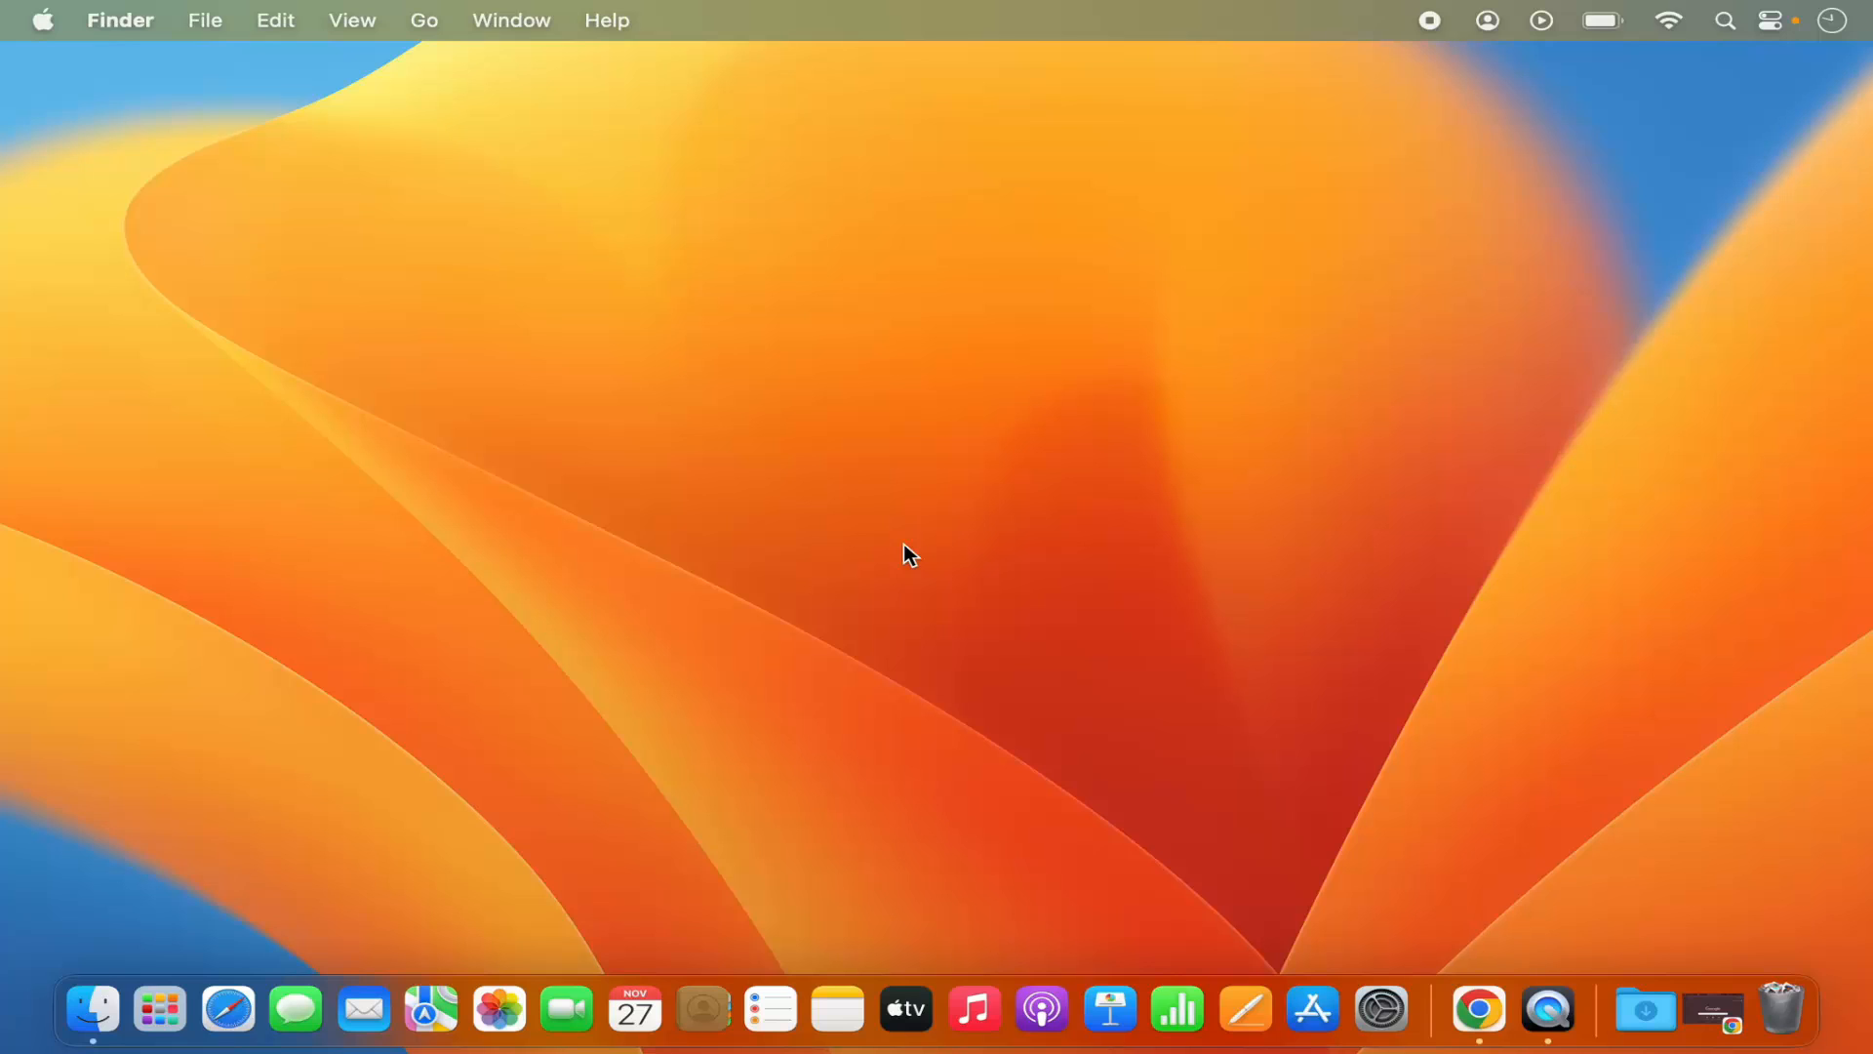
{"action": "mouse_move", "coordinate": [628, 389]}
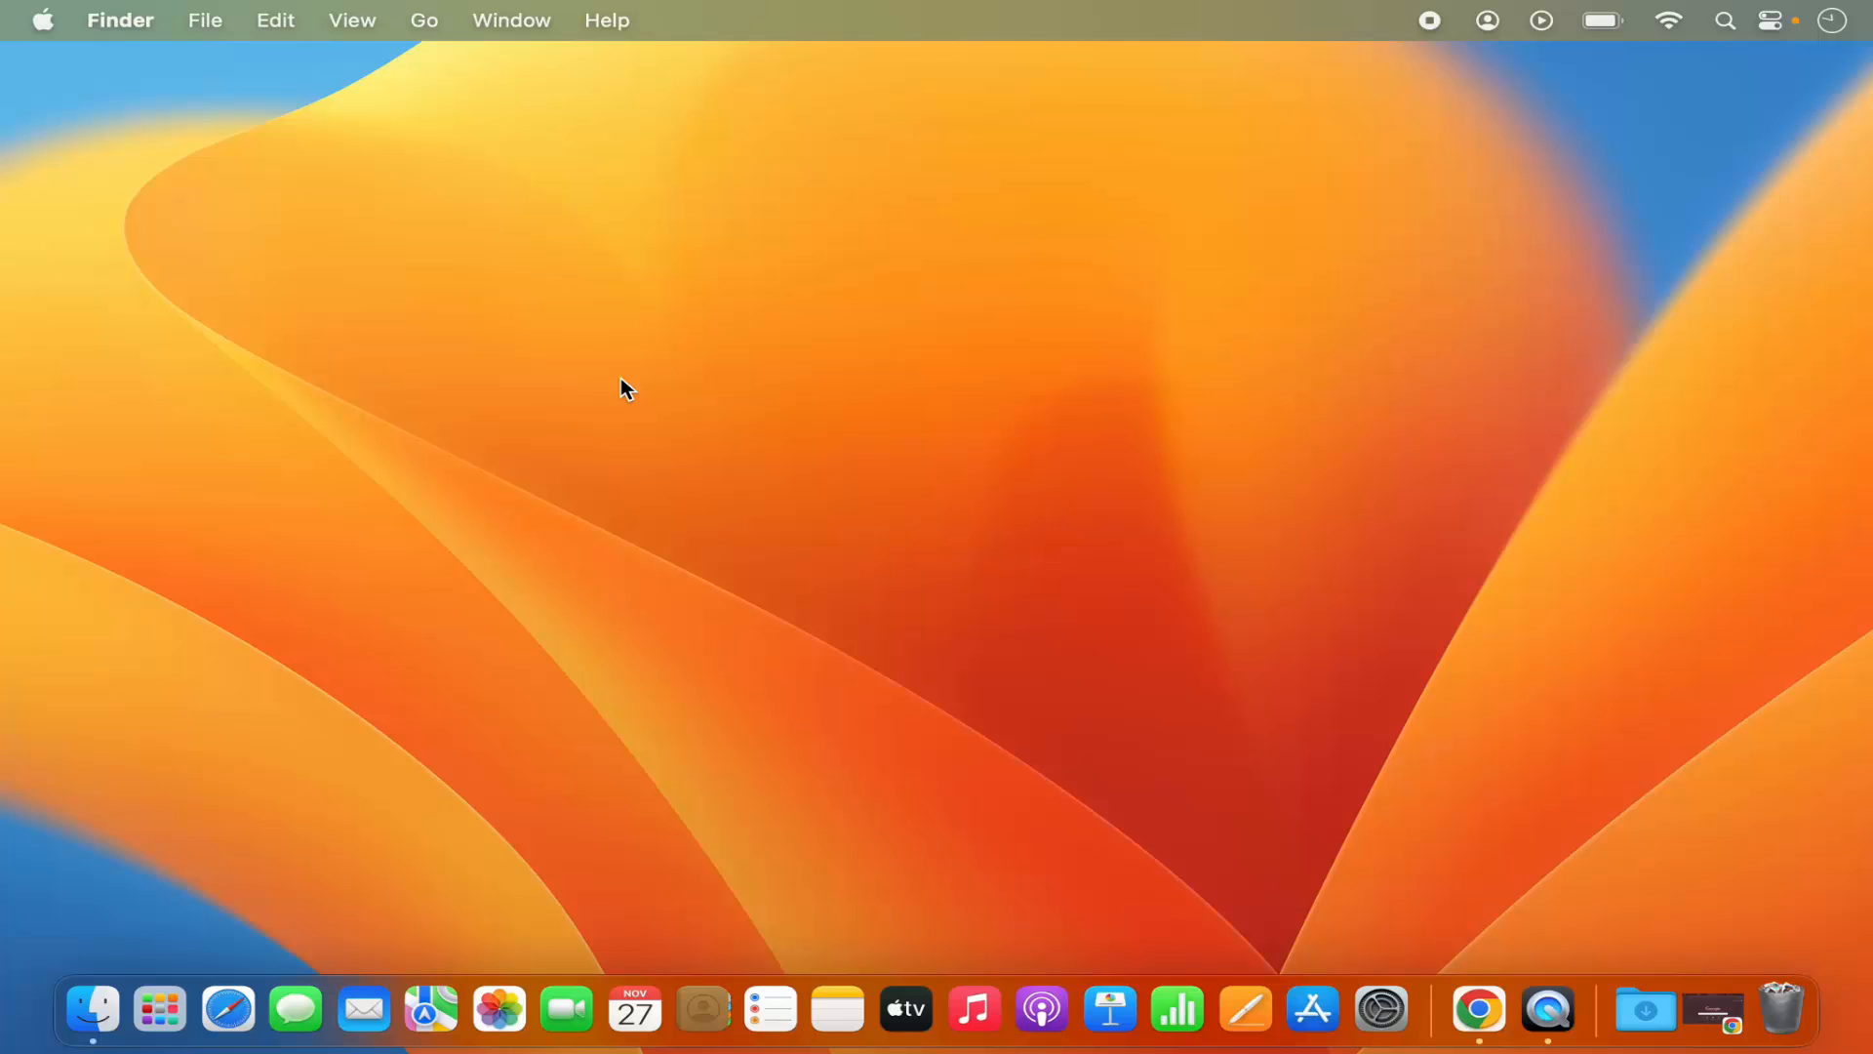
{"action": "mouse_move", "coordinate": [43, 21]}
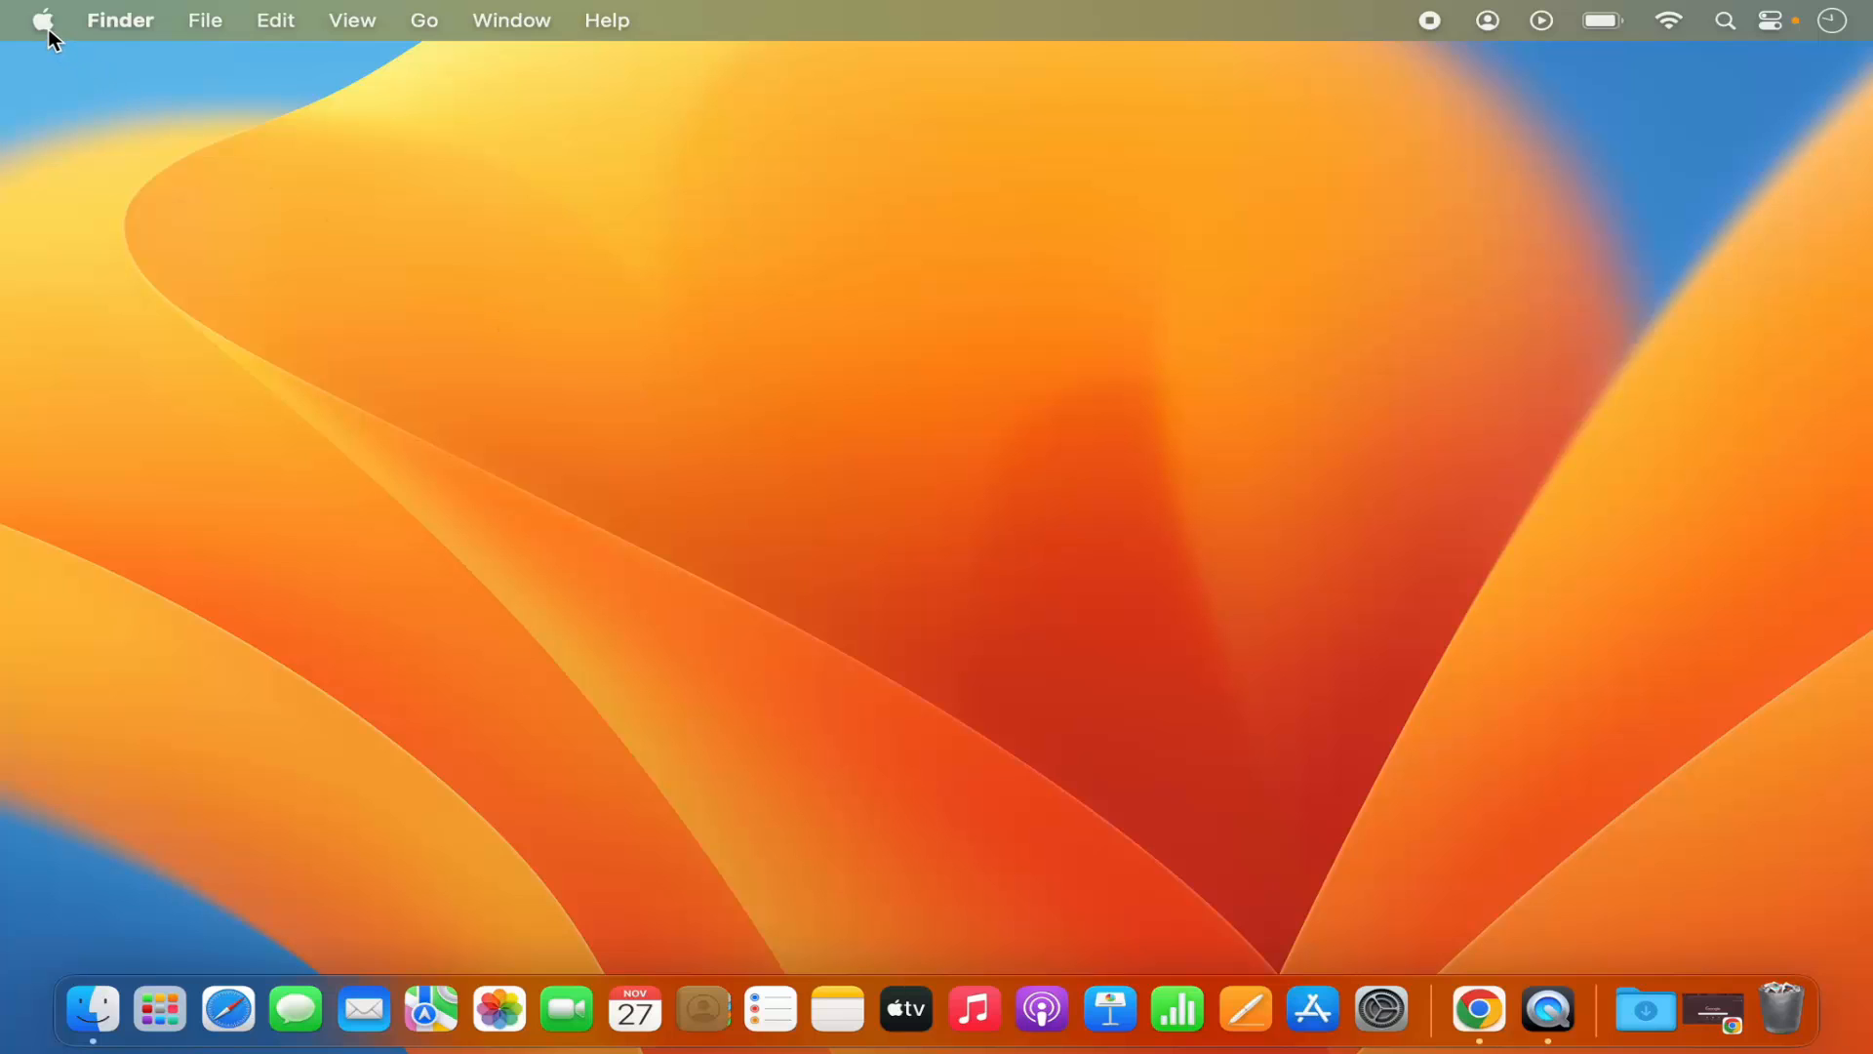
- Launch System Settings from the Apple menu and scroll the sidebar toward Desktop & Dock
{"action": "left_click", "coordinate": [43, 21]}
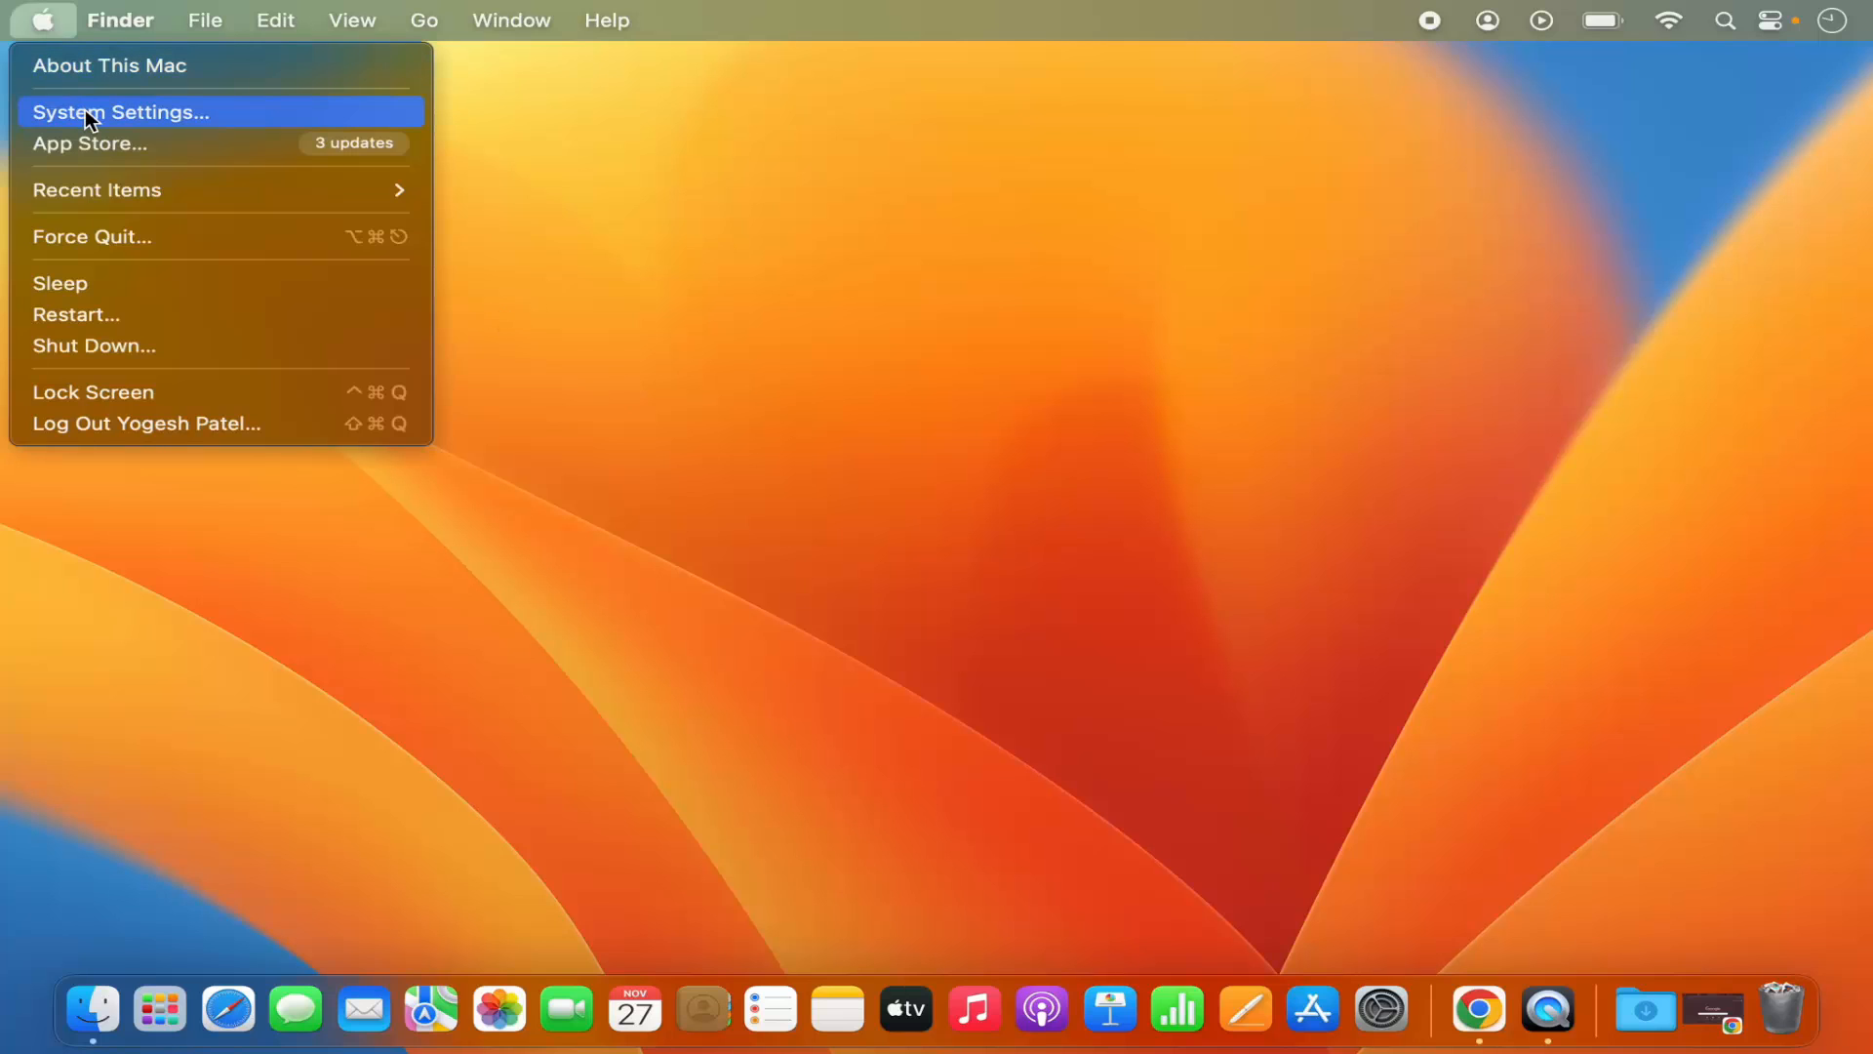
{"action": "left_click", "coordinate": [119, 111]}
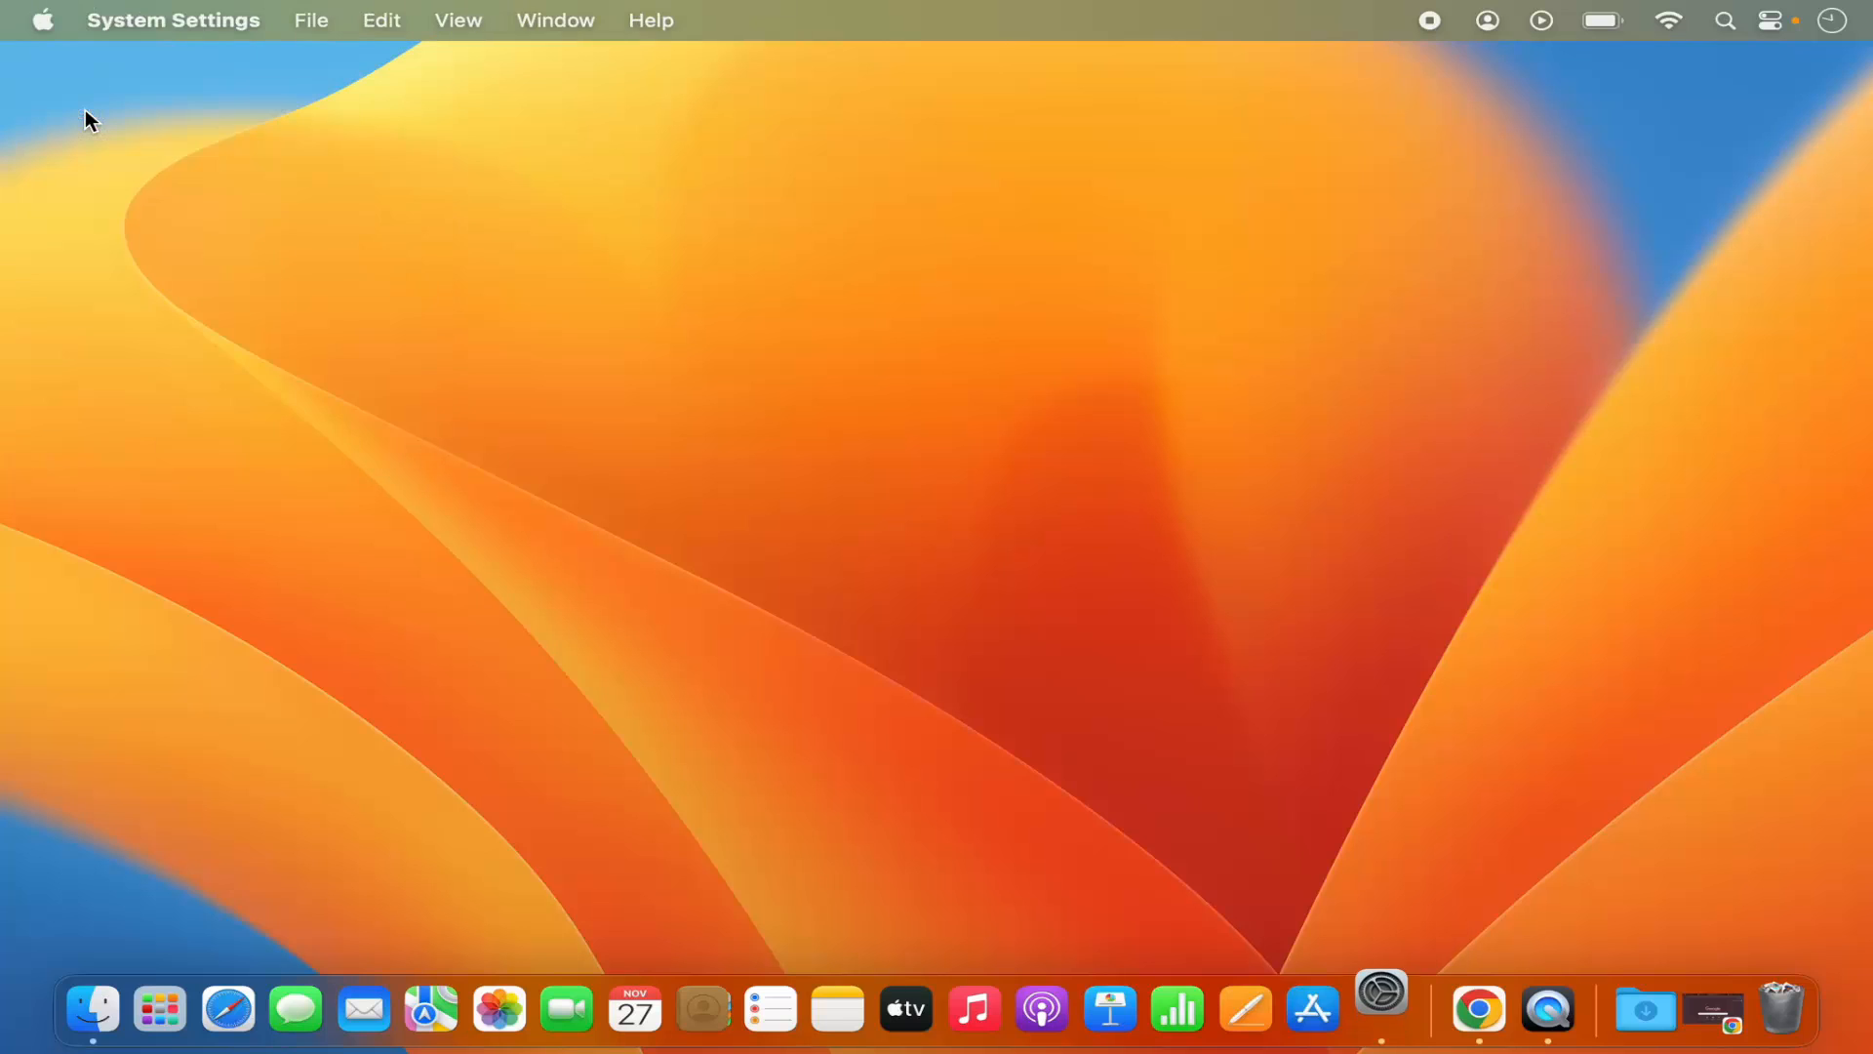
{"action": "left_click", "coordinate": [1380, 1010]}
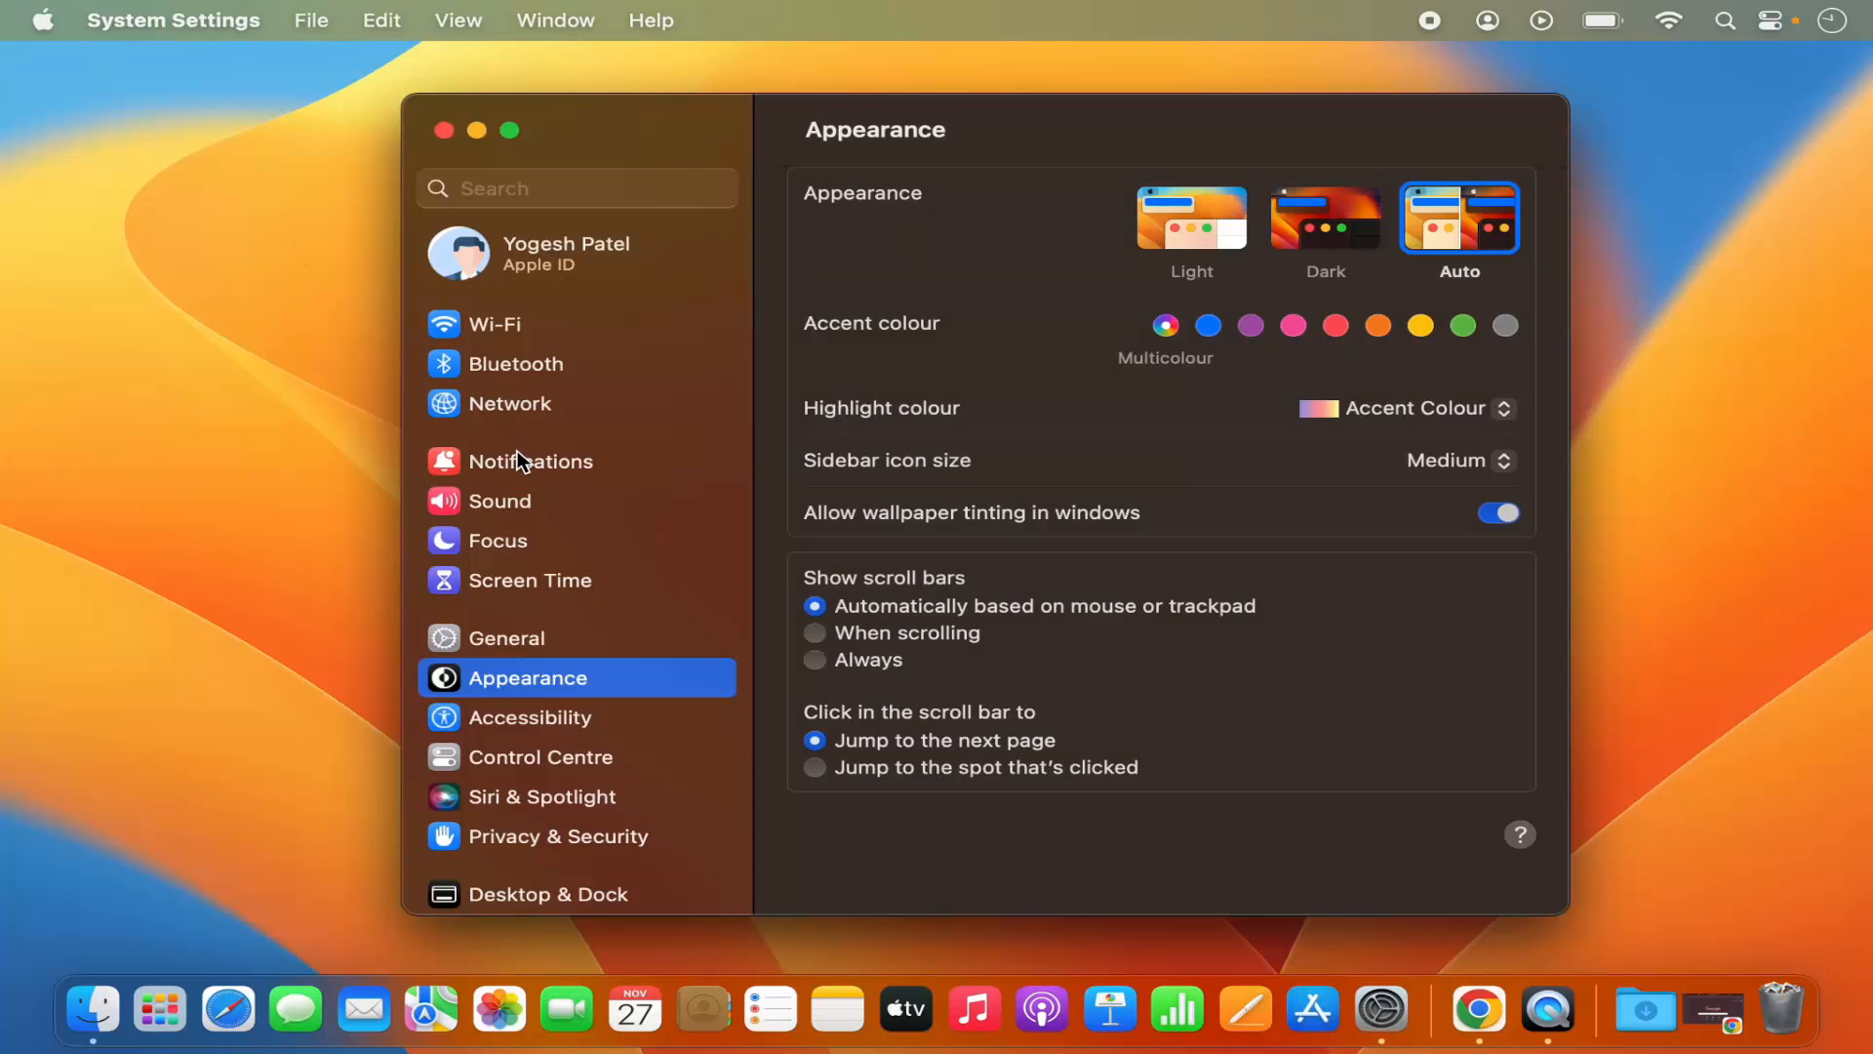
{"action": "scroll", "scroll_direction": "down", "scroll_amount": 3}
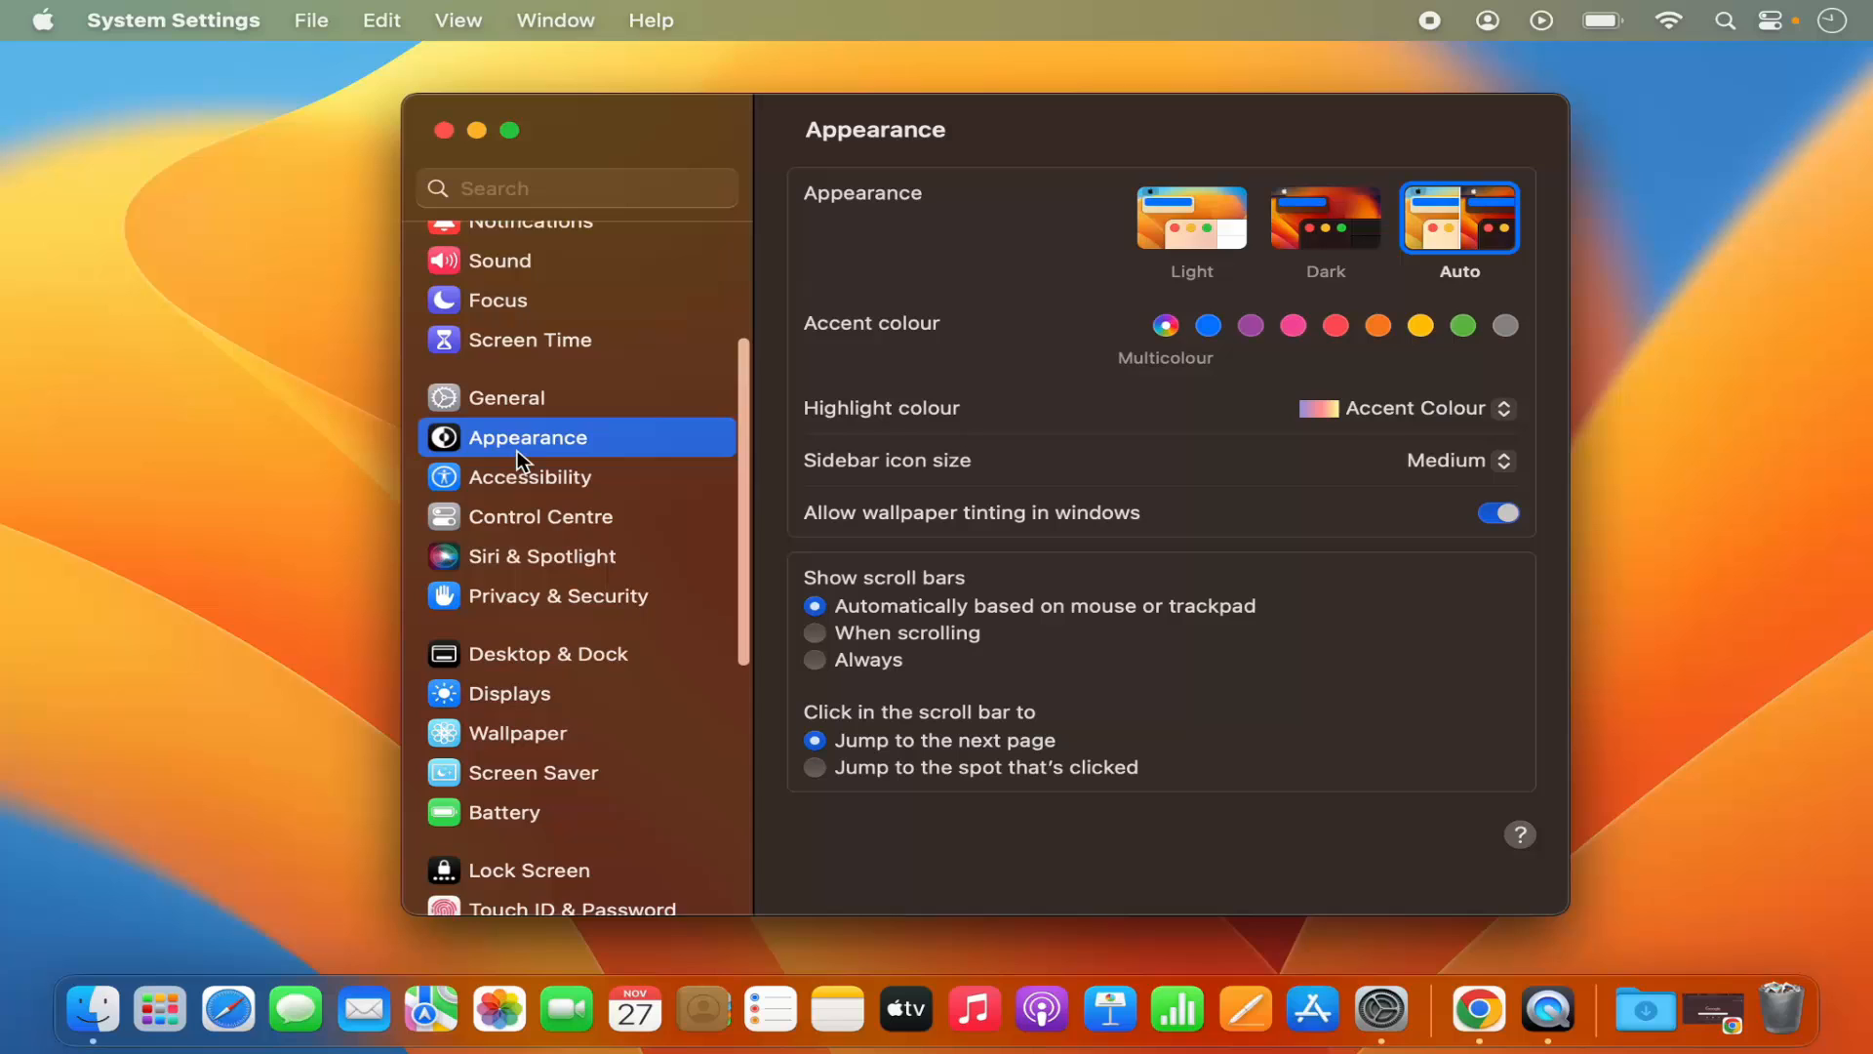
{"action": "scroll", "scroll_direction": "down", "scroll_amount": 3}
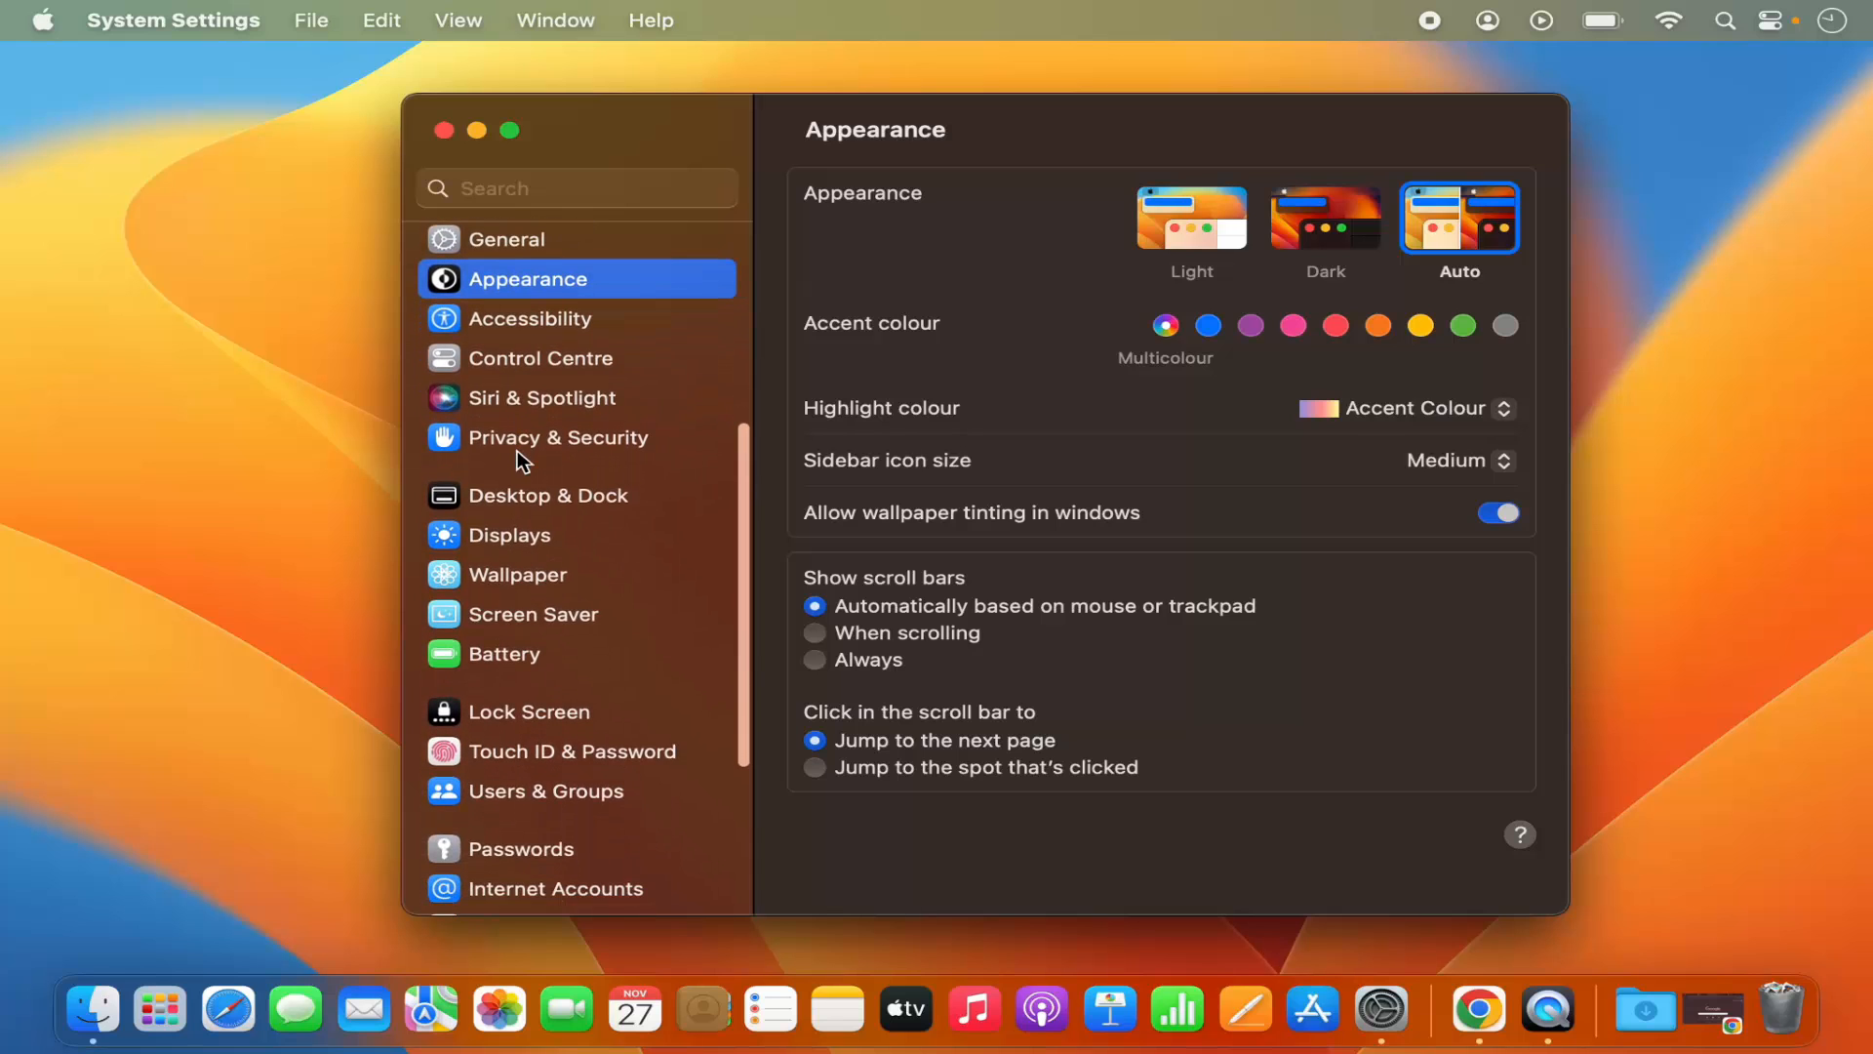
{"action": "scroll", "scroll_direction": "down", "scroll_amount": 3}
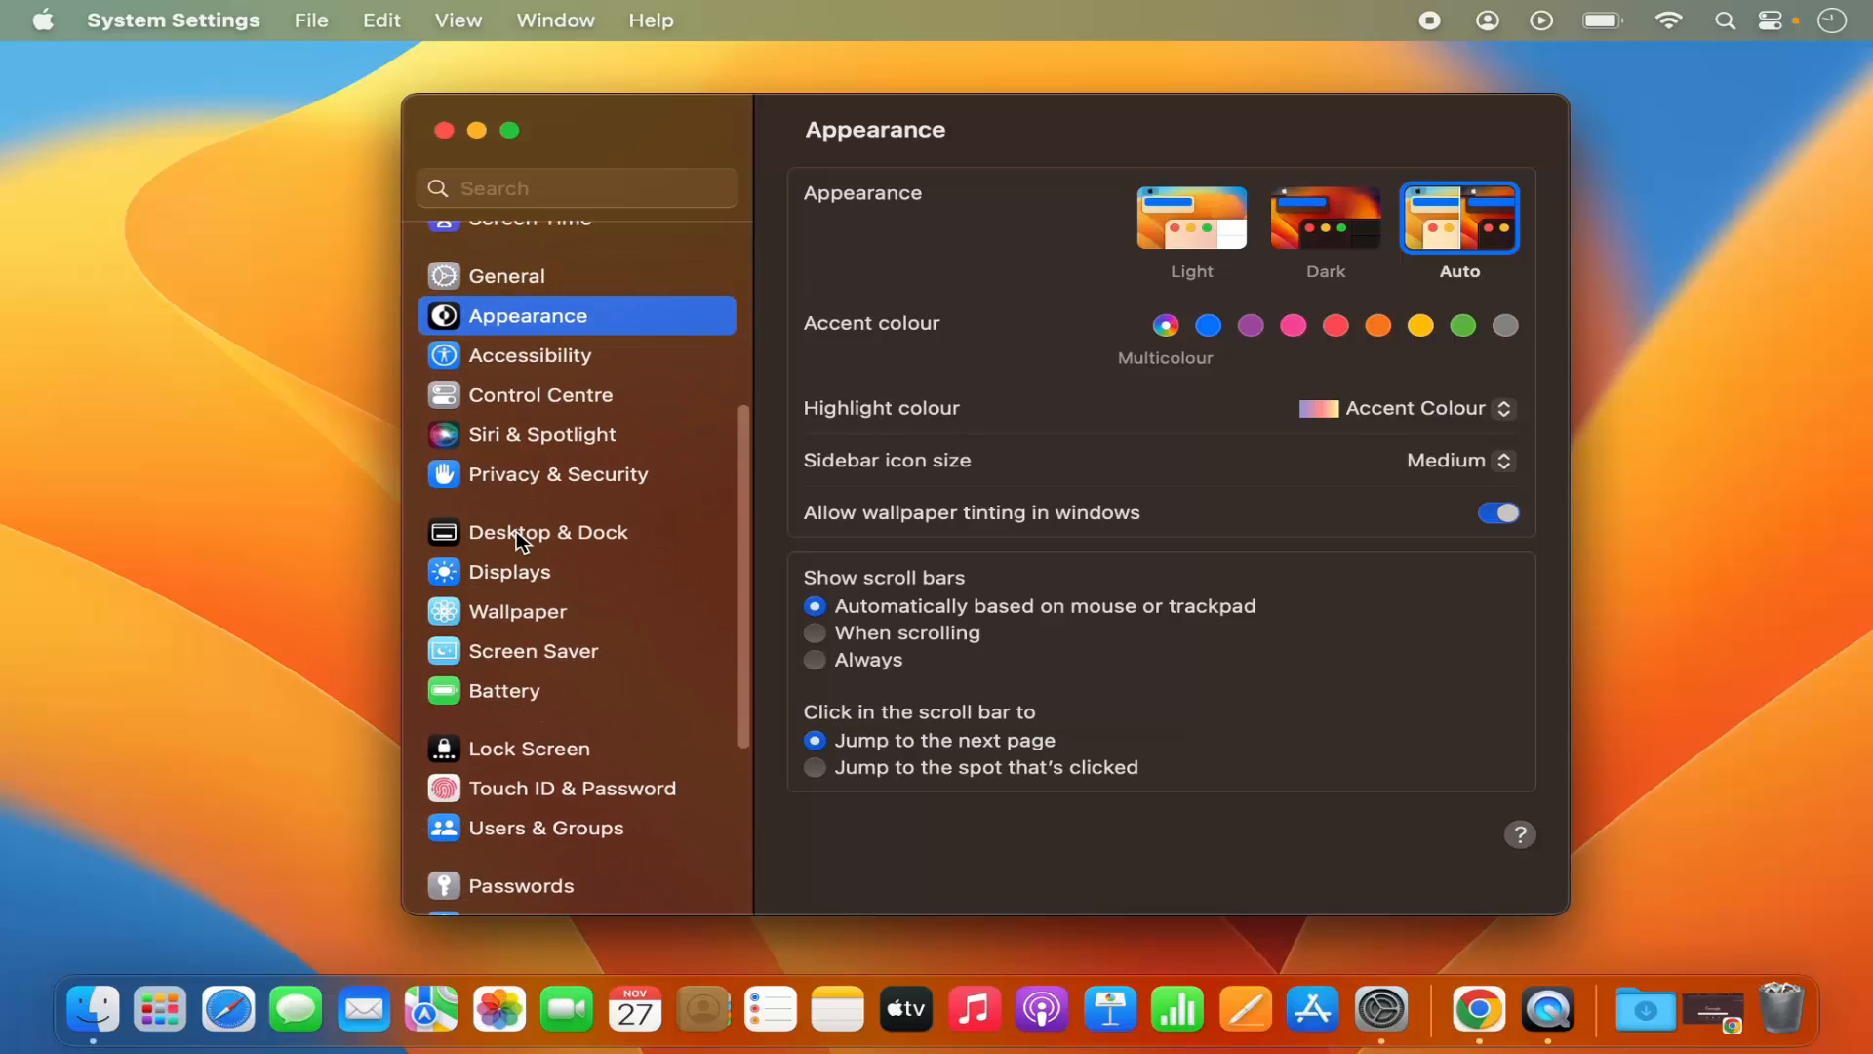
- Select Desktop & Dock in the sidebar to view the Dock size, magnification and position options
{"action": "left_click", "coordinate": [547, 531]}
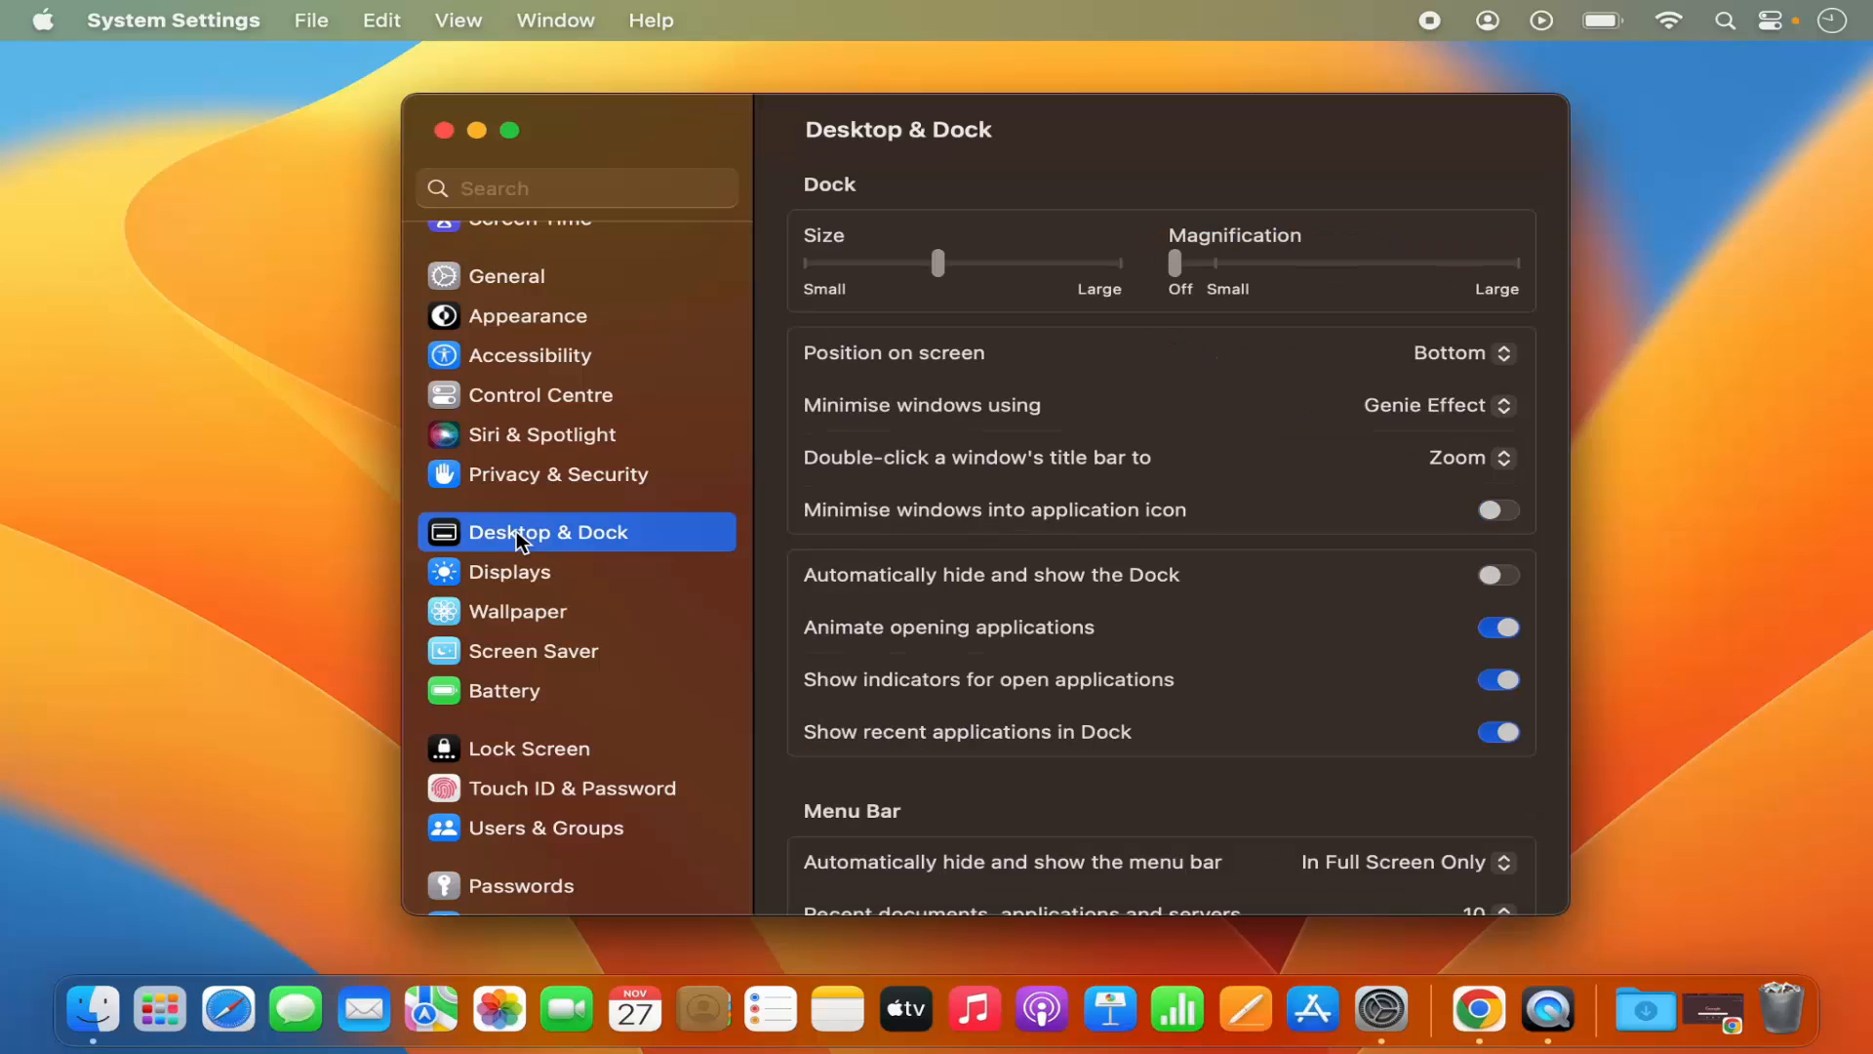
{"action": "mouse_move", "coordinate": [970, 571]}
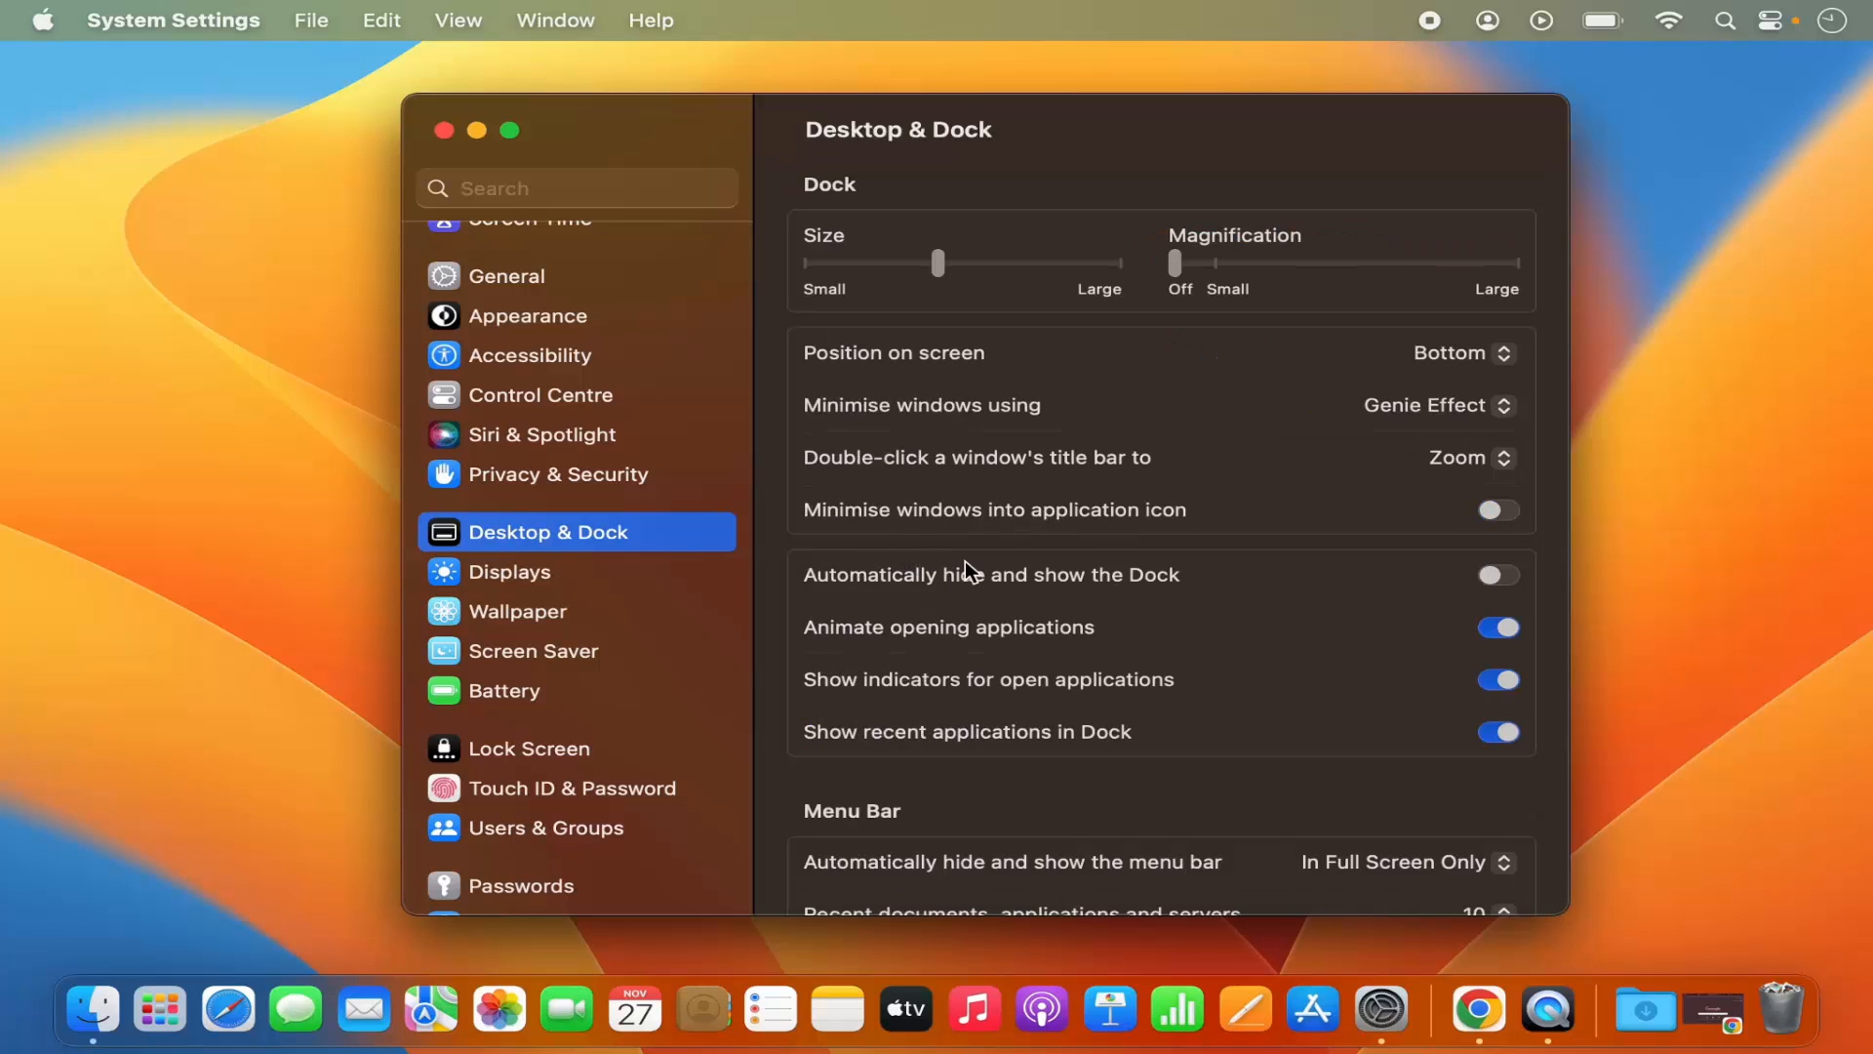
{"action": "mouse_move", "coordinate": [965, 164]}
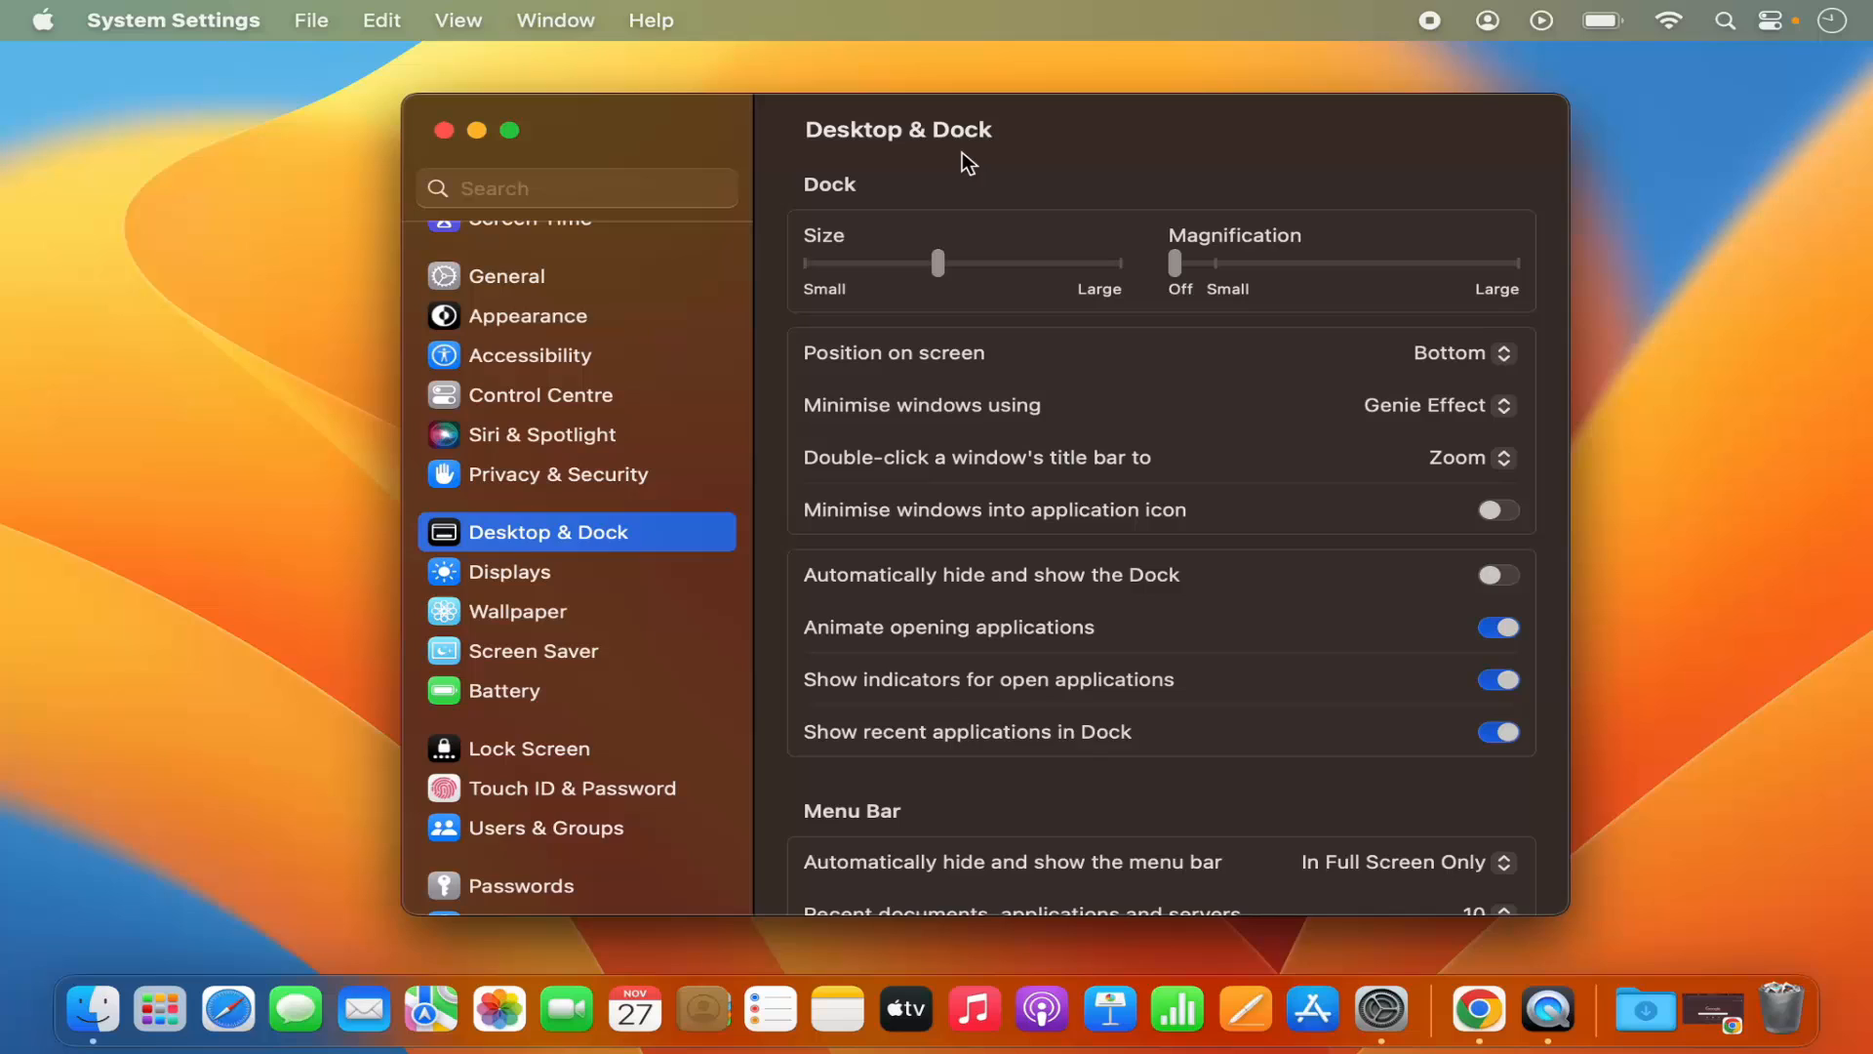
{"action": "mouse_move", "coordinate": [995, 382]}
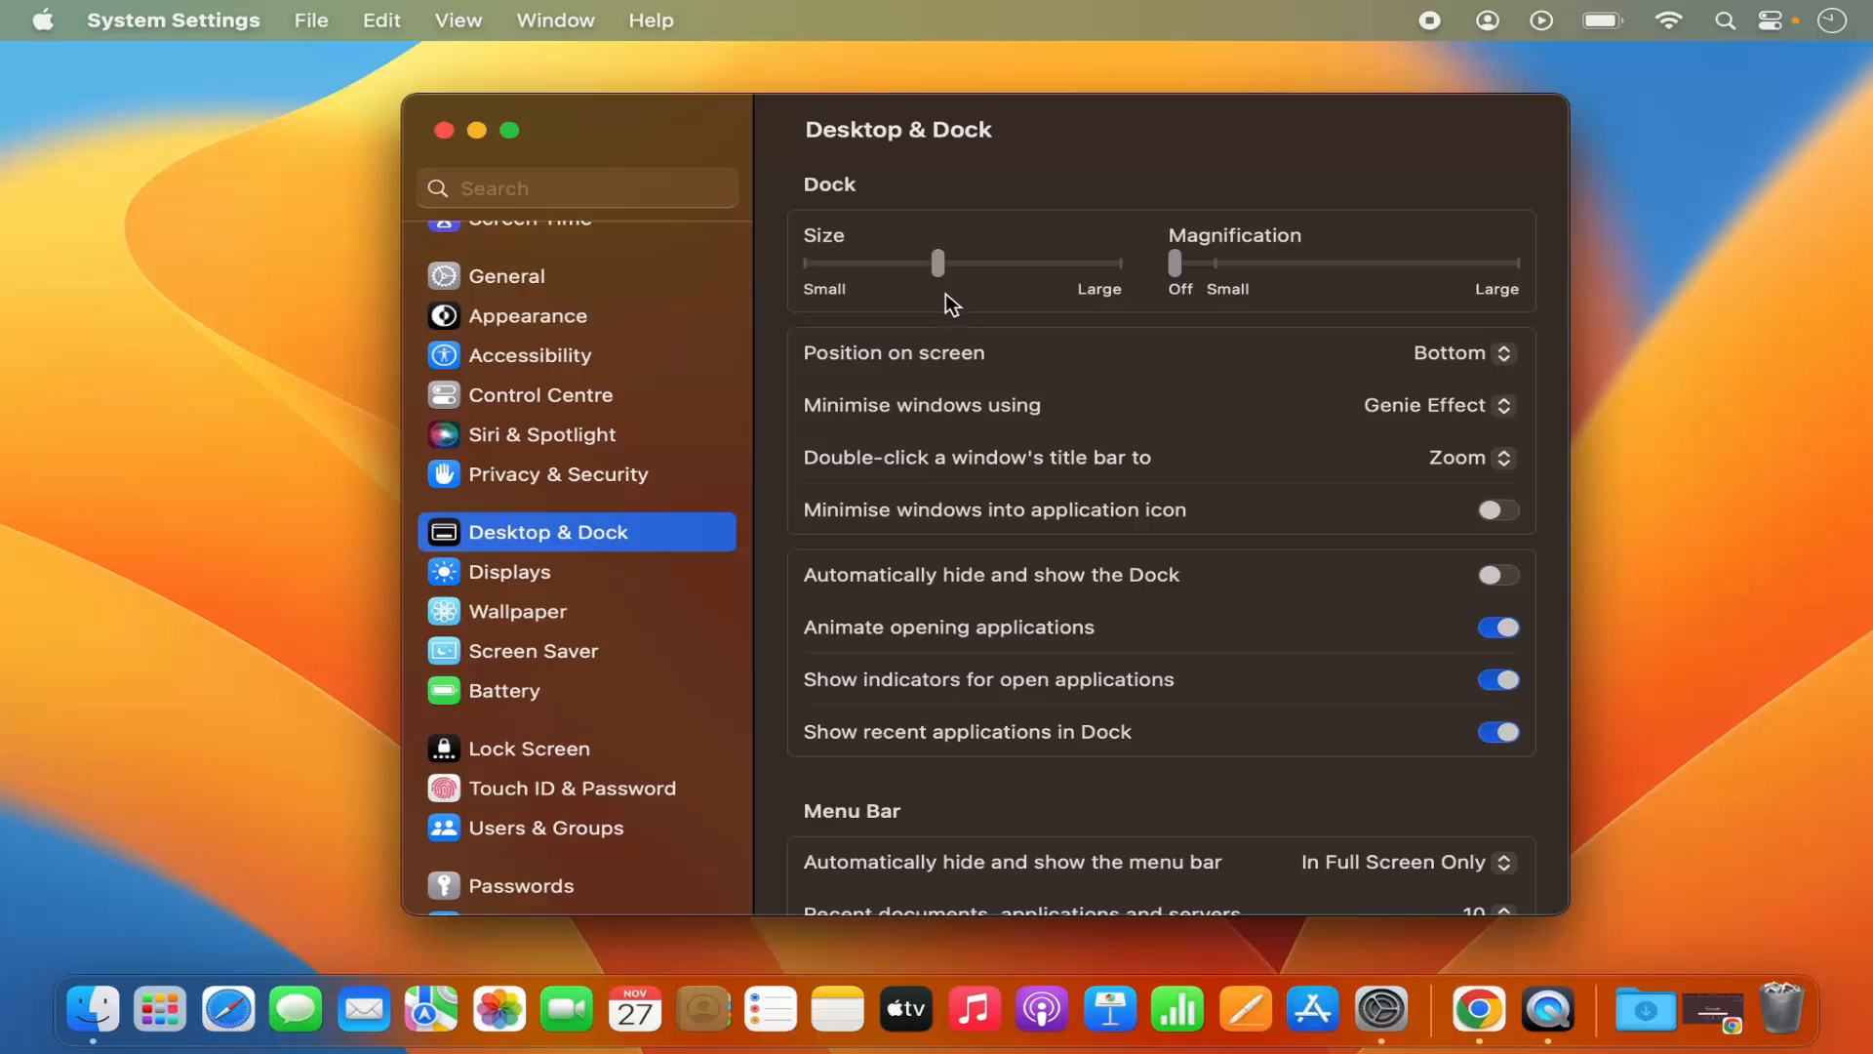
{"action": "mouse_move", "coordinate": [977, 296]}
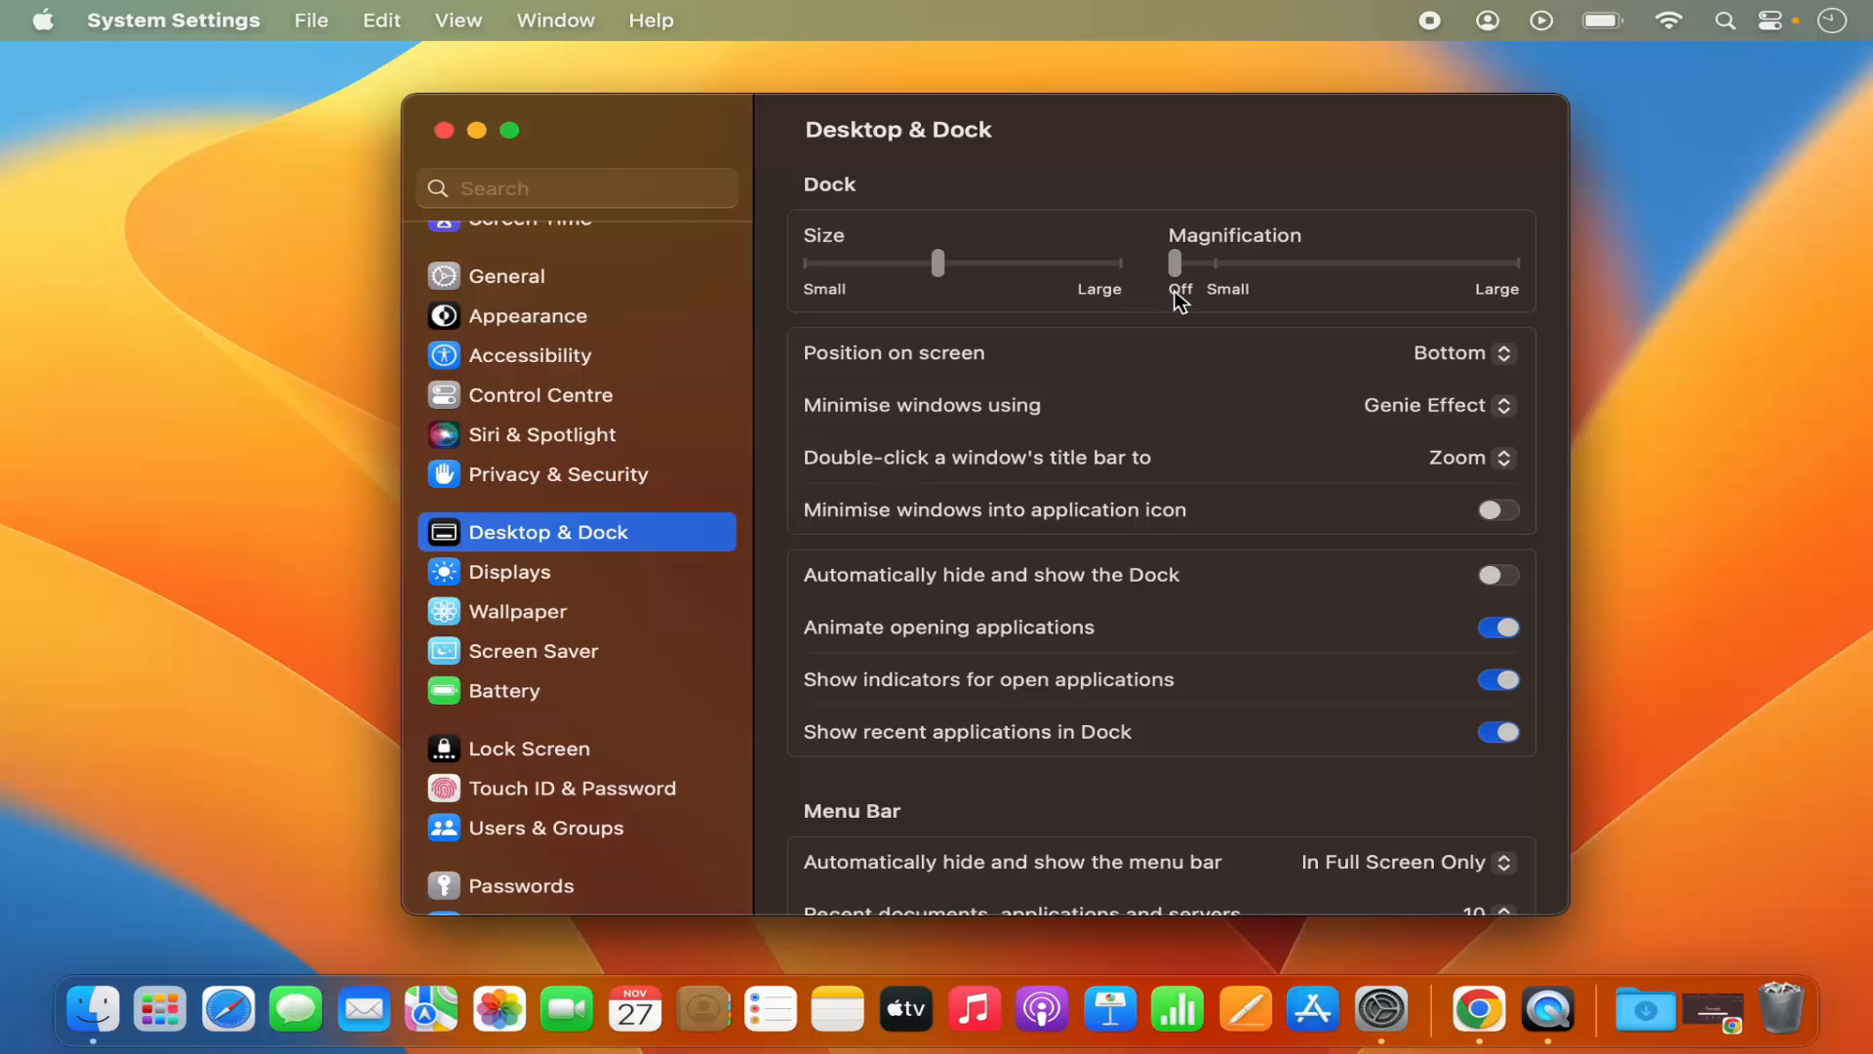
{"action": "mouse_move", "coordinate": [819, 587]}
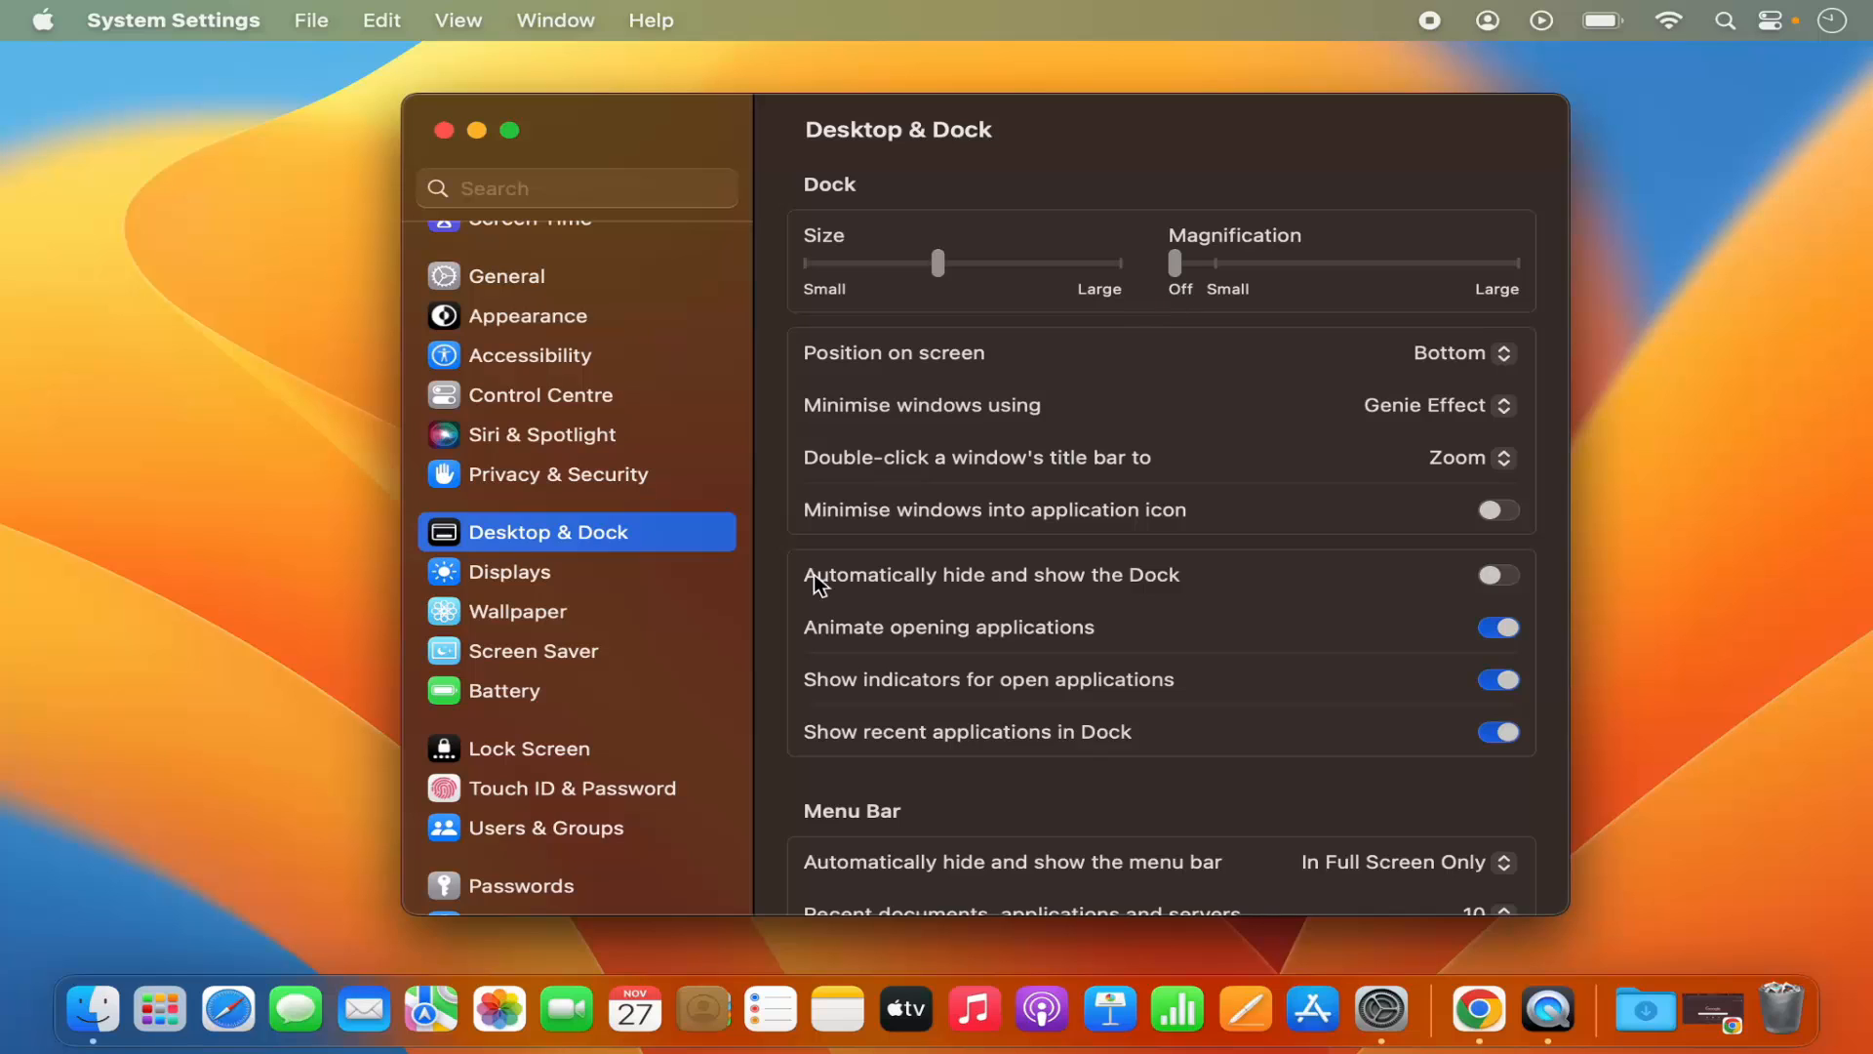
{"action": "mouse_move", "coordinate": [999, 633]}
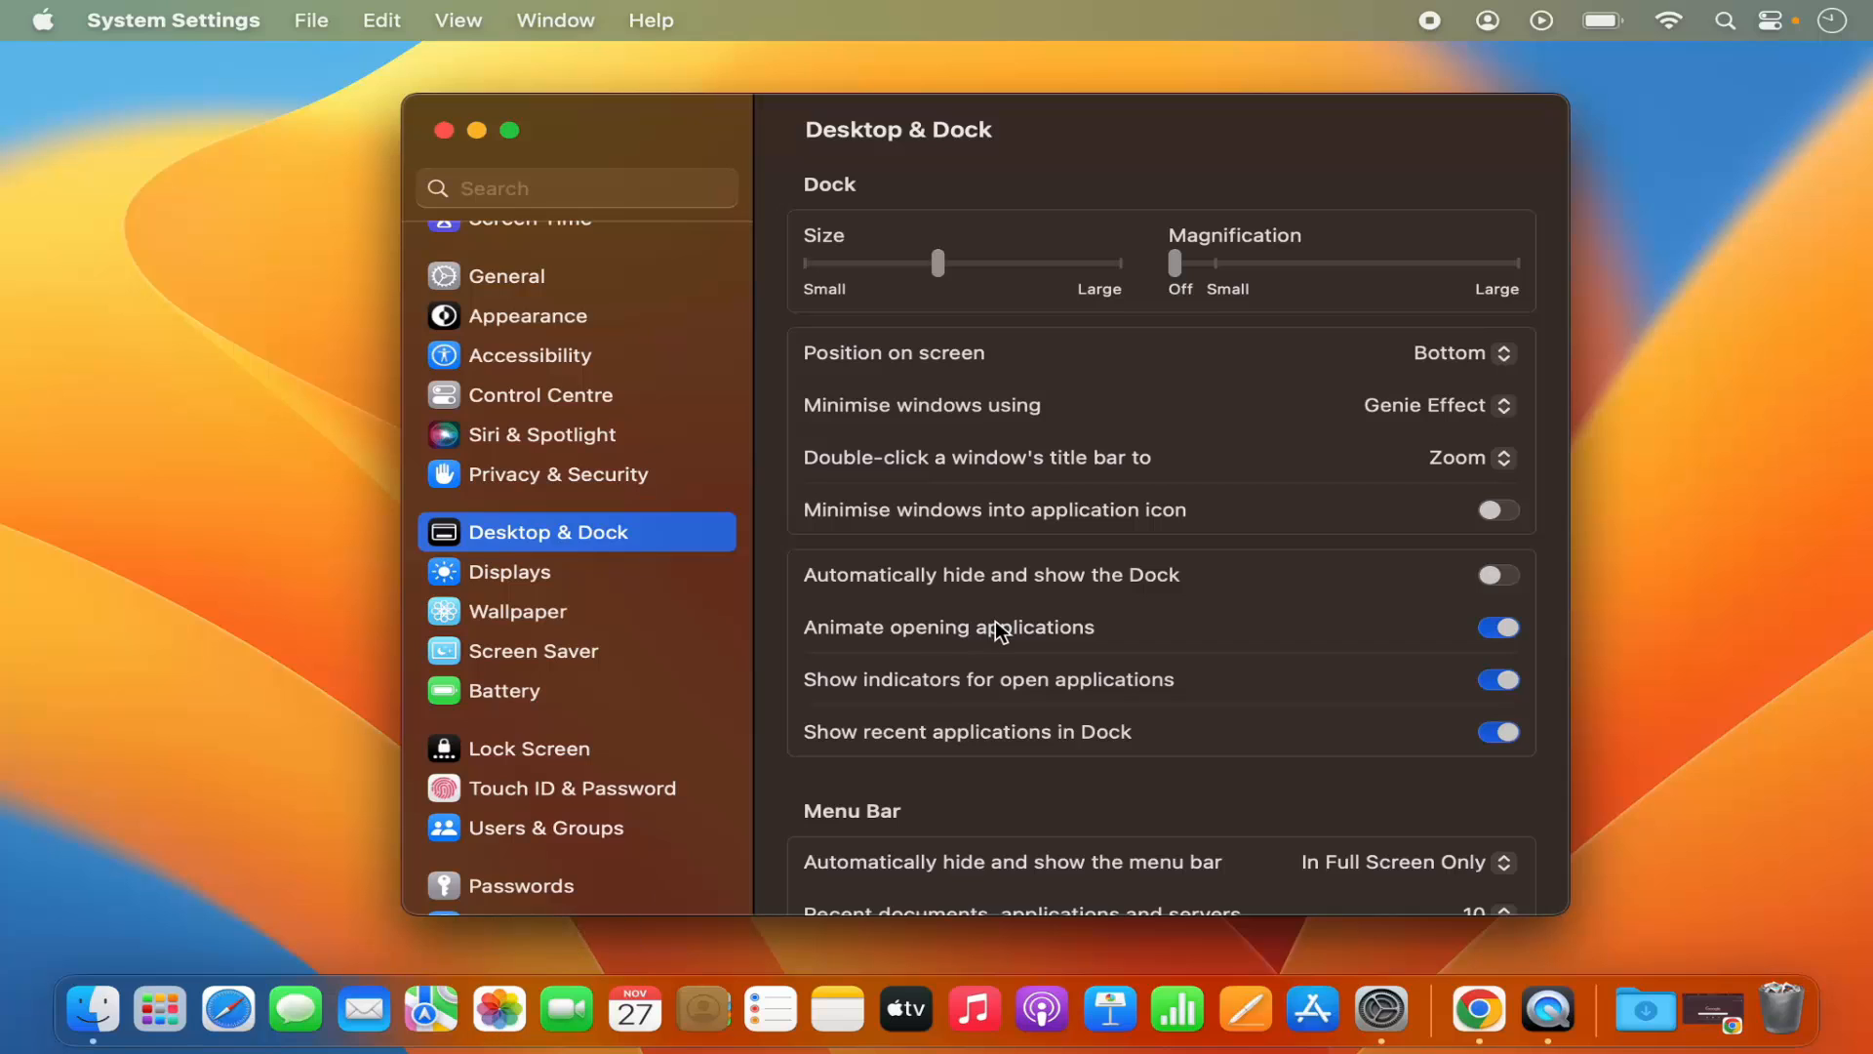
{"action": "mouse_move", "coordinate": [956, 587]}
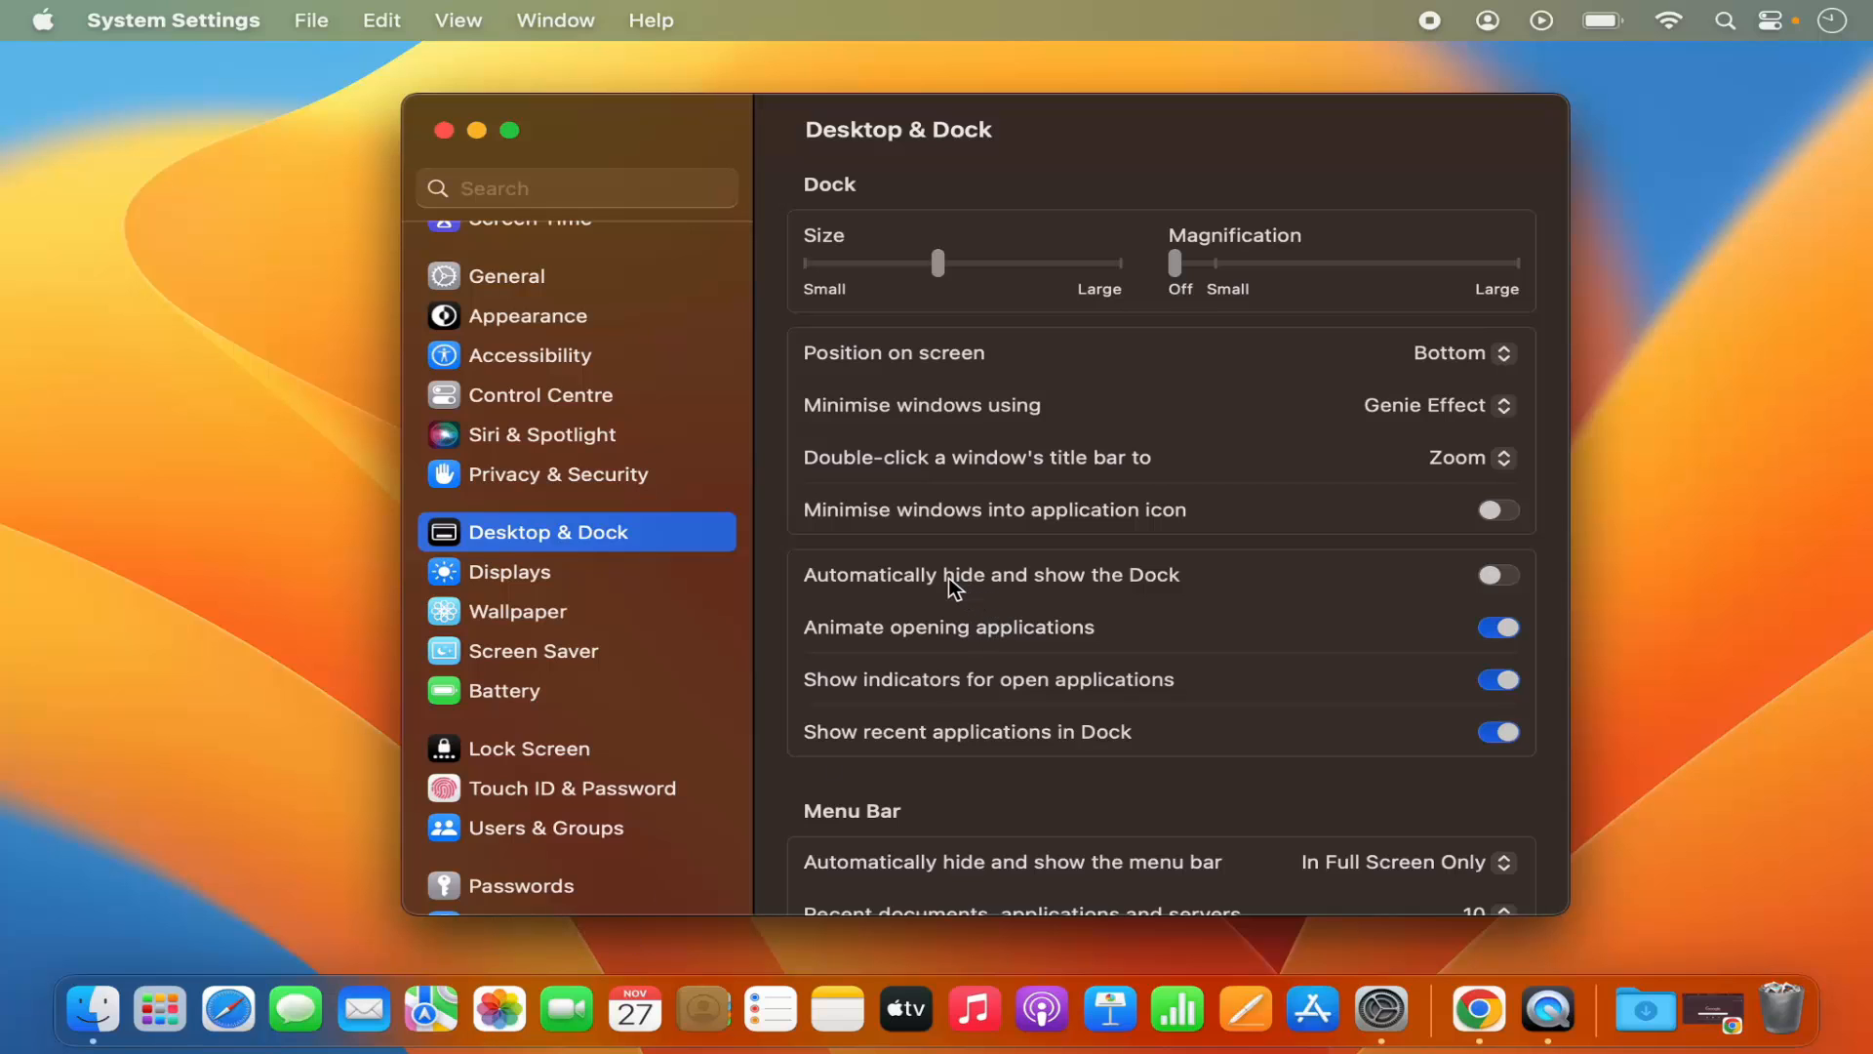
- Switch on 'Automatically hide and show the Dock' in the Desktop & Dock pane
{"action": "scroll", "scroll_direction": "down", "scroll_amount": 3}
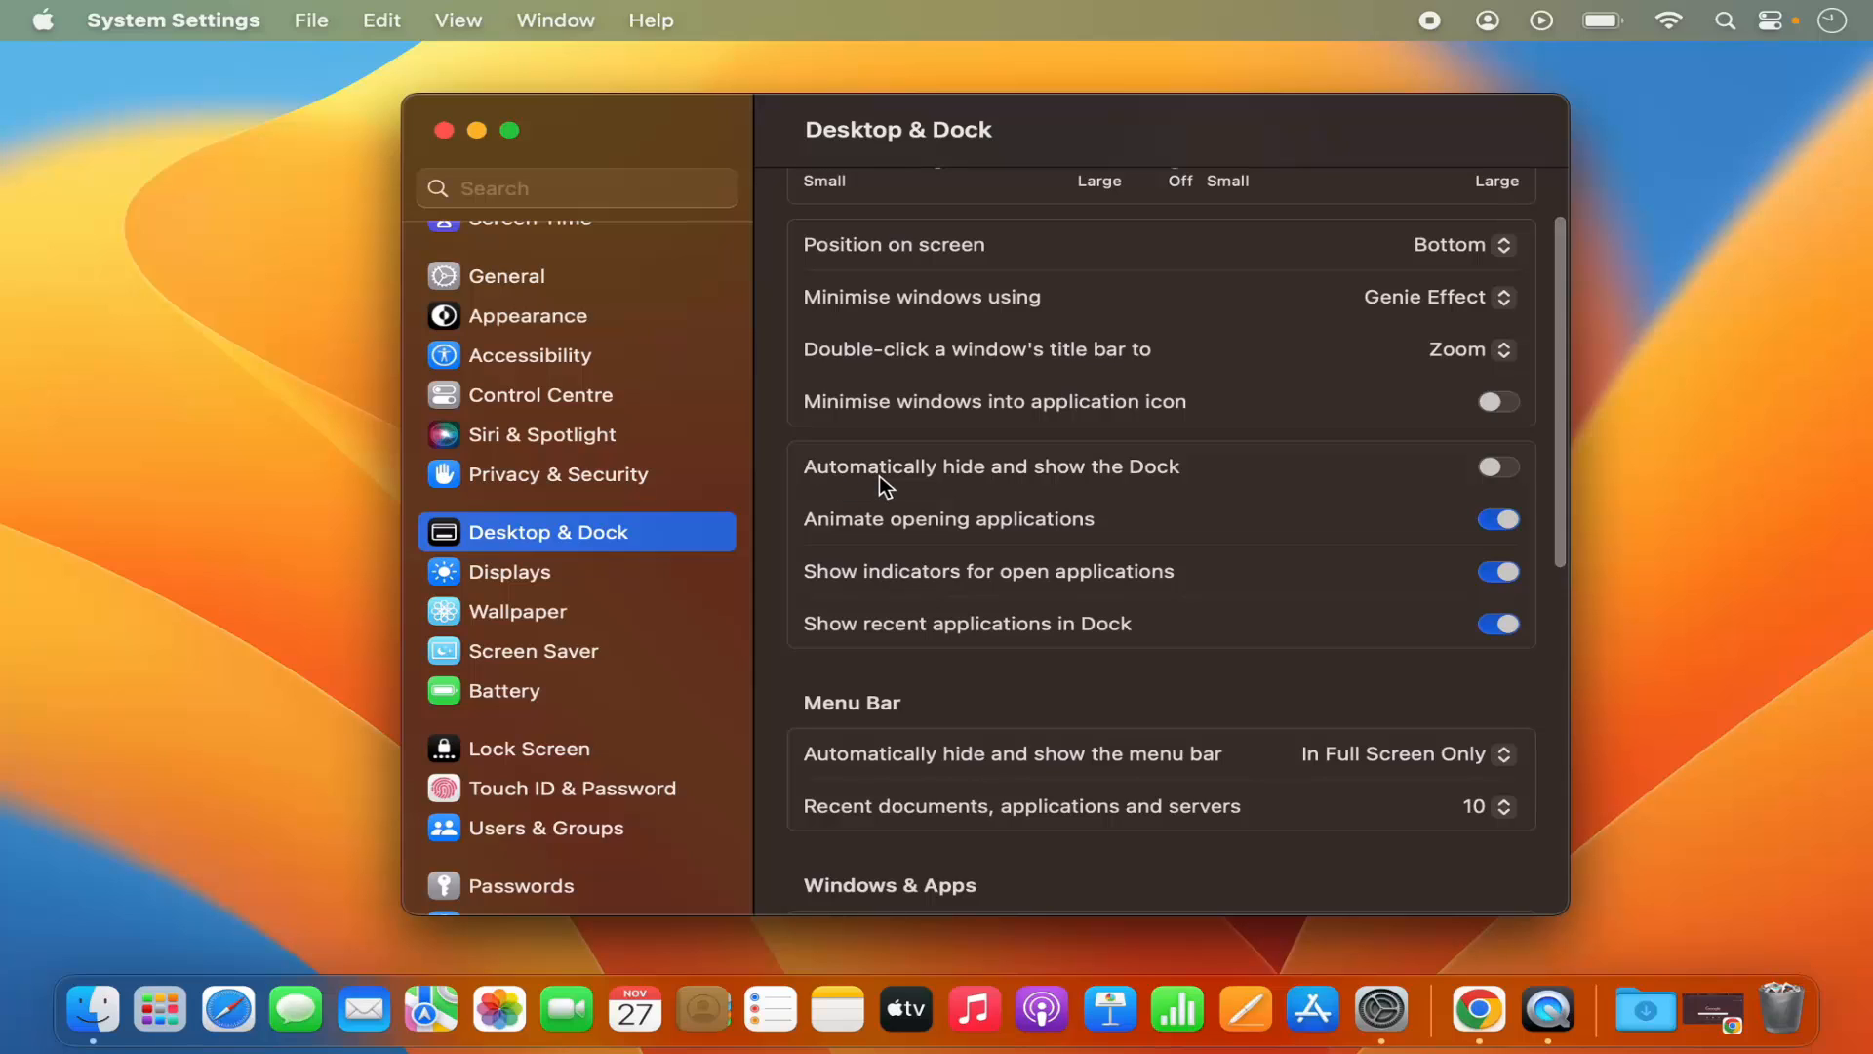
{"action": "mouse_move", "coordinate": [975, 494]}
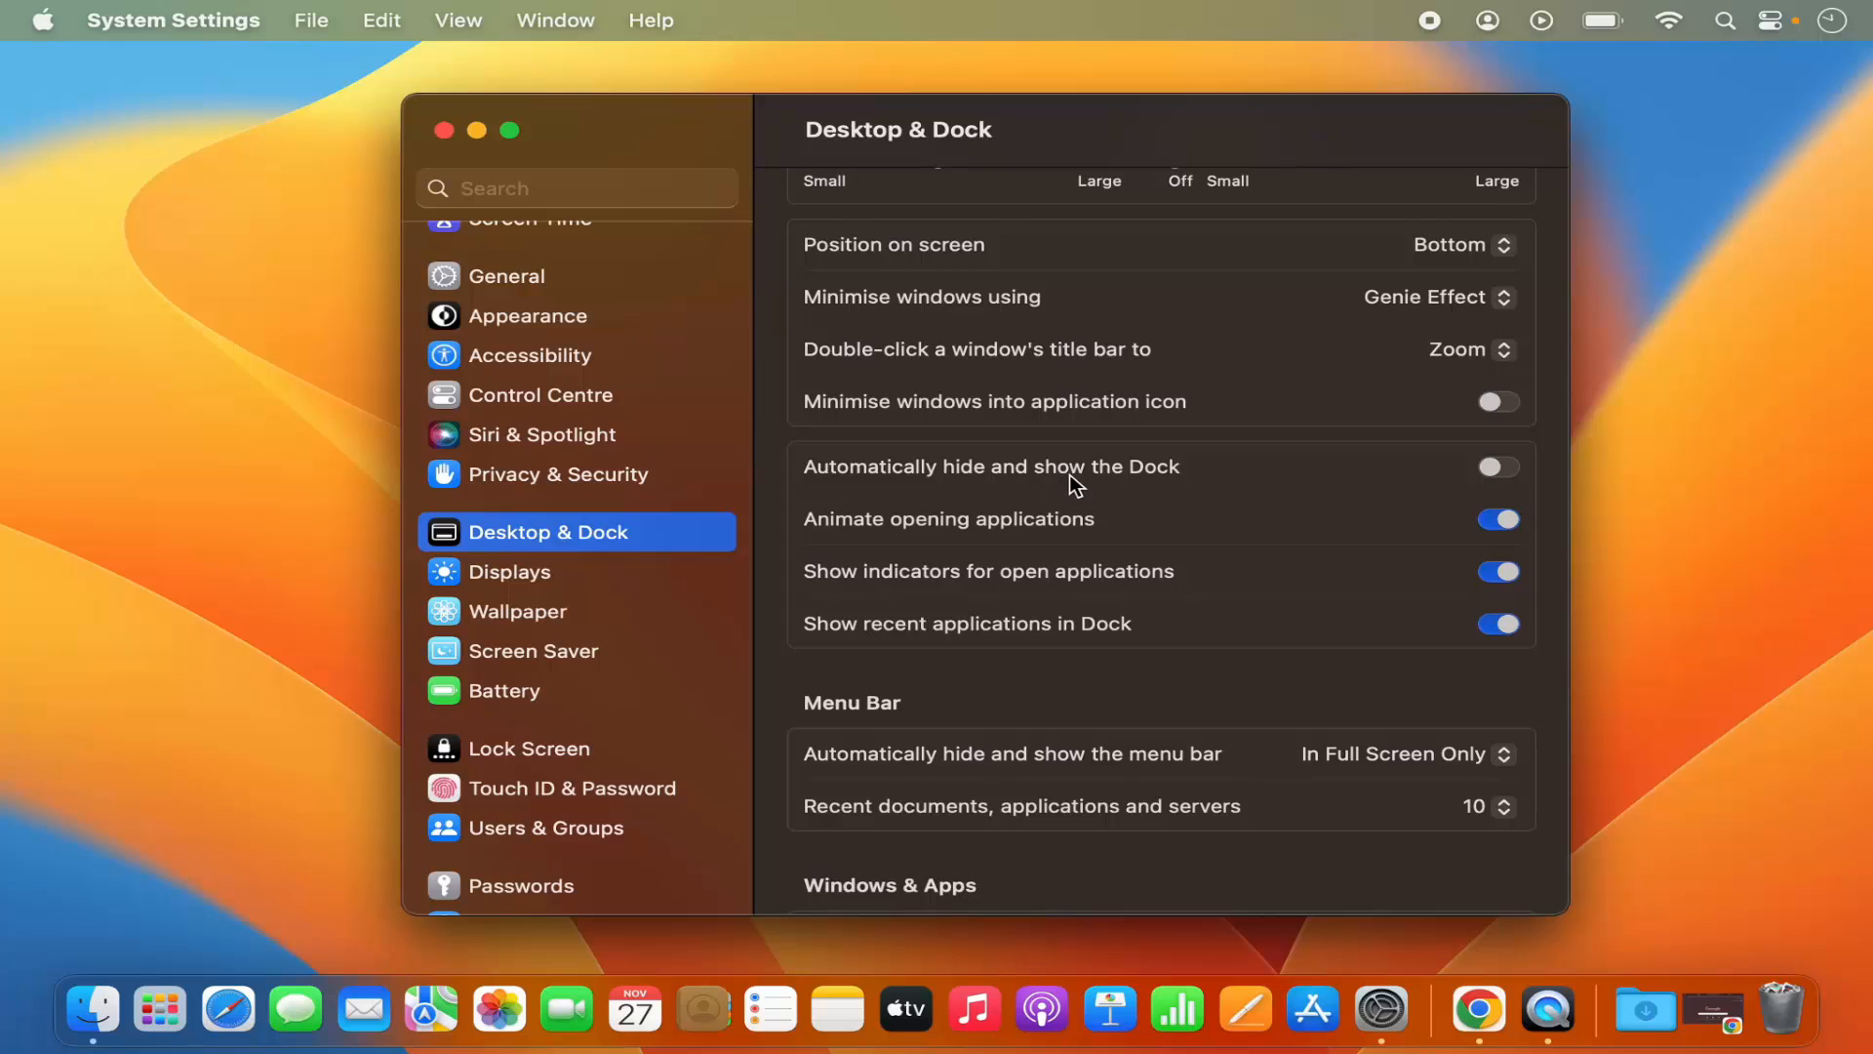
{"action": "mouse_move", "coordinate": [1453, 483]}
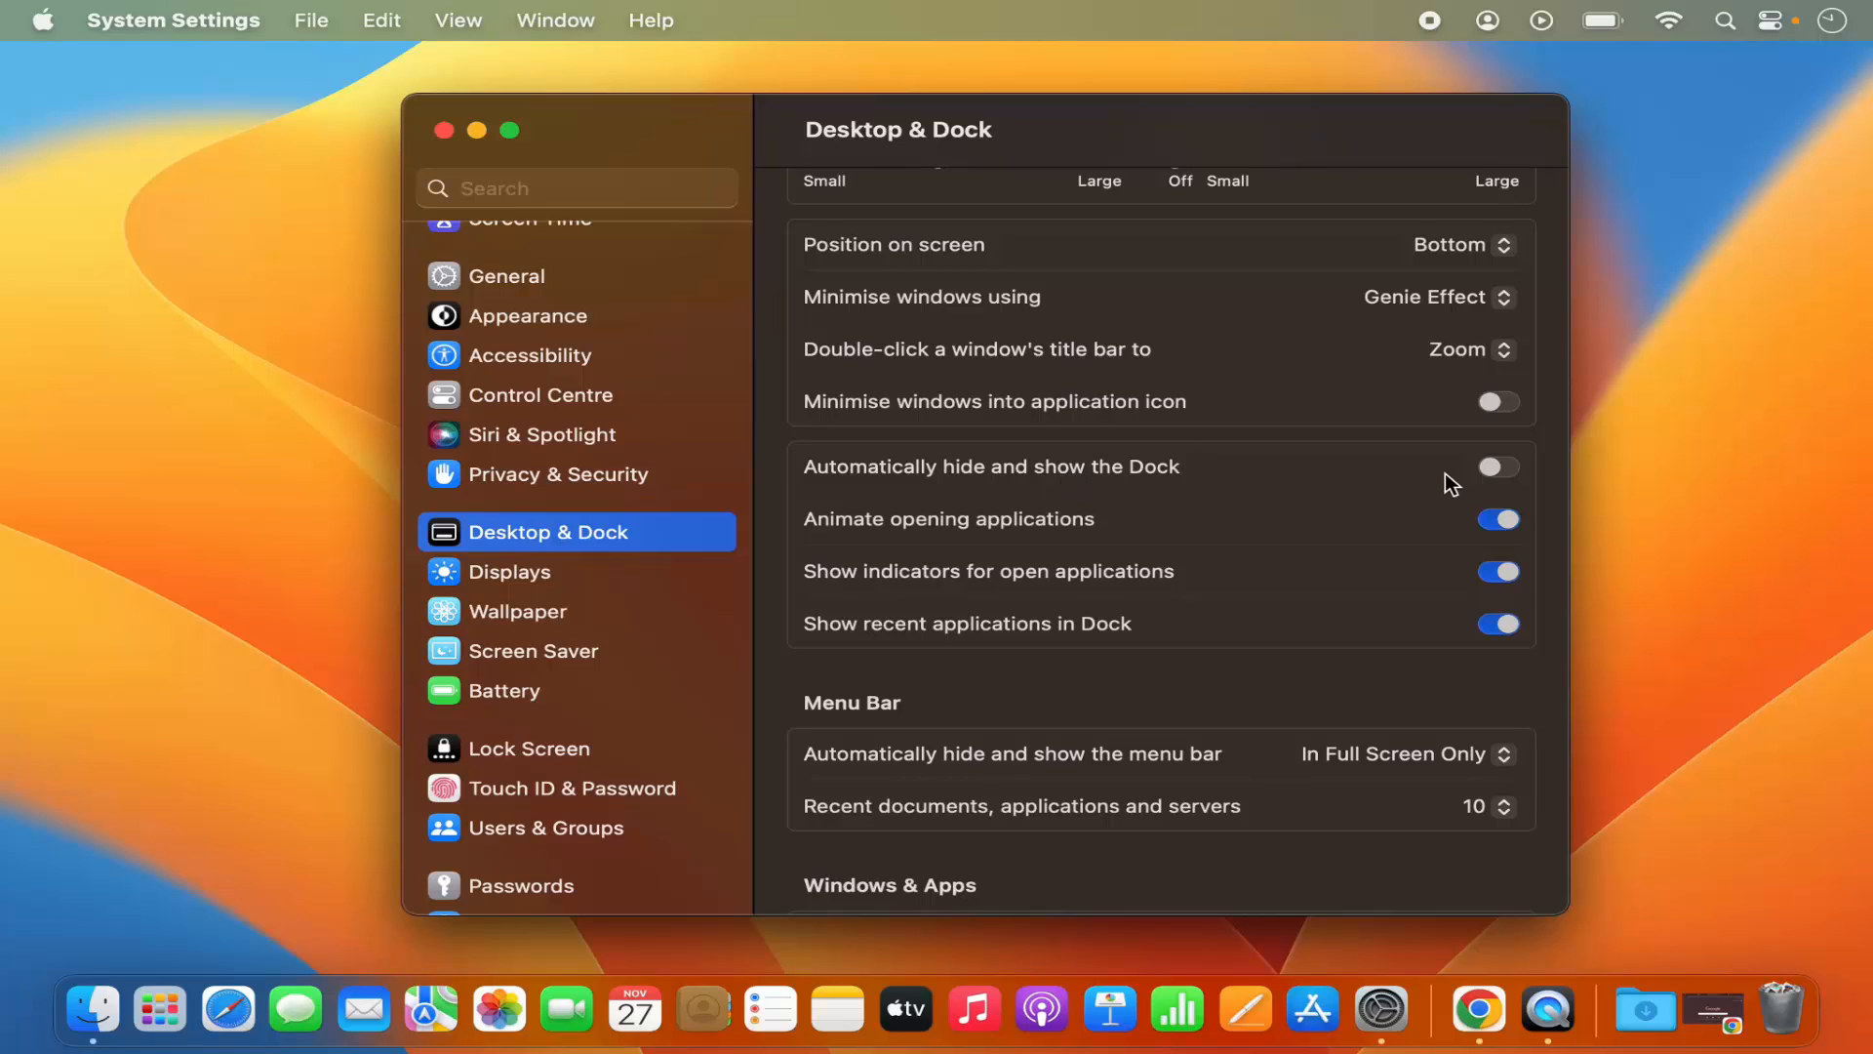
{"action": "mouse_move", "coordinate": [1510, 483]}
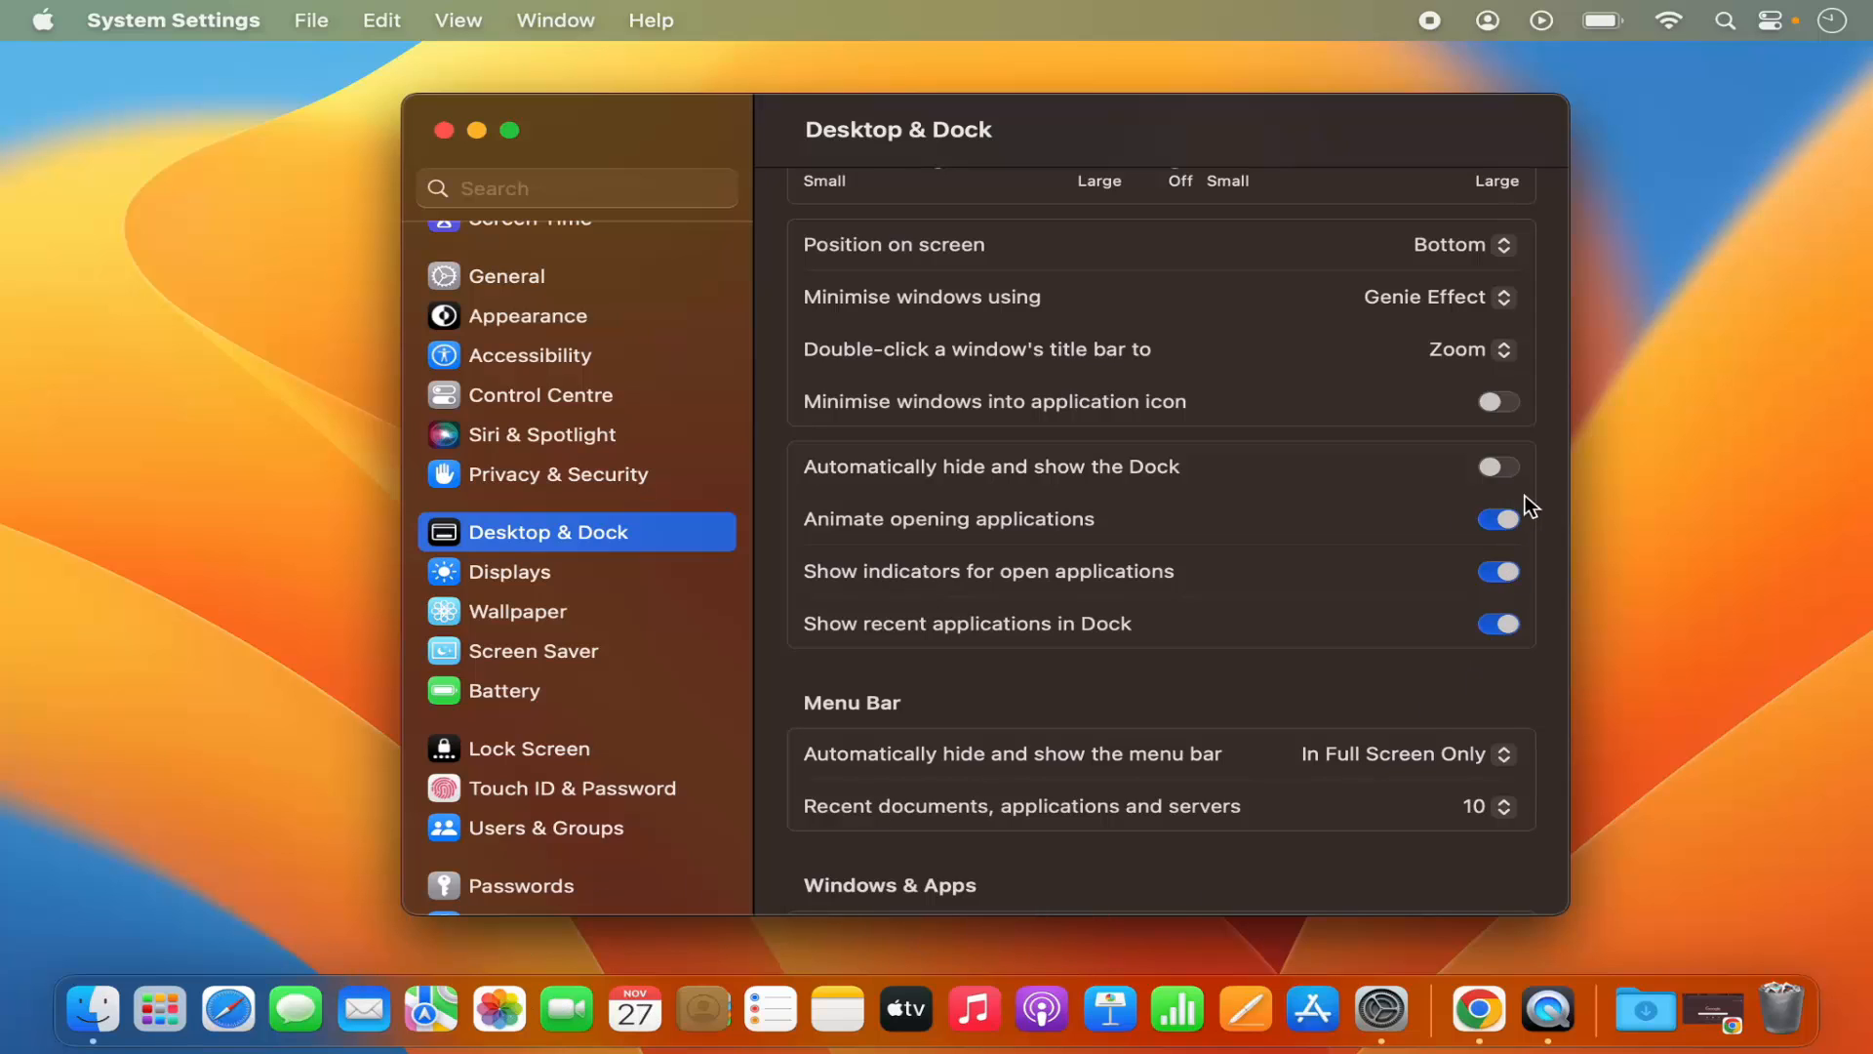
{"action": "left_click", "coordinate": [1497, 467]}
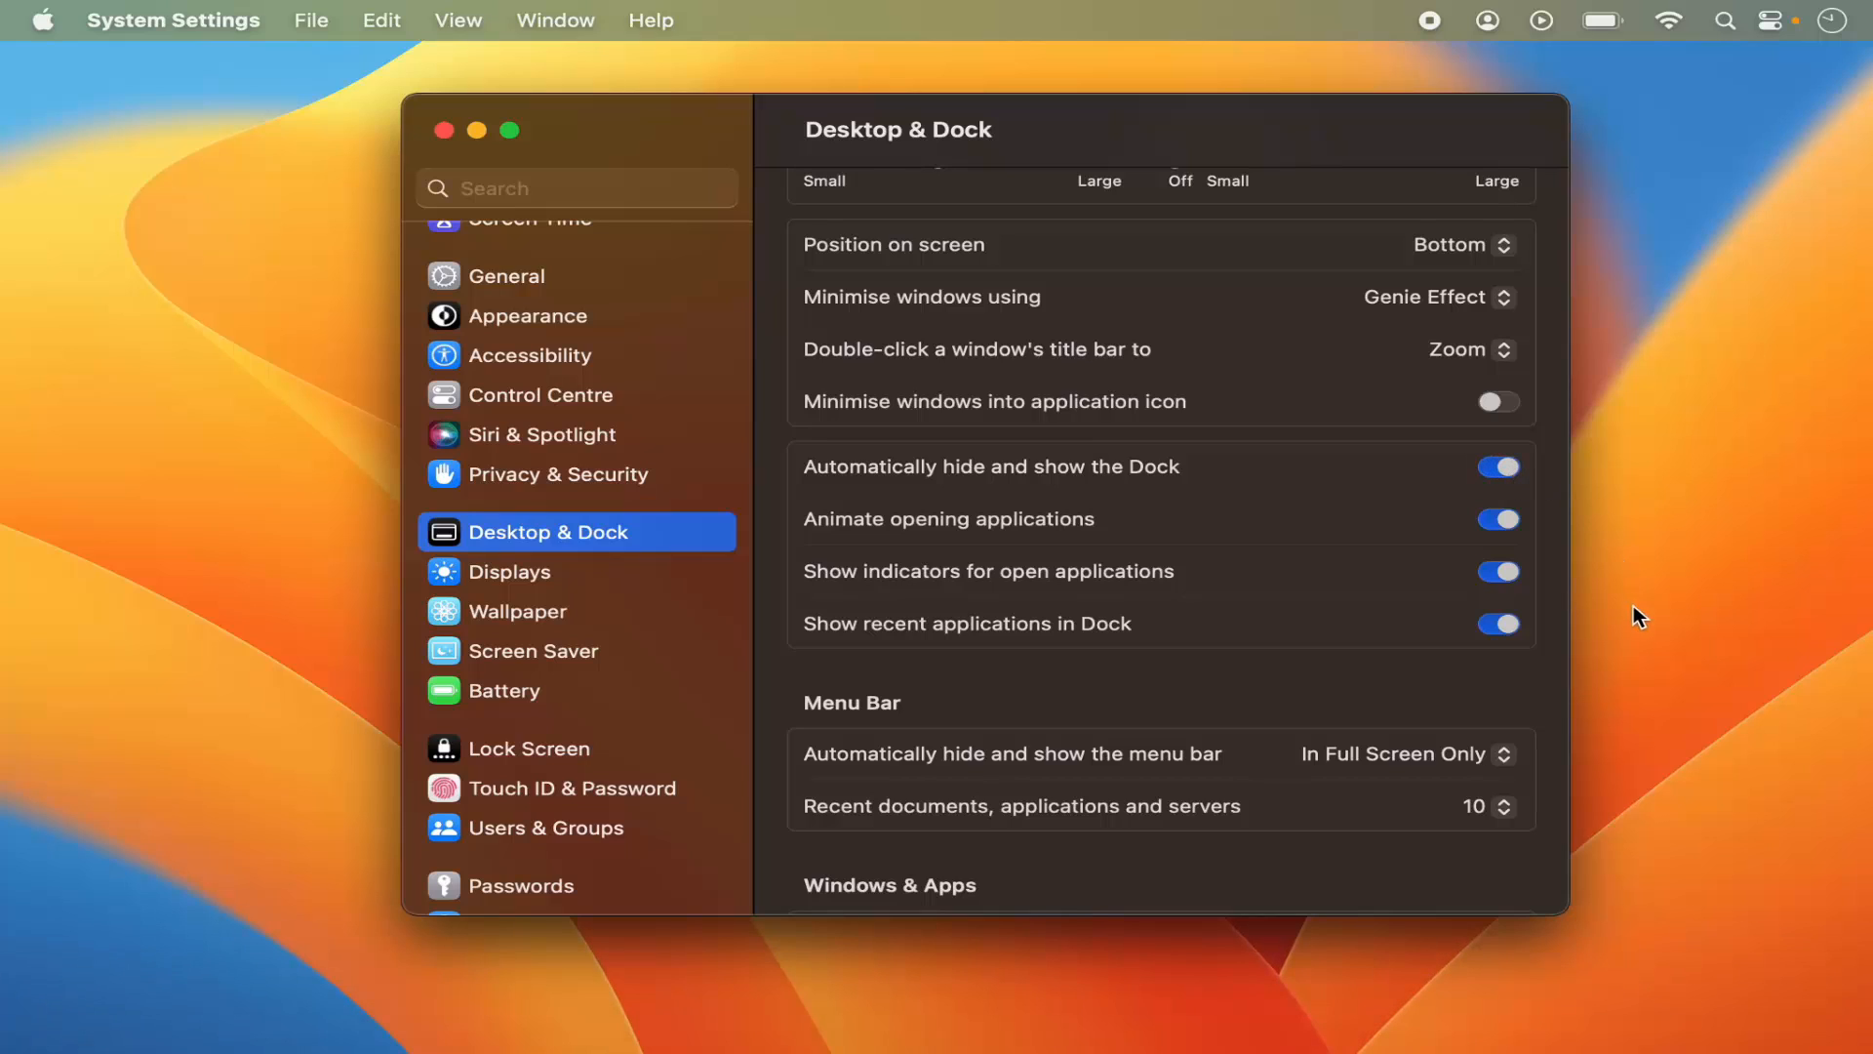
{"action": "mouse_move", "coordinate": [1502, 968]}
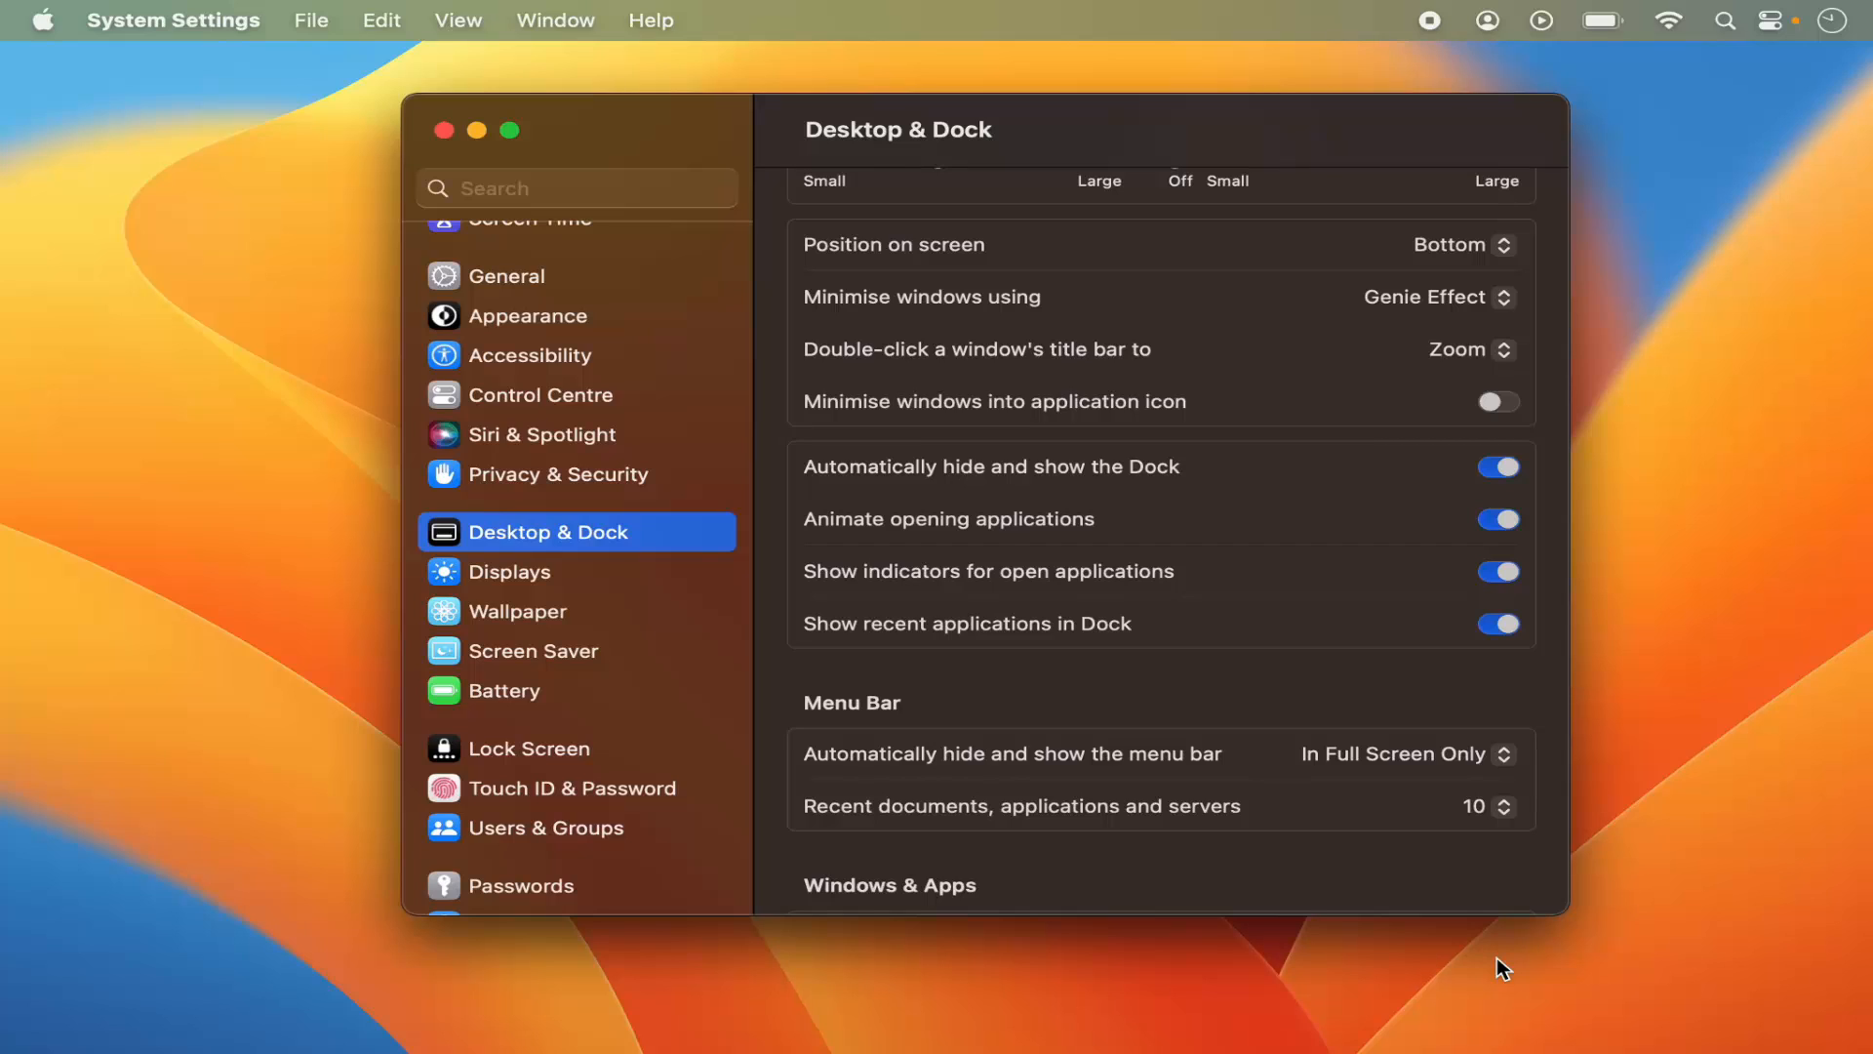
{"action": "mouse_move", "coordinate": [1398, 1048]}
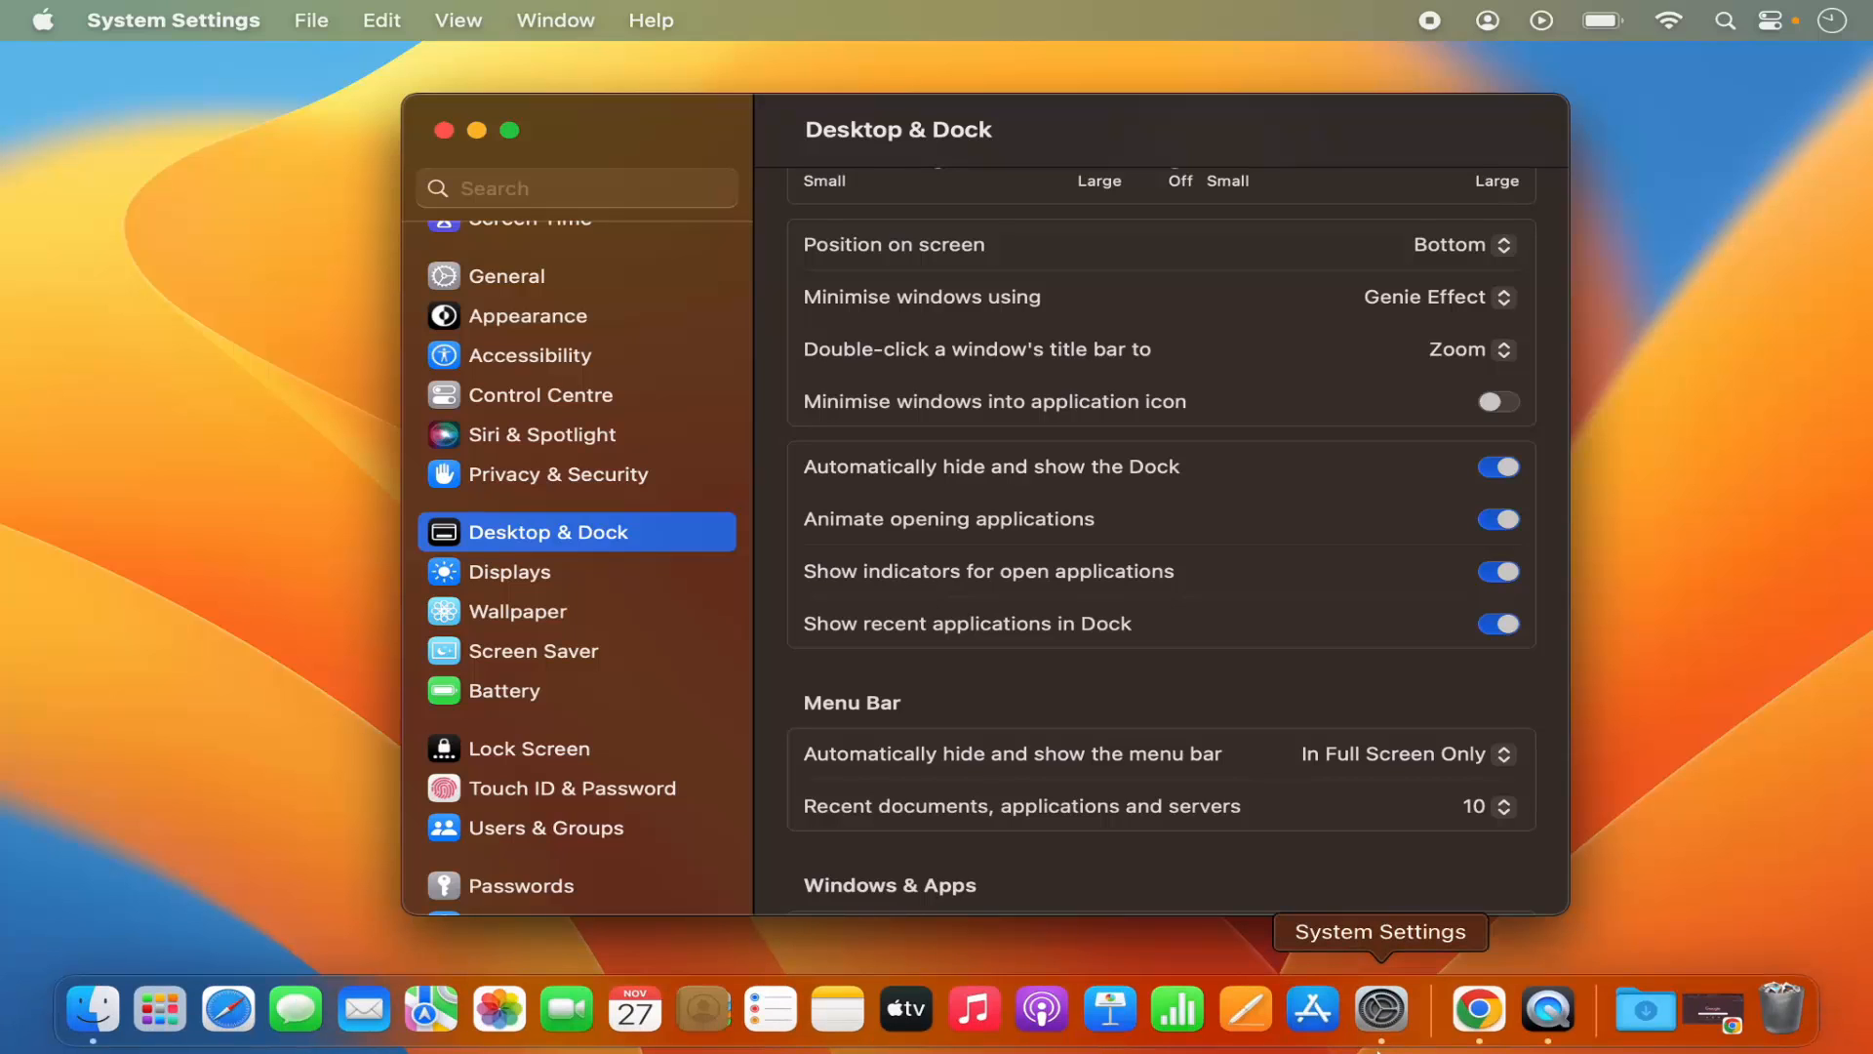
{"action": "mouse_move", "coordinate": [1041, 1010]}
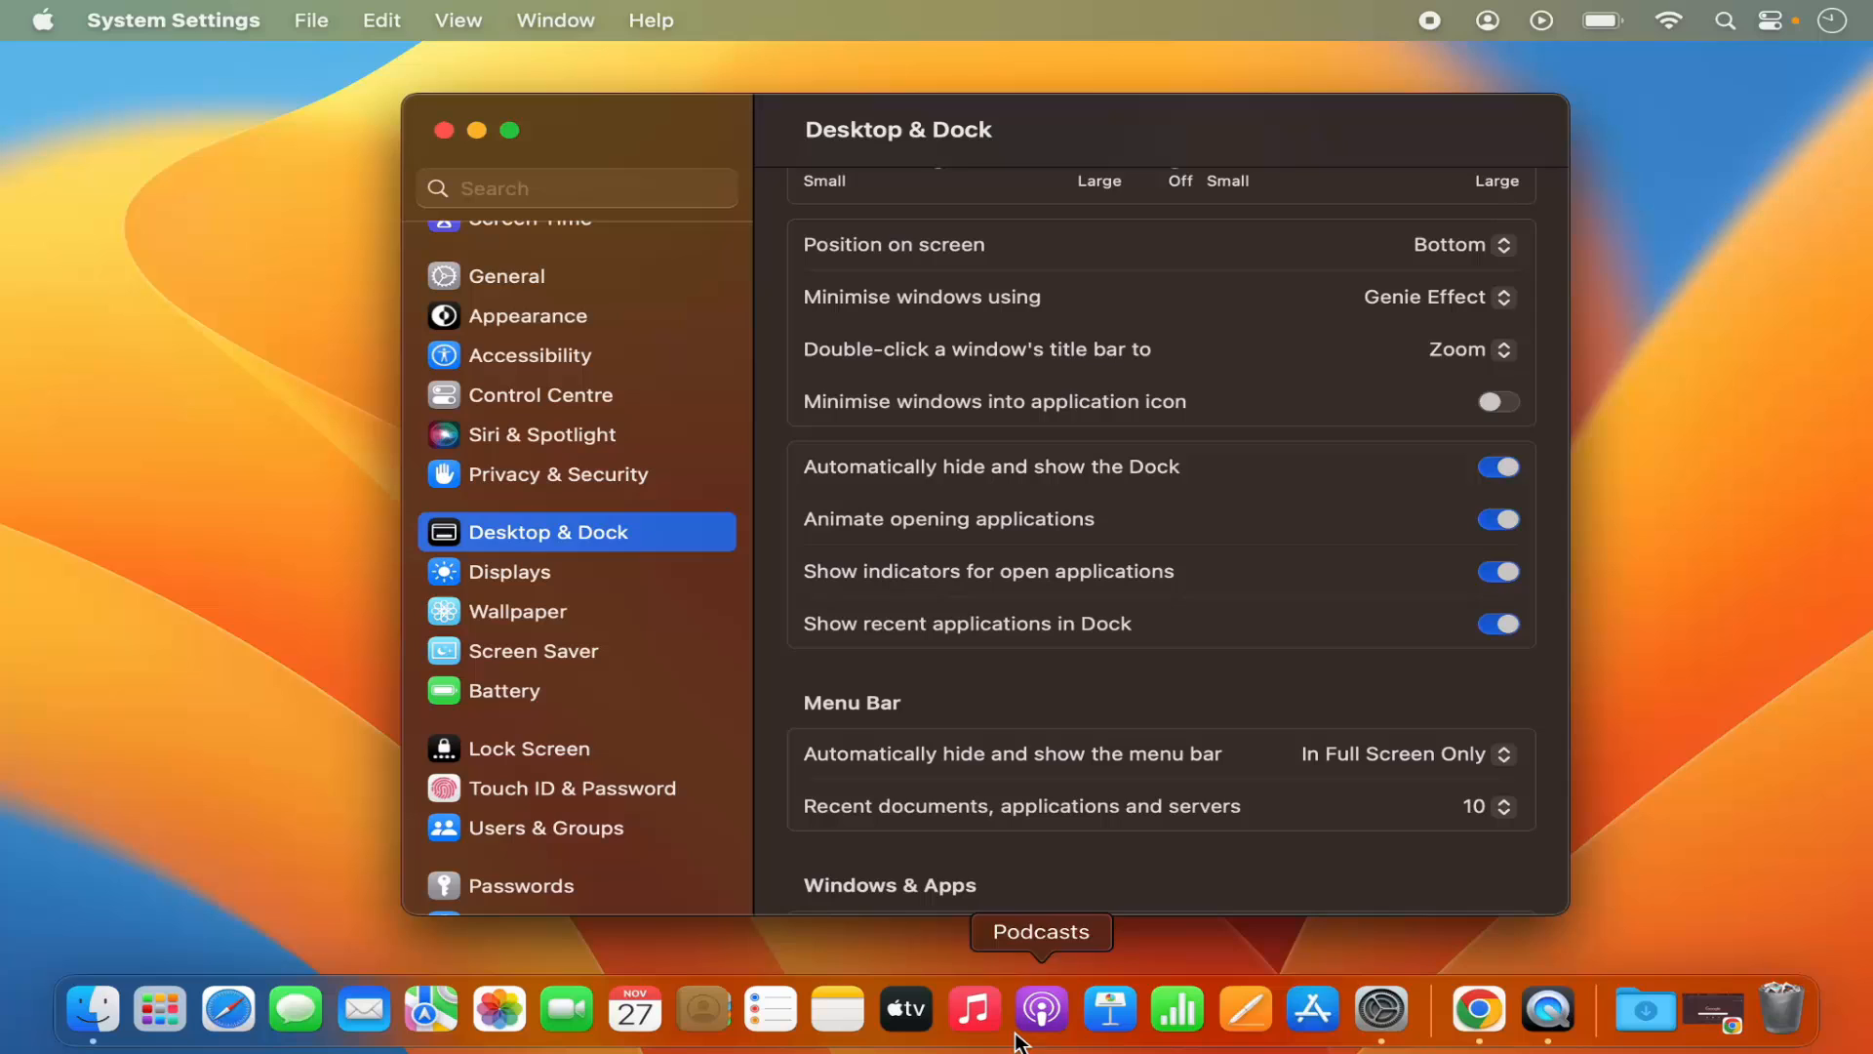
{"action": "mouse_move", "coordinate": [227, 1010]}
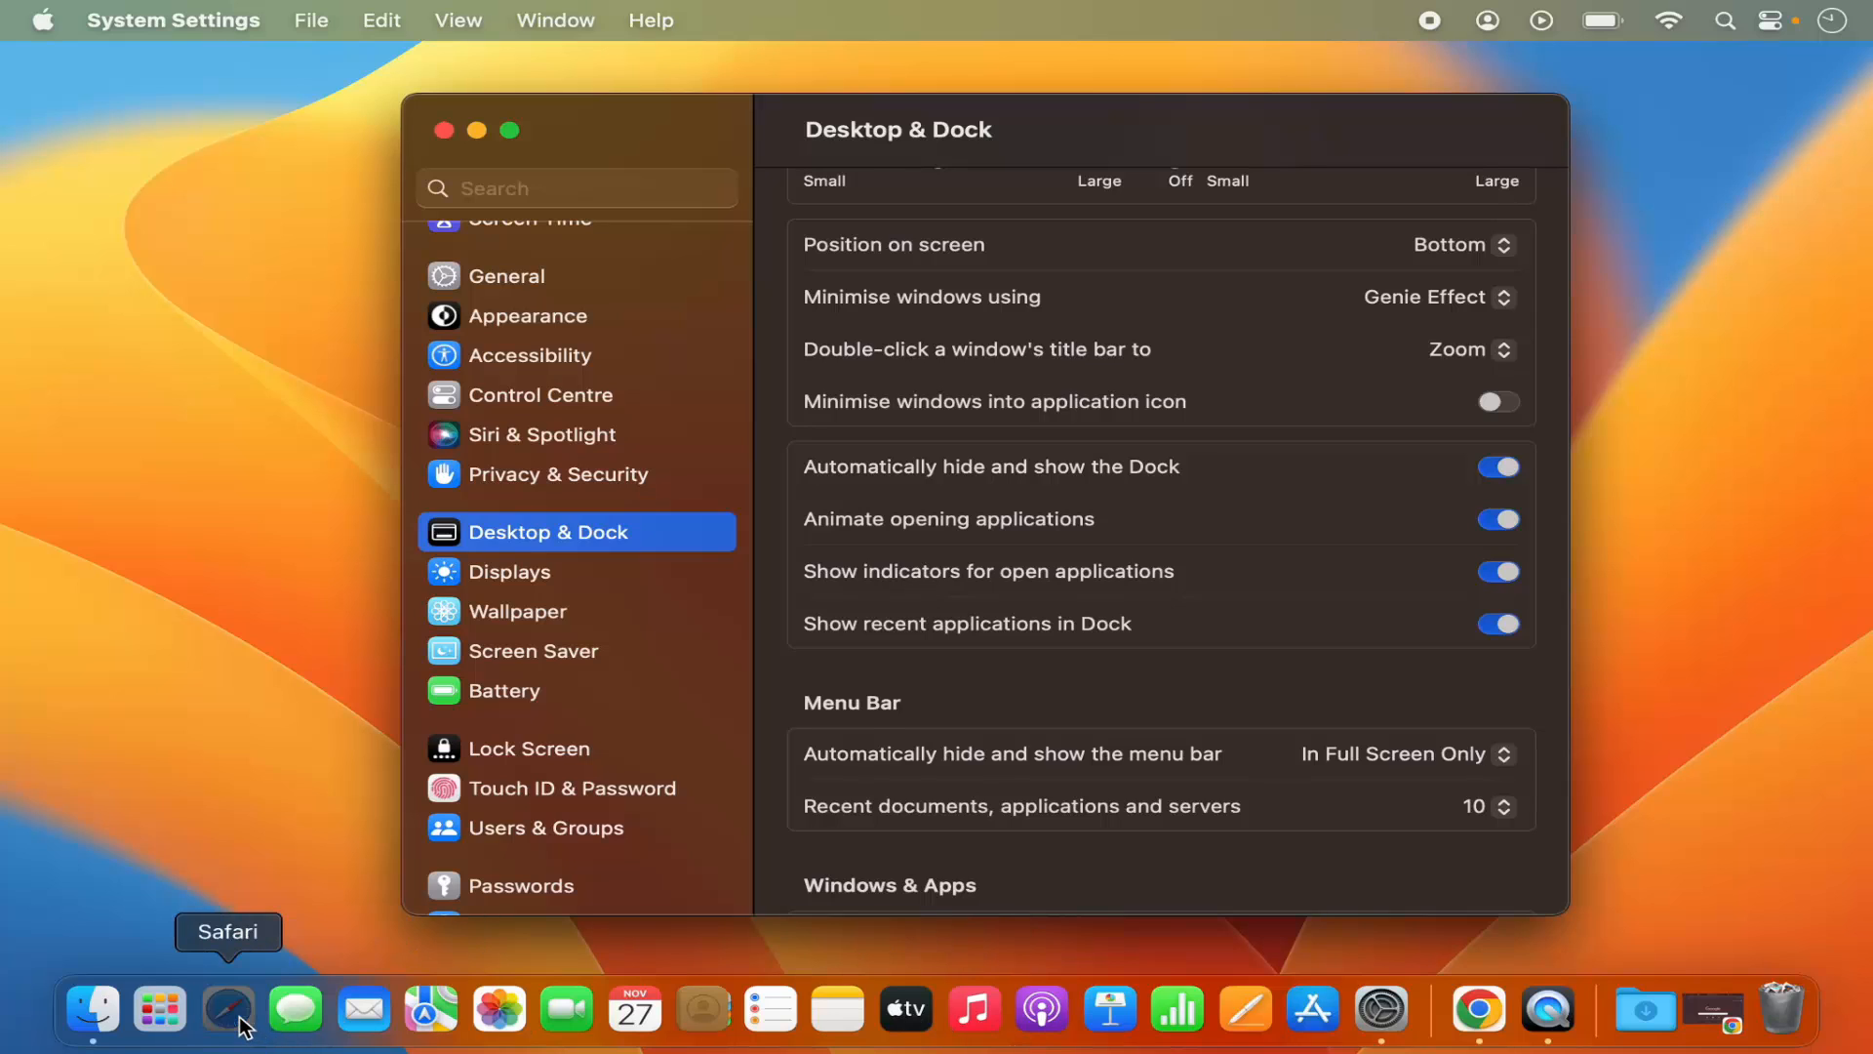
- Launch Safari from the Dock and view its Favourites start page
{"action": "left_click", "coordinate": [227, 1010]}
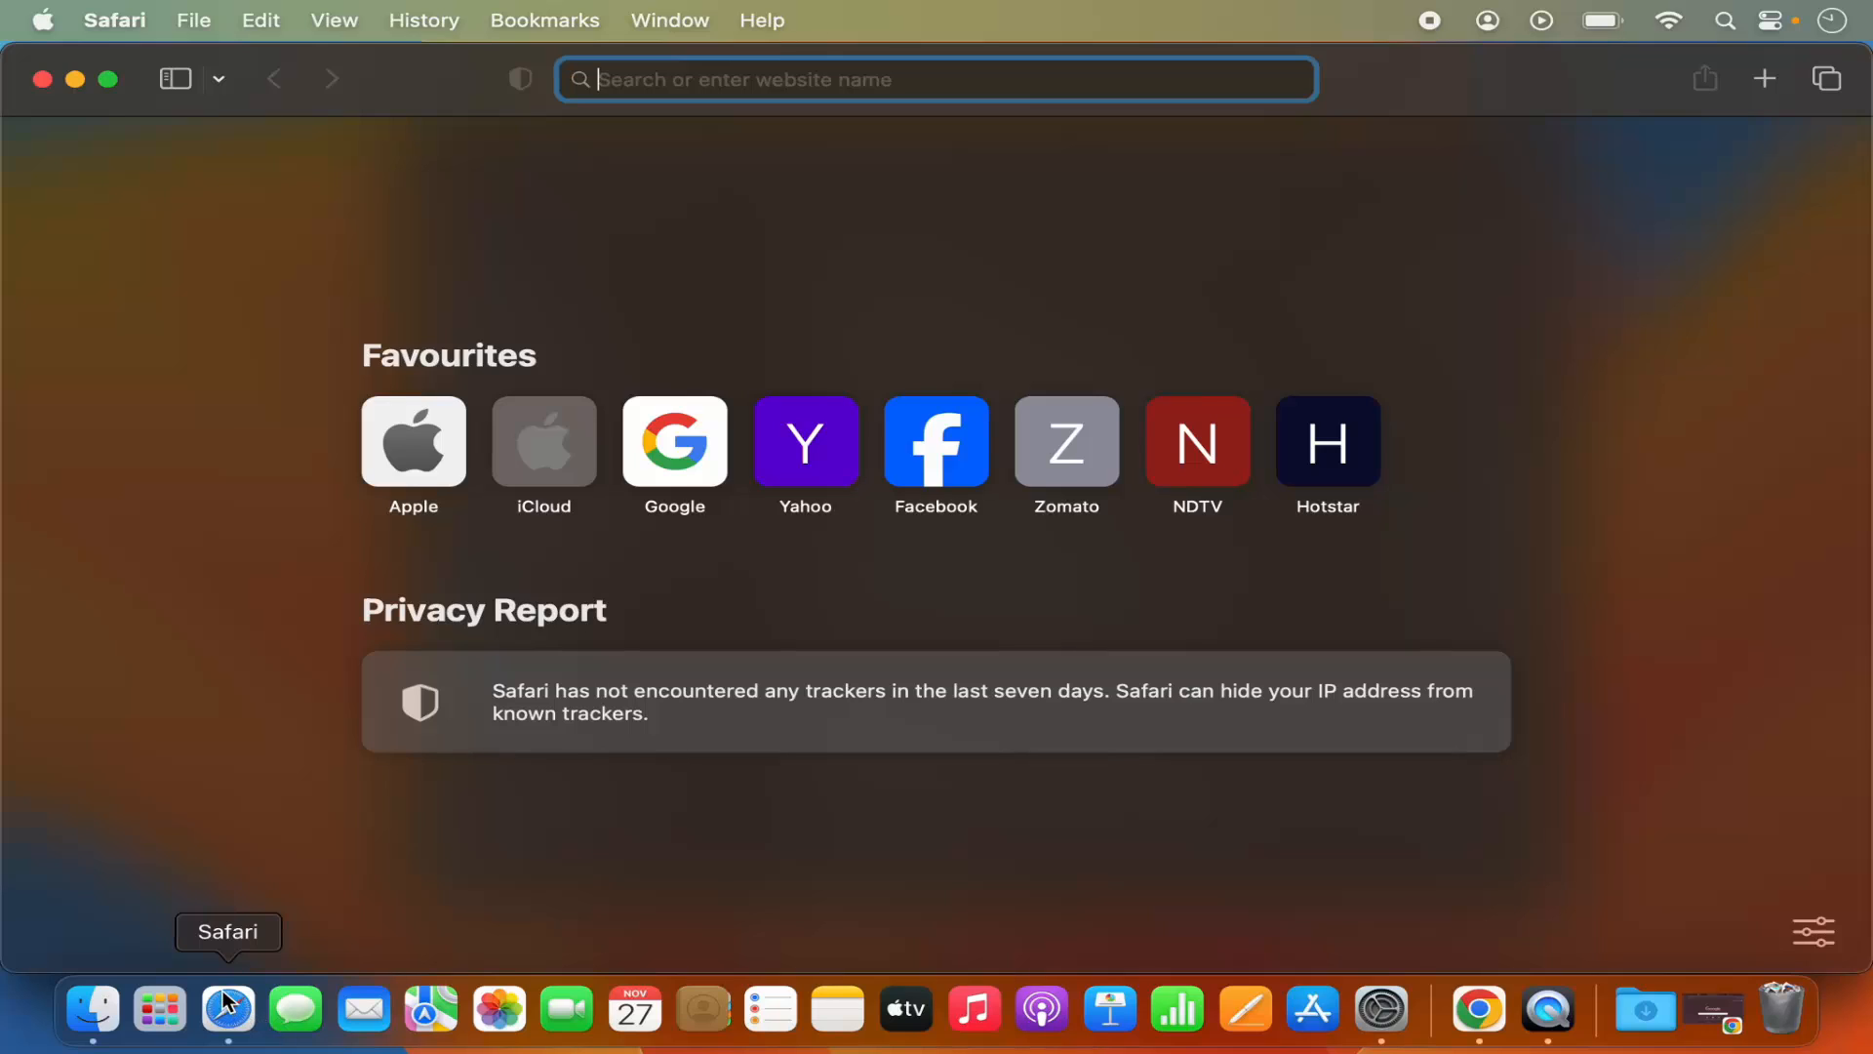
{"action": "mouse_move", "coordinate": [222, 1007]}
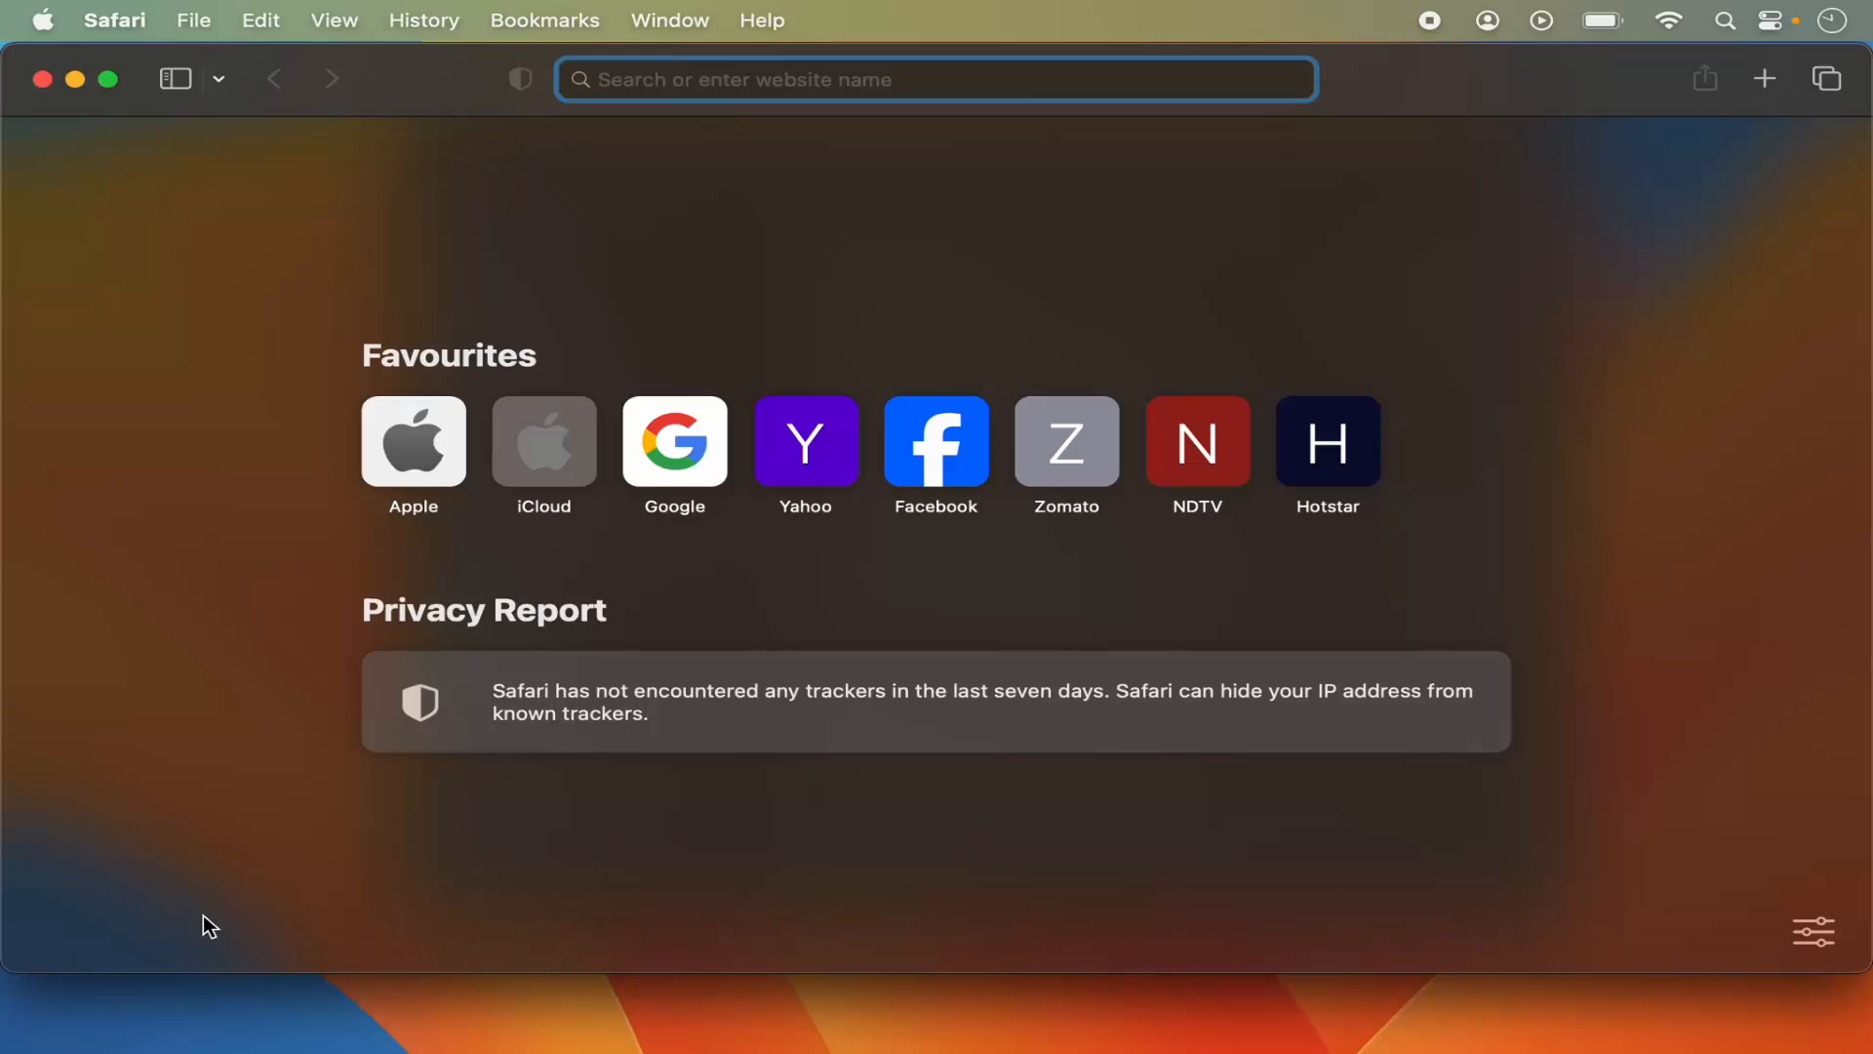
{"action": "mouse_move", "coordinate": [284, 870]}
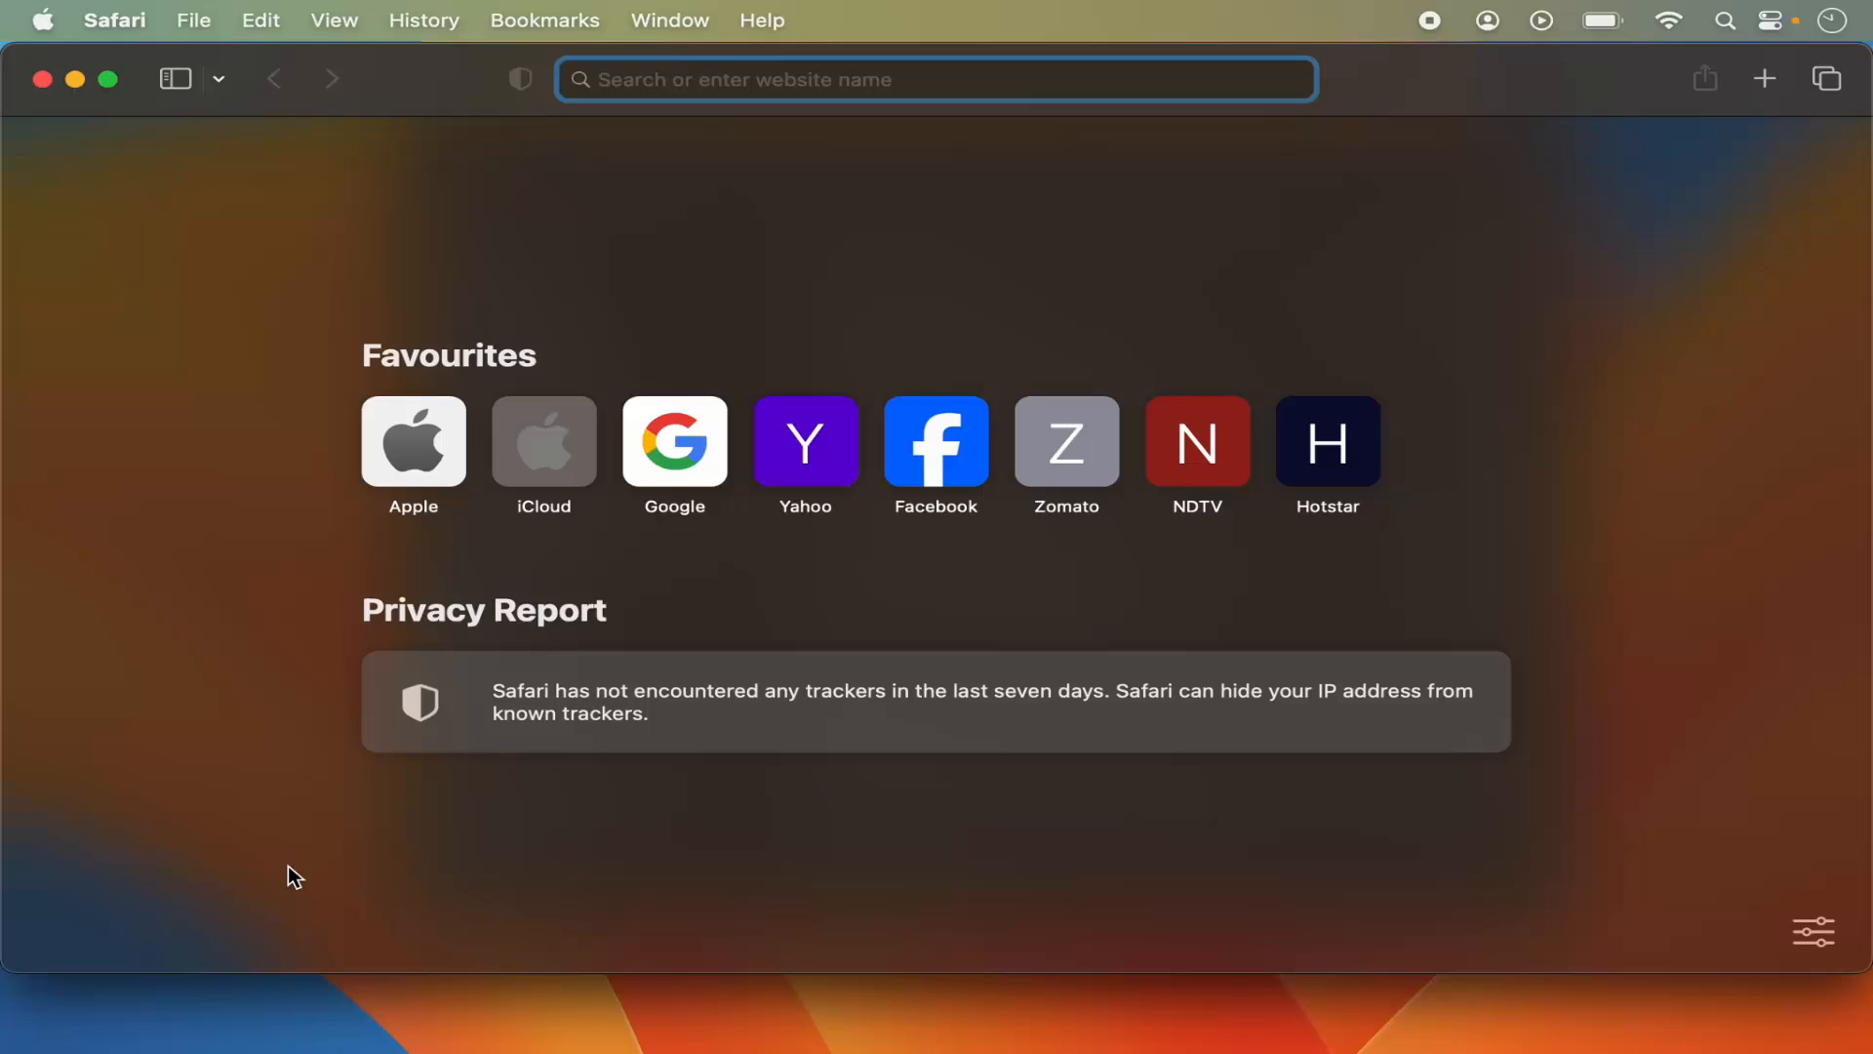
{"action": "left_click", "coordinate": [936, 79]}
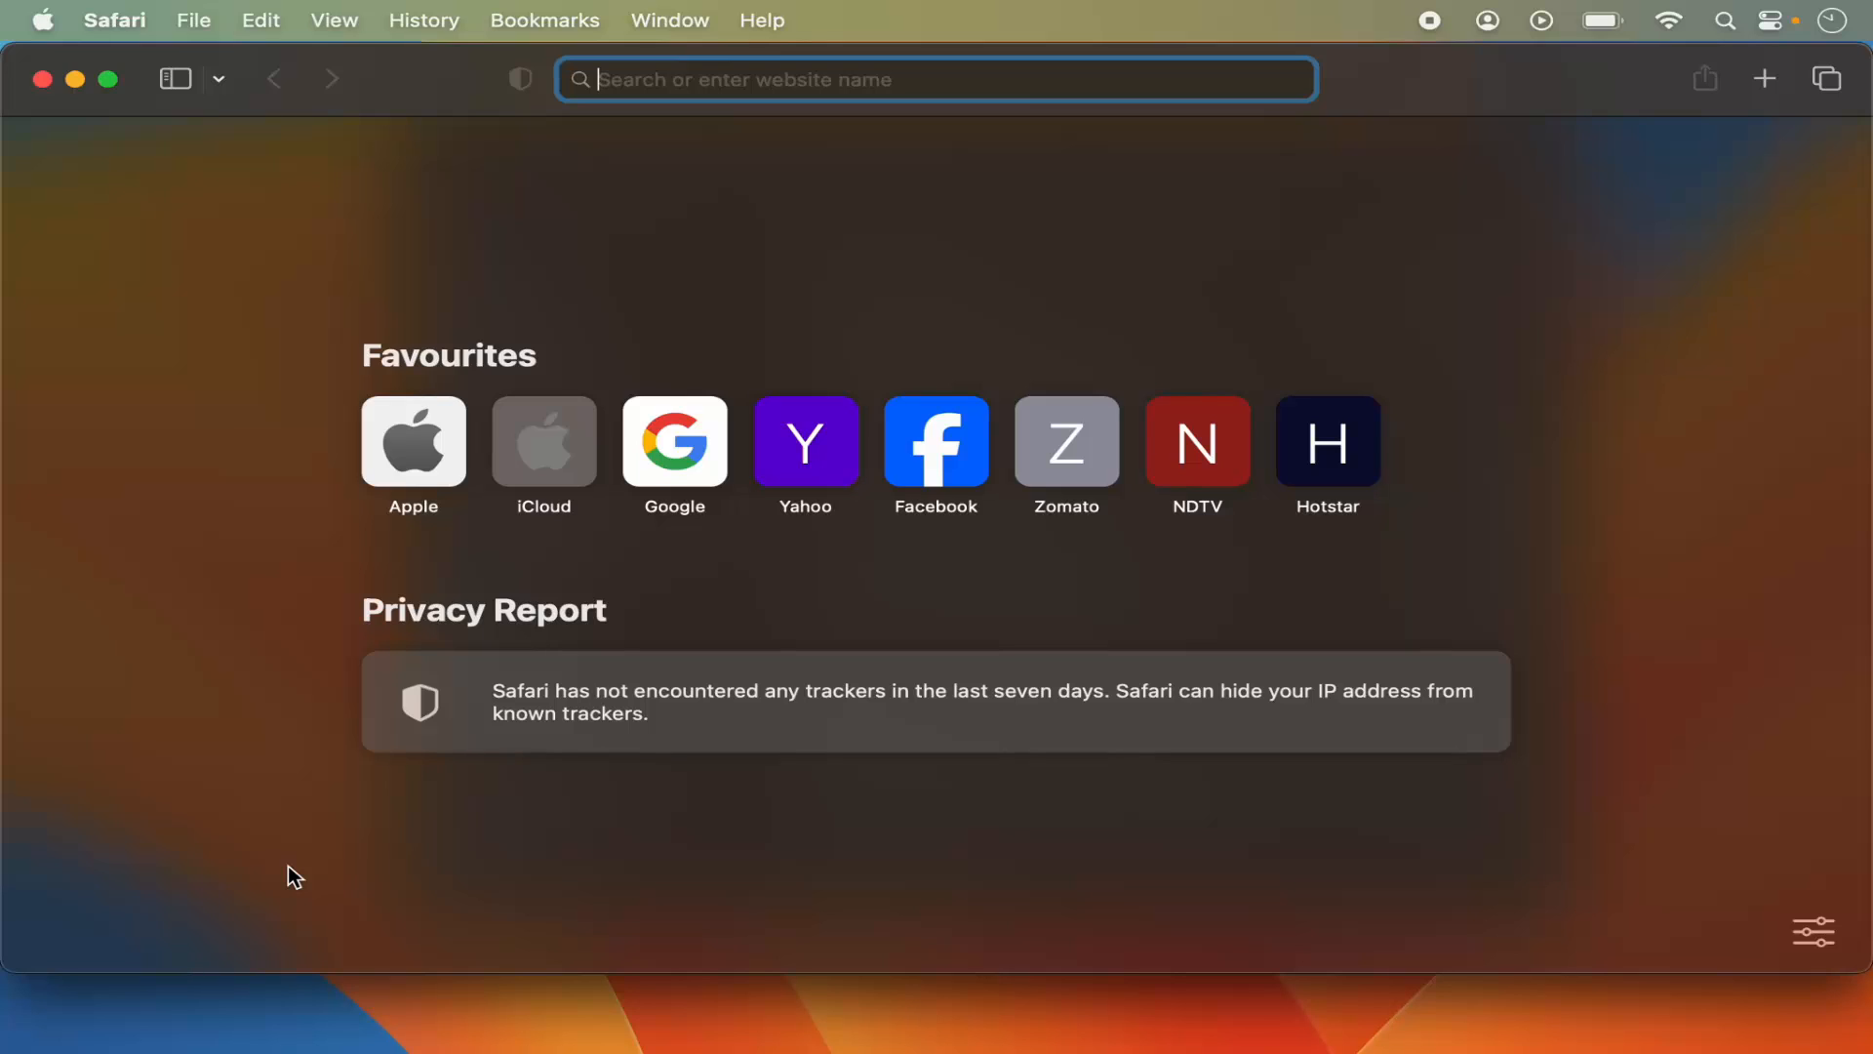
{"action": "mouse_move", "coordinate": [303, 952]}
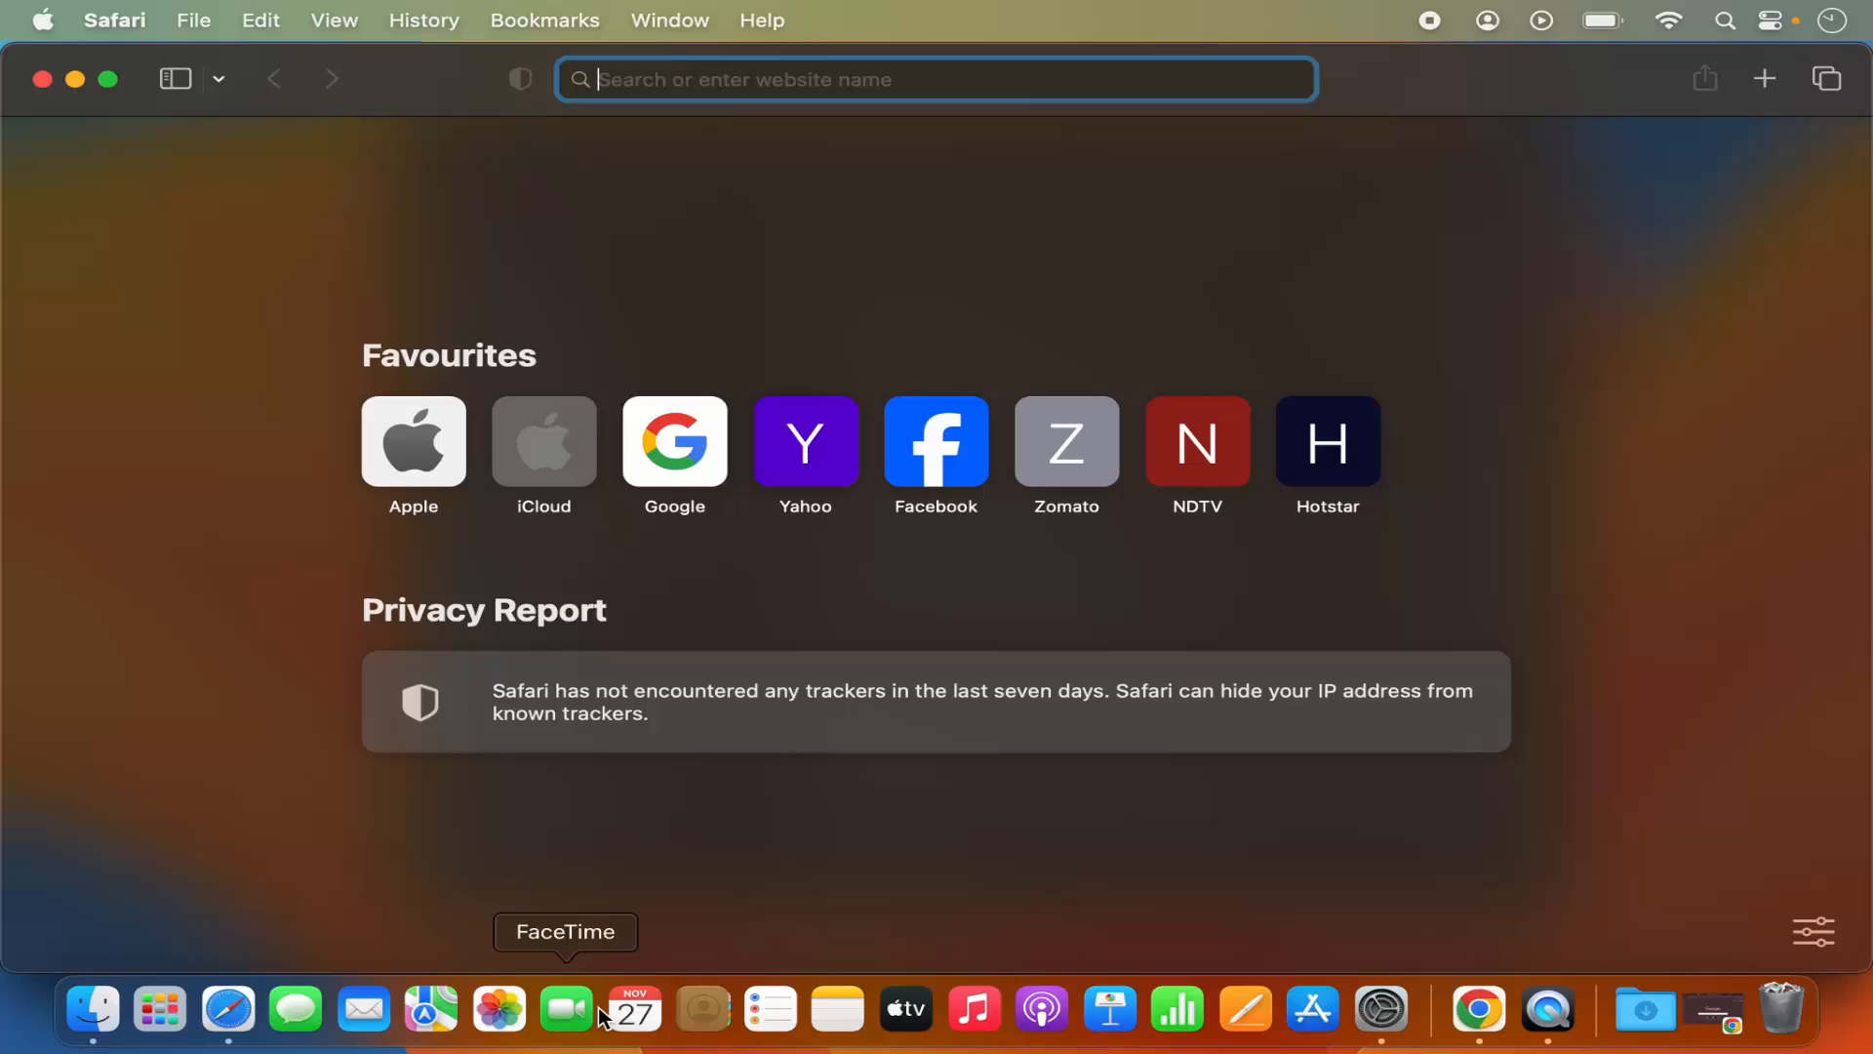
{"action": "mouse_move", "coordinate": [600, 1036]}
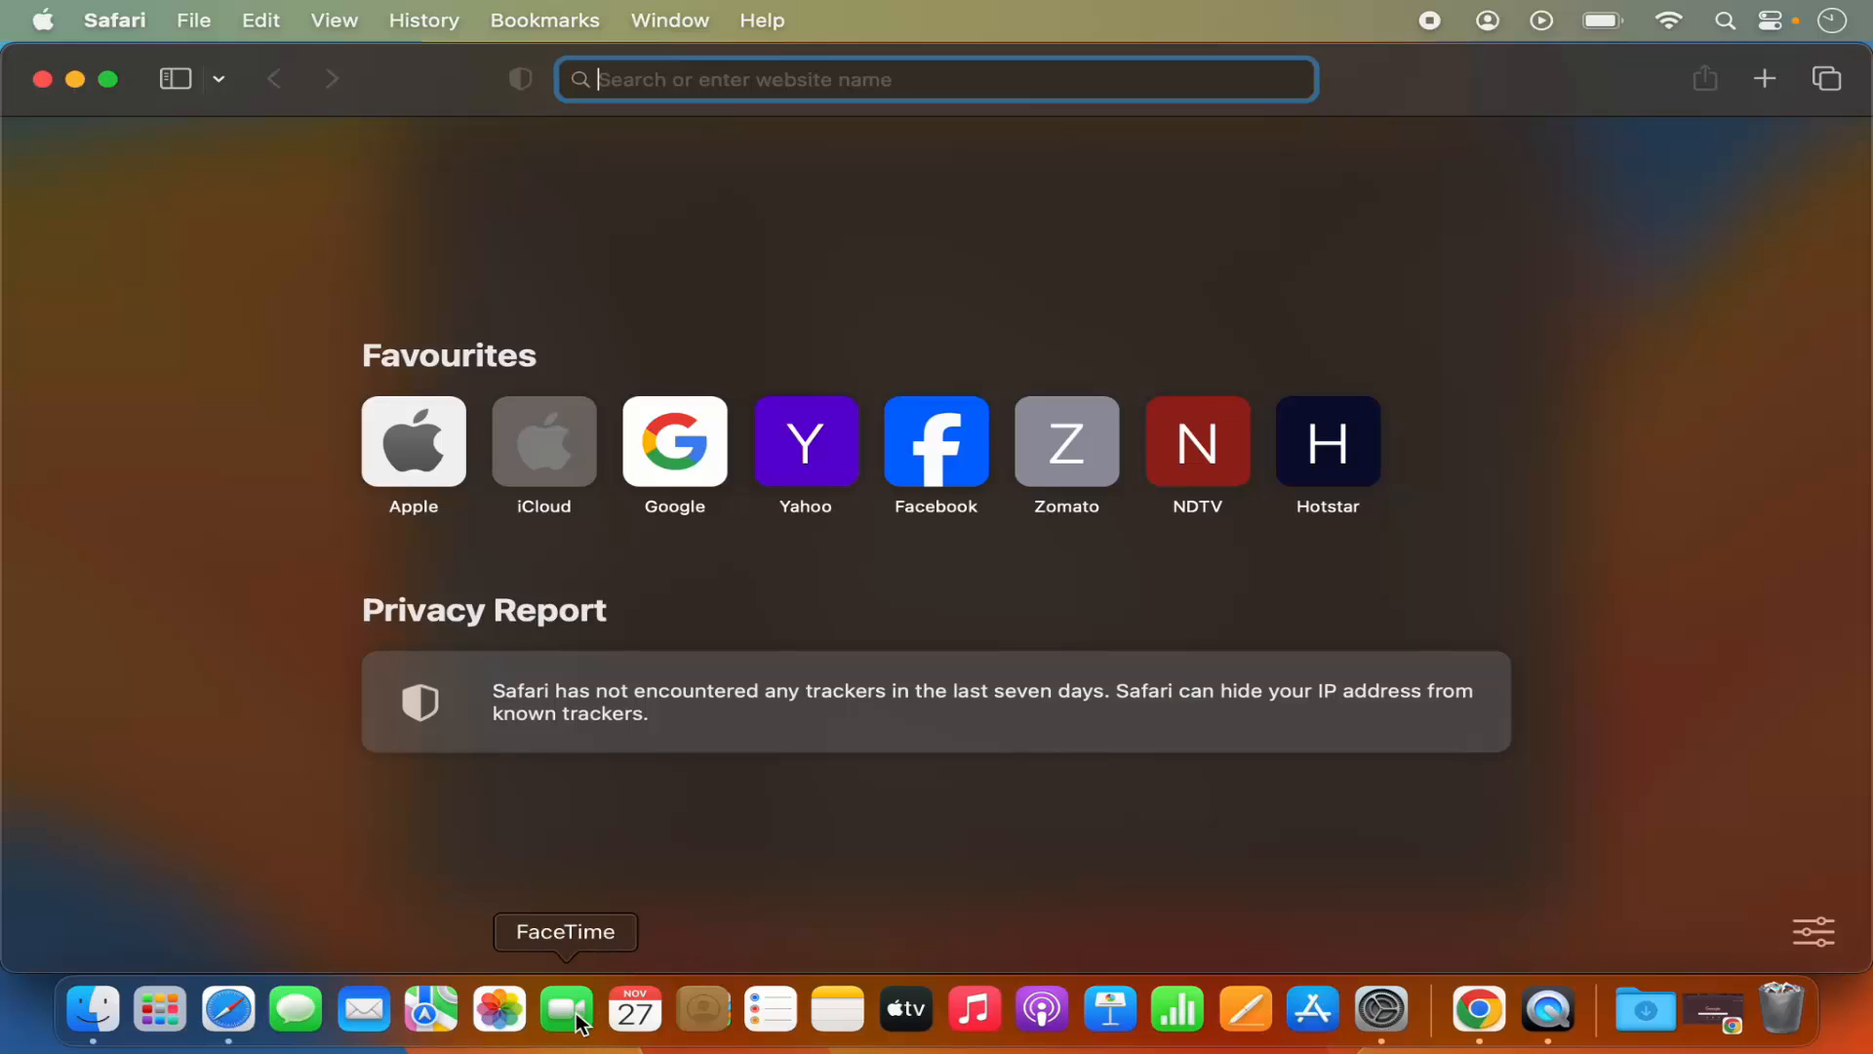
{"action": "mouse_move", "coordinate": [432, 905]}
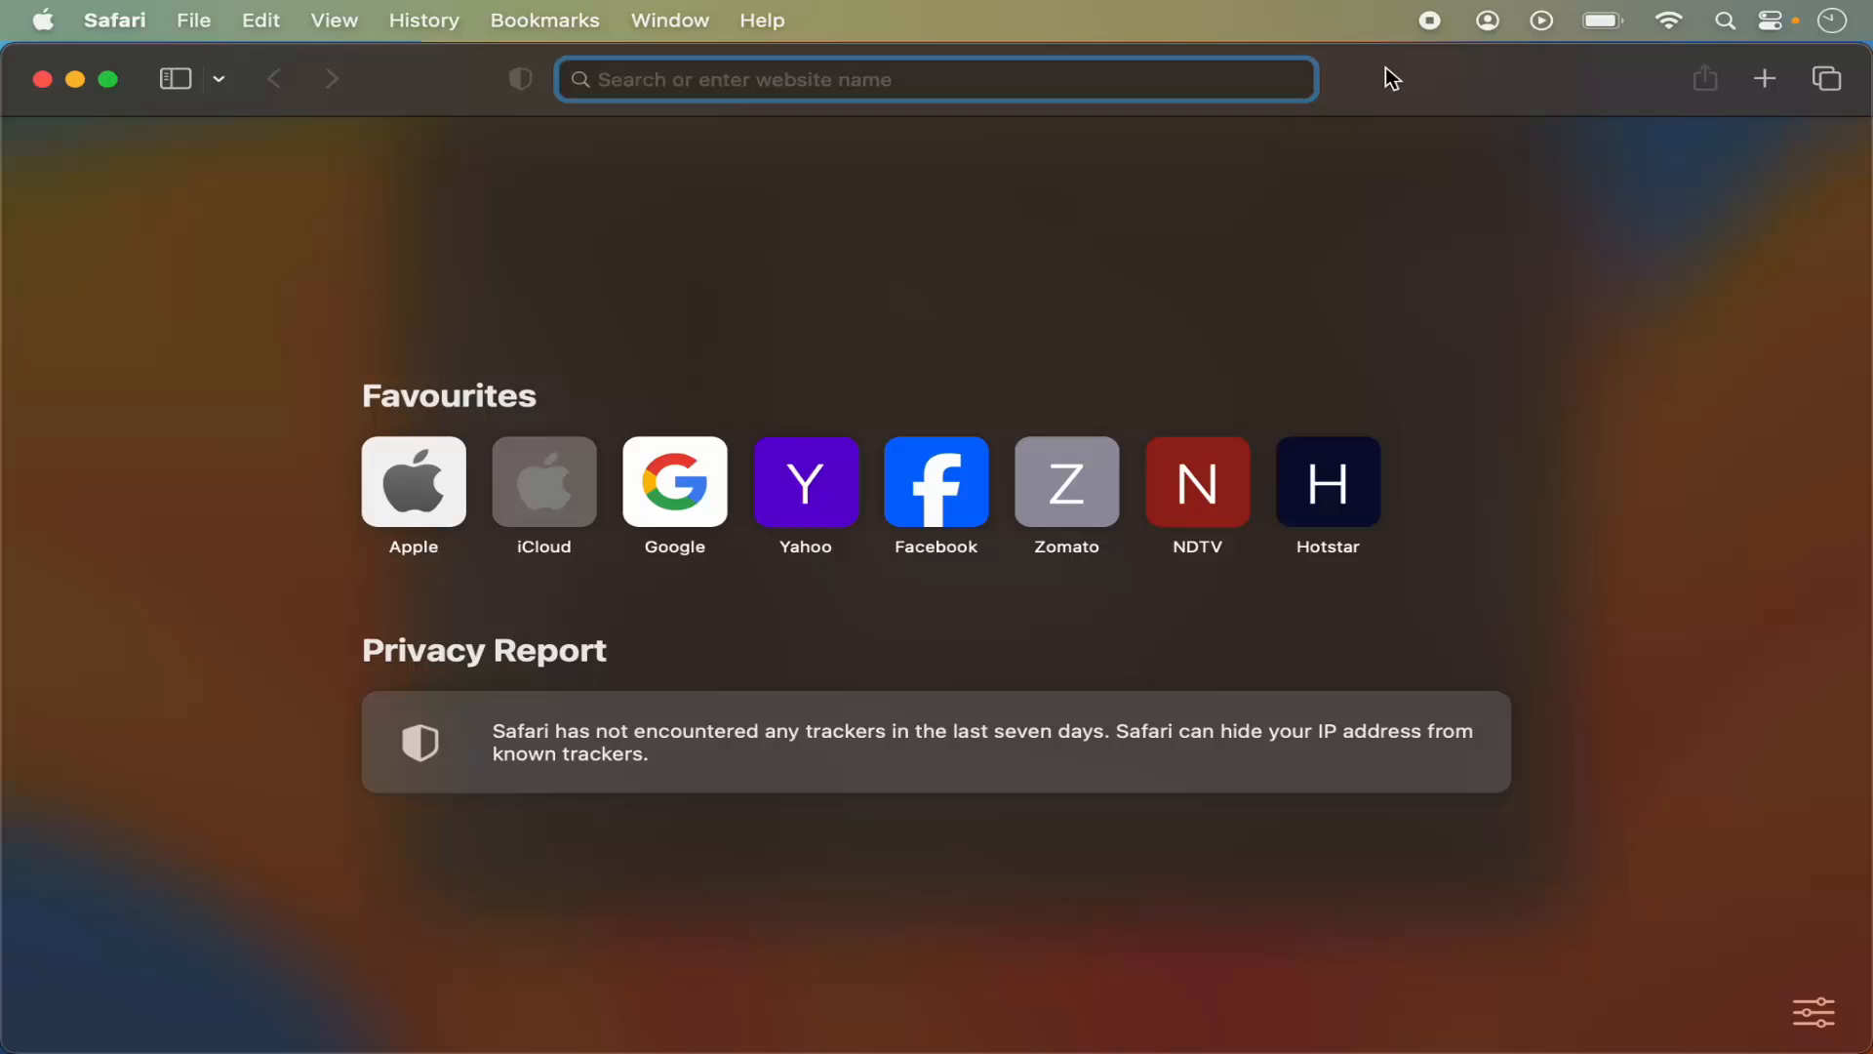
{"action": "left_click", "coordinate": [936, 80]}
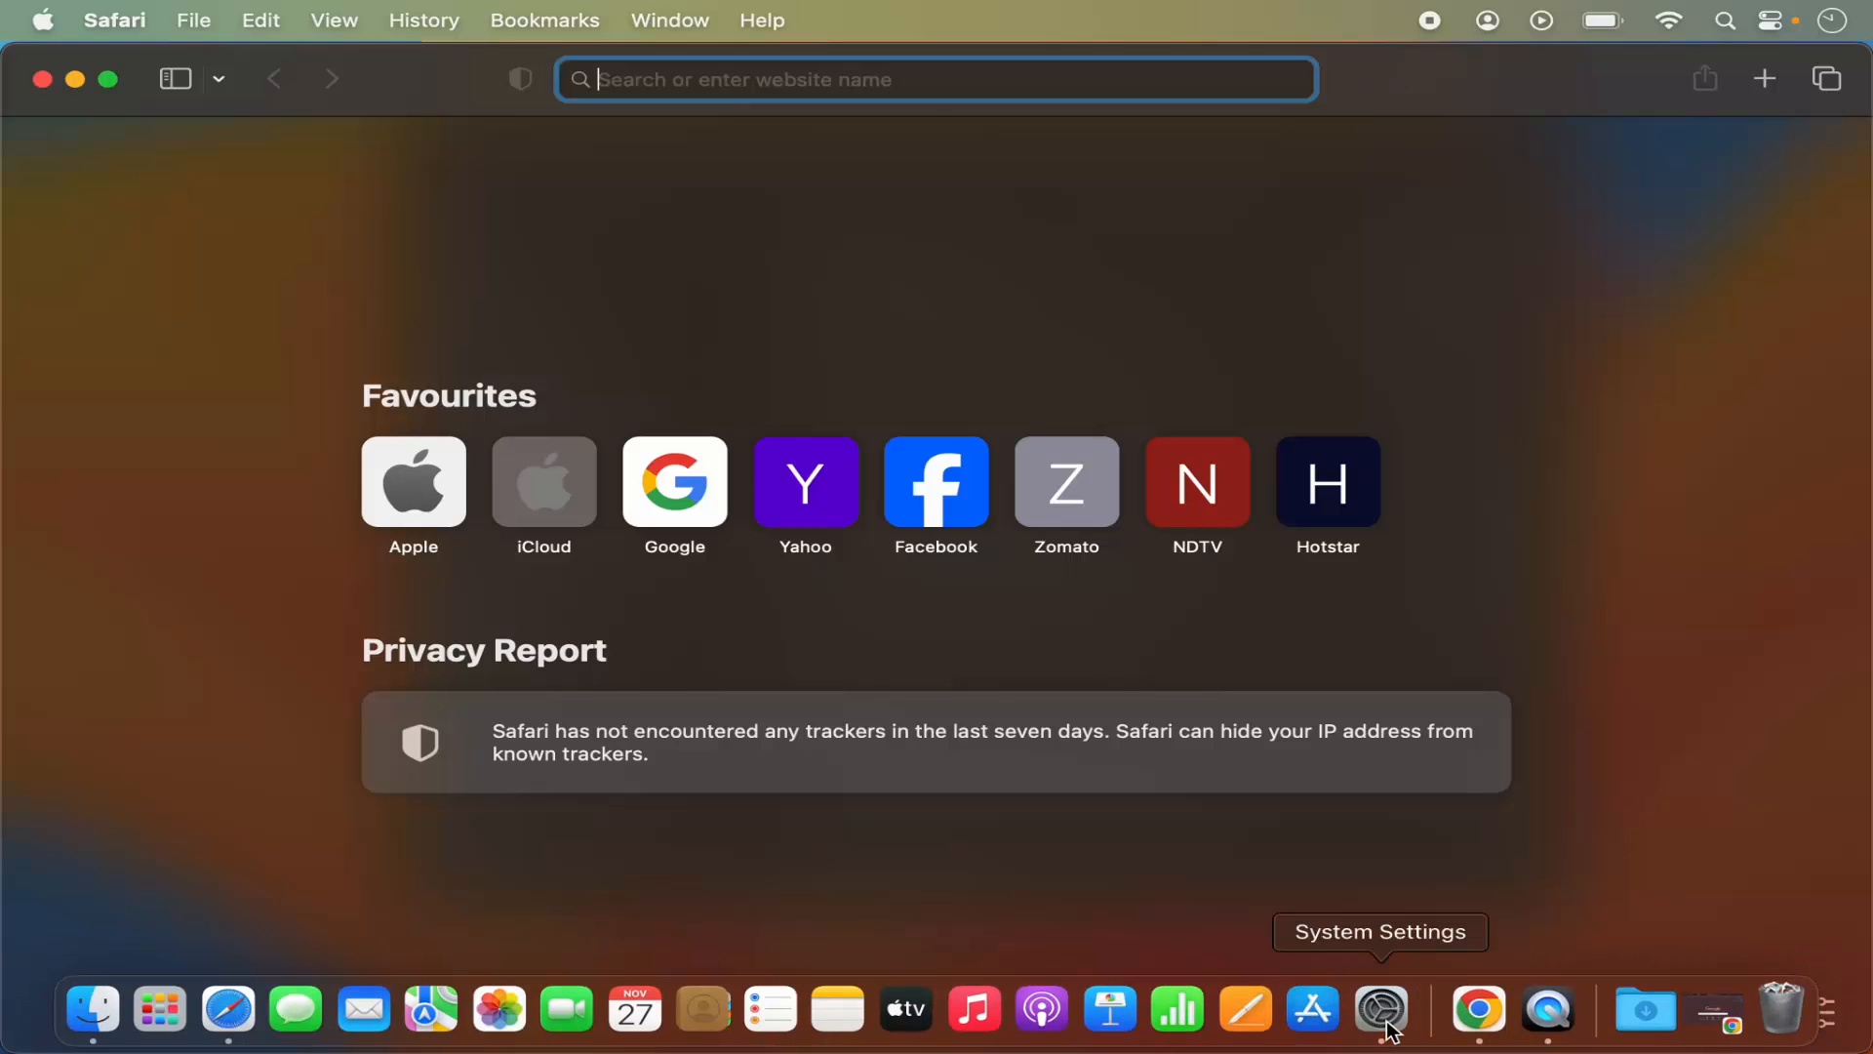
- Return to System Settings and switch off 'Automatically hide and show the Dock'
{"action": "left_click", "coordinate": [1382, 1010]}
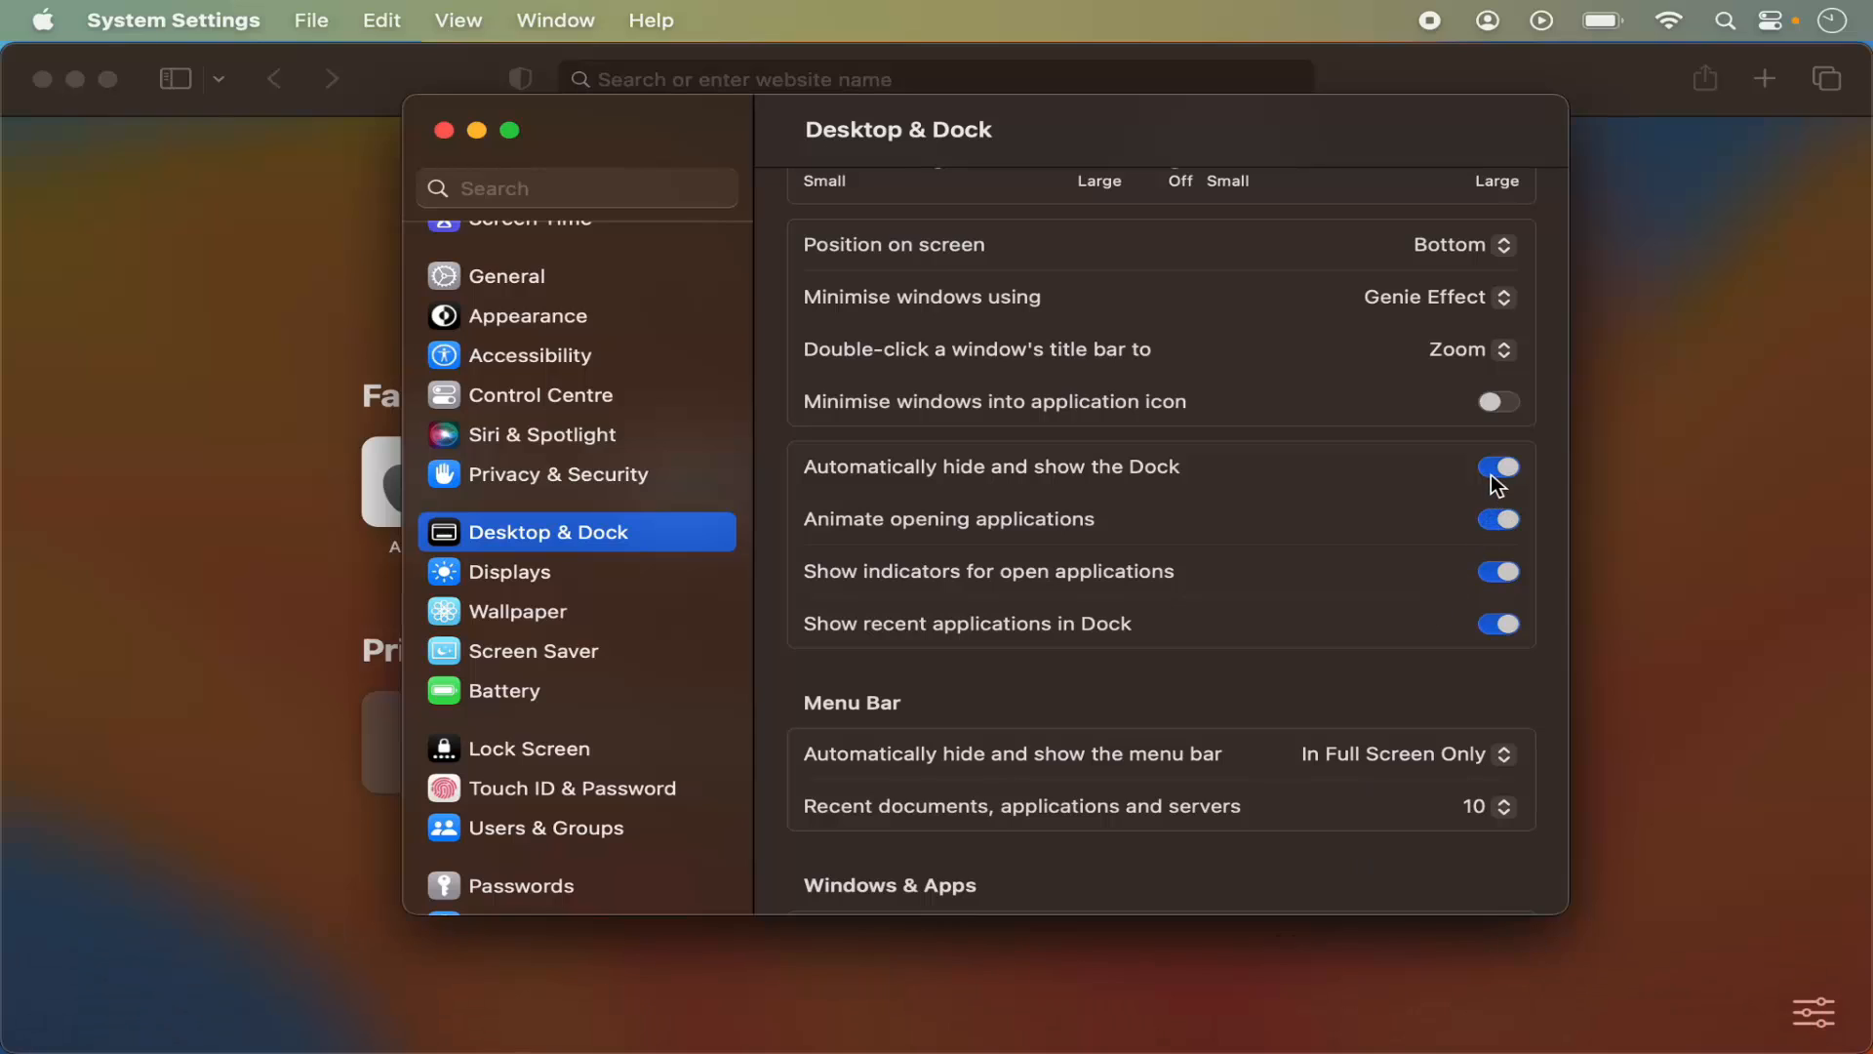
{"action": "left_click", "coordinate": [1496, 466]}
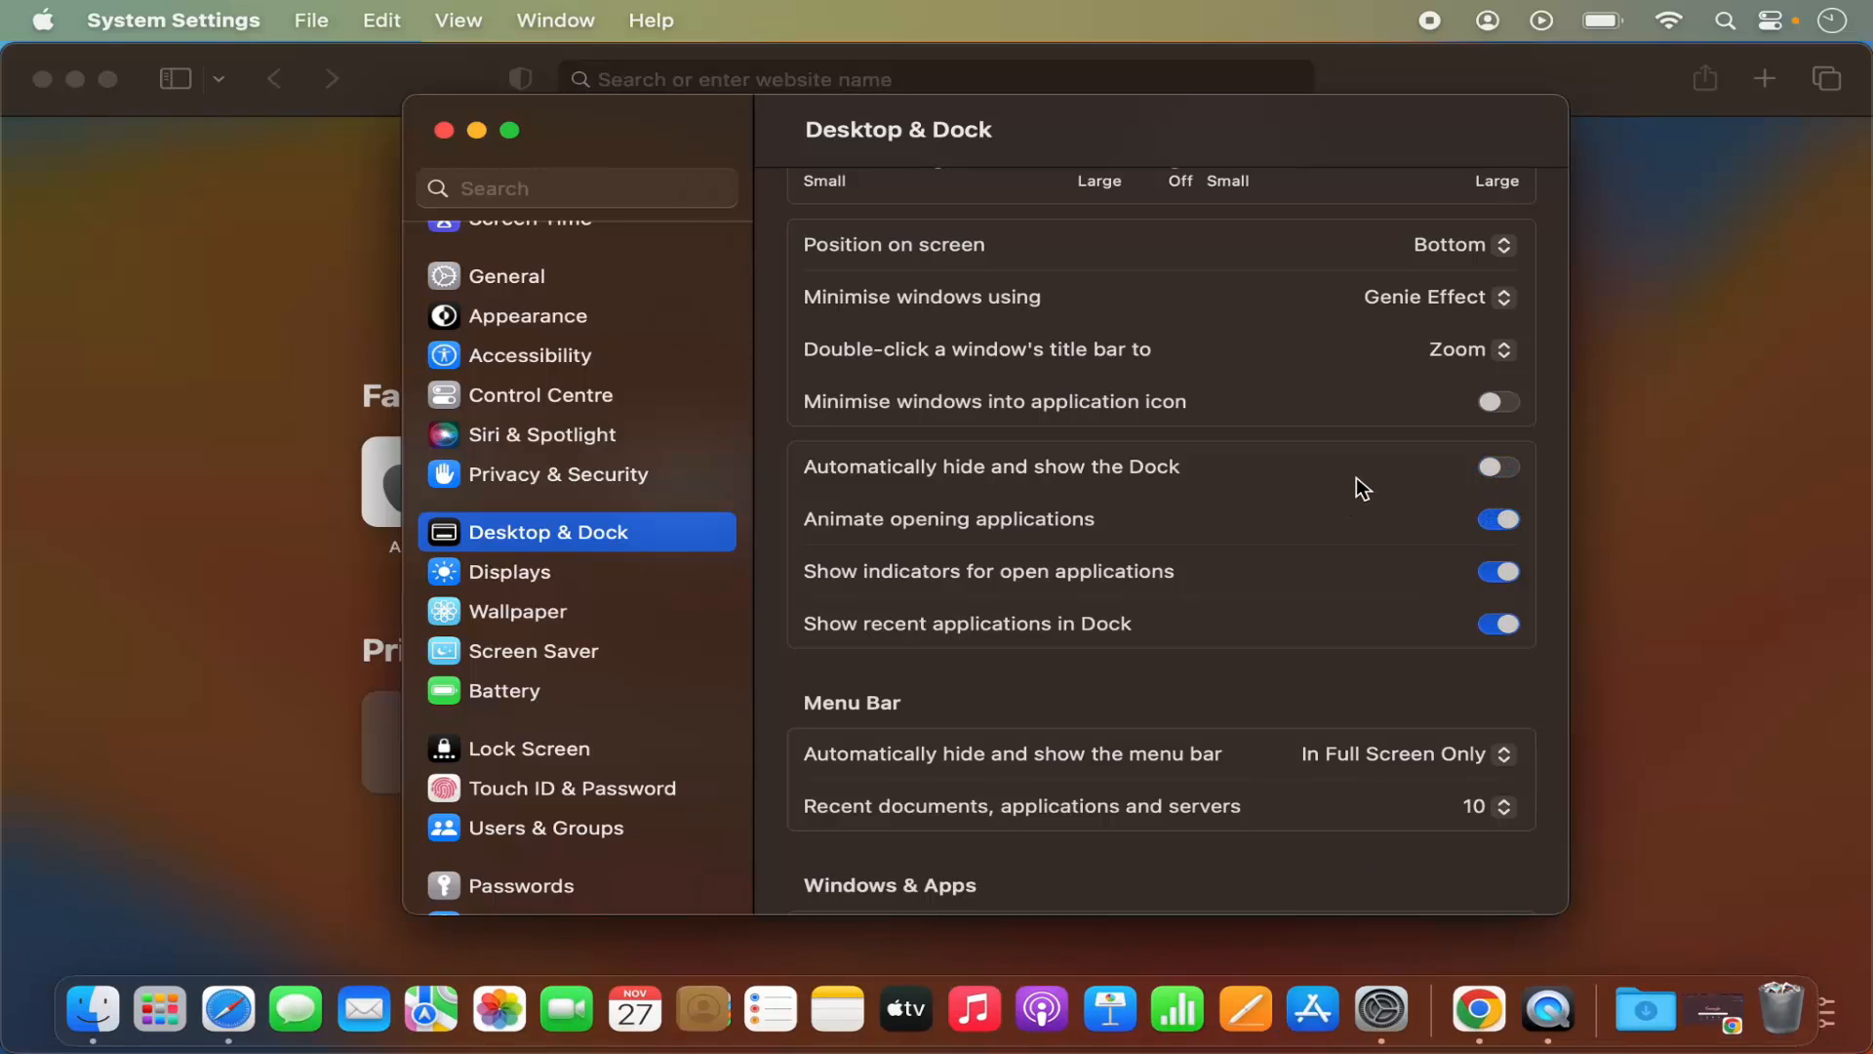
{"action": "mouse_move", "coordinate": [972, 1010]}
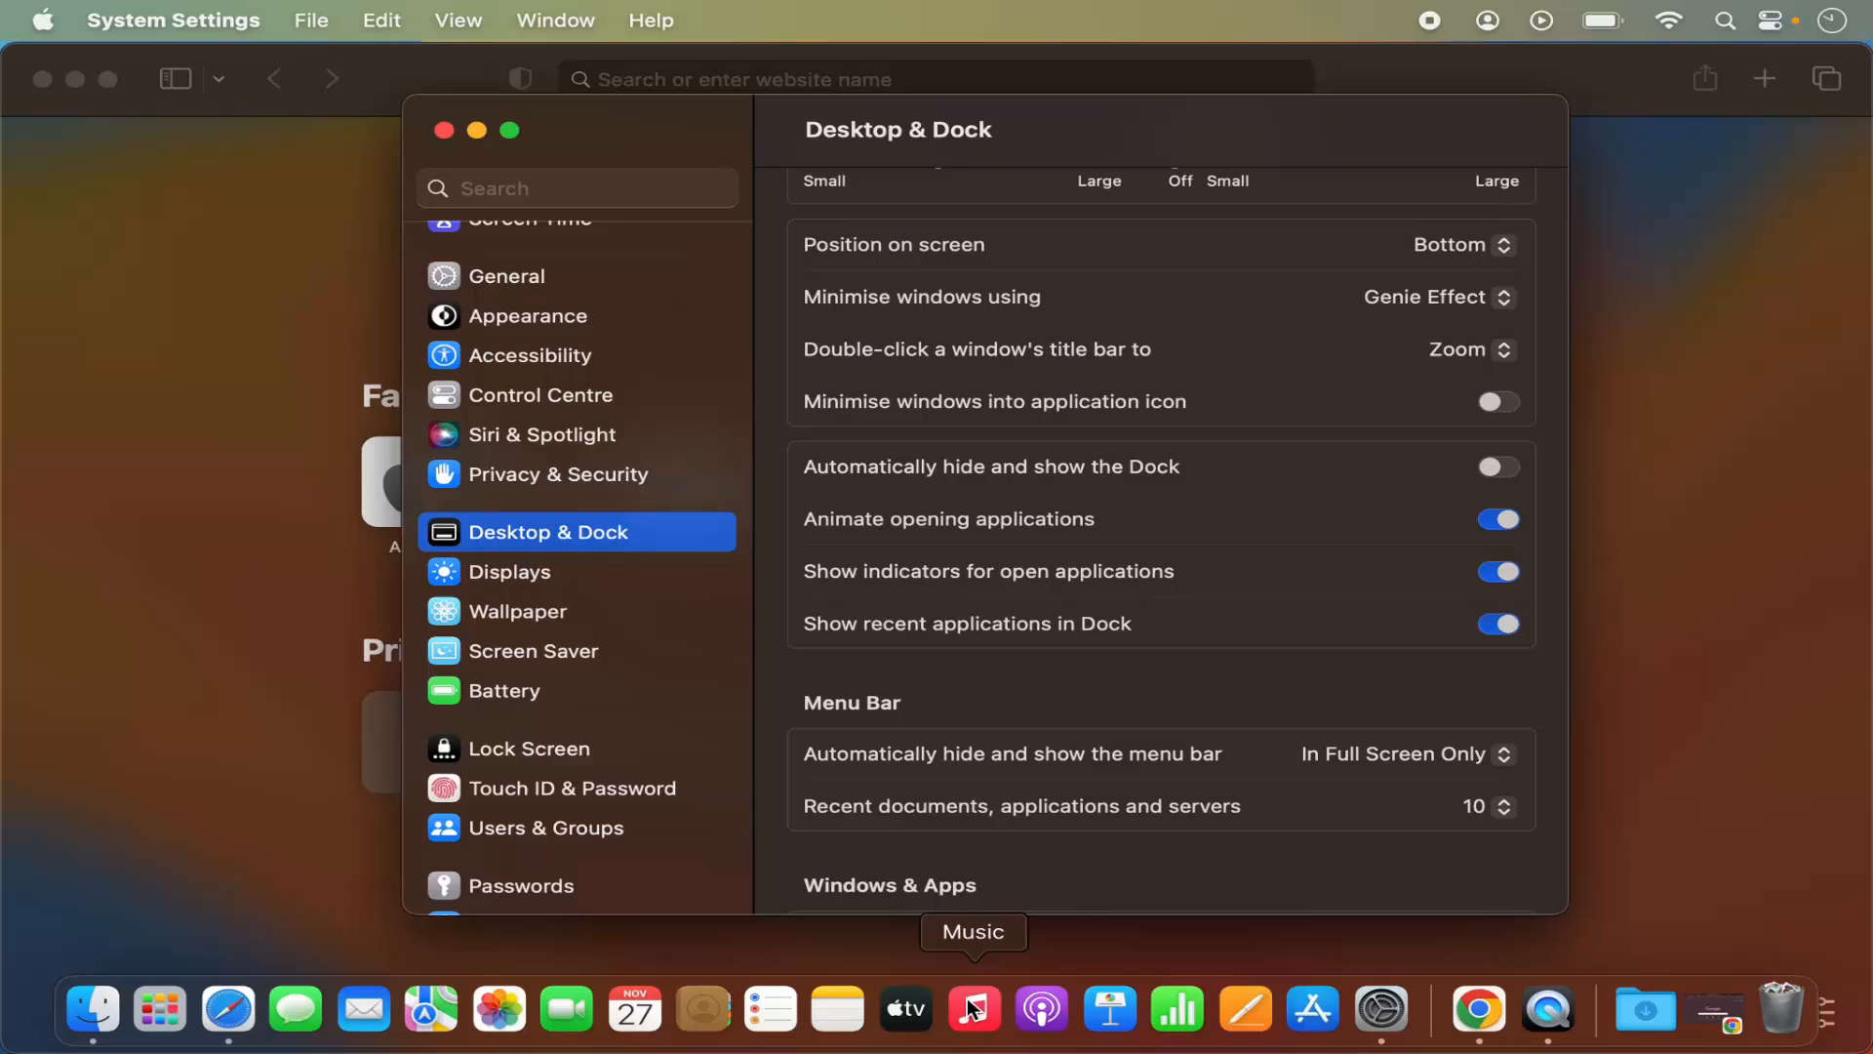
{"action": "mouse_move", "coordinate": [917, 499]}
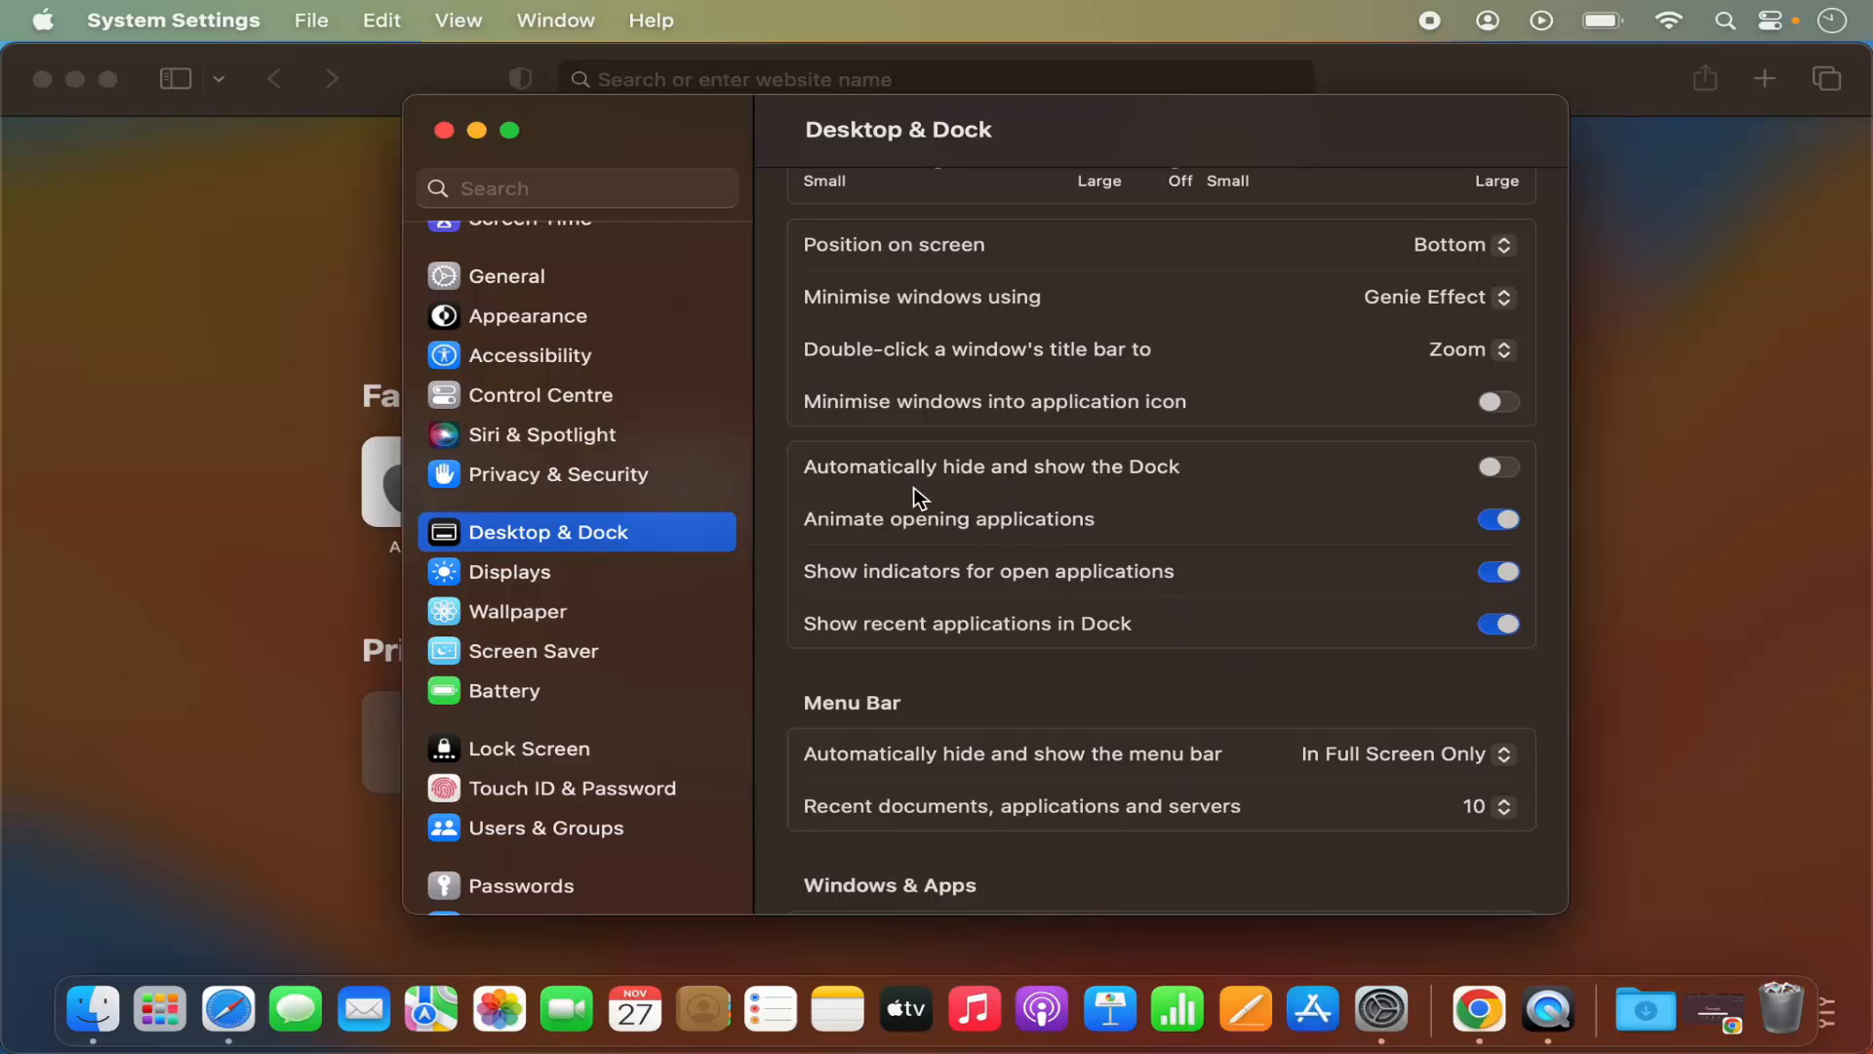
{"action": "mouse_move", "coordinate": [1159, 488]}
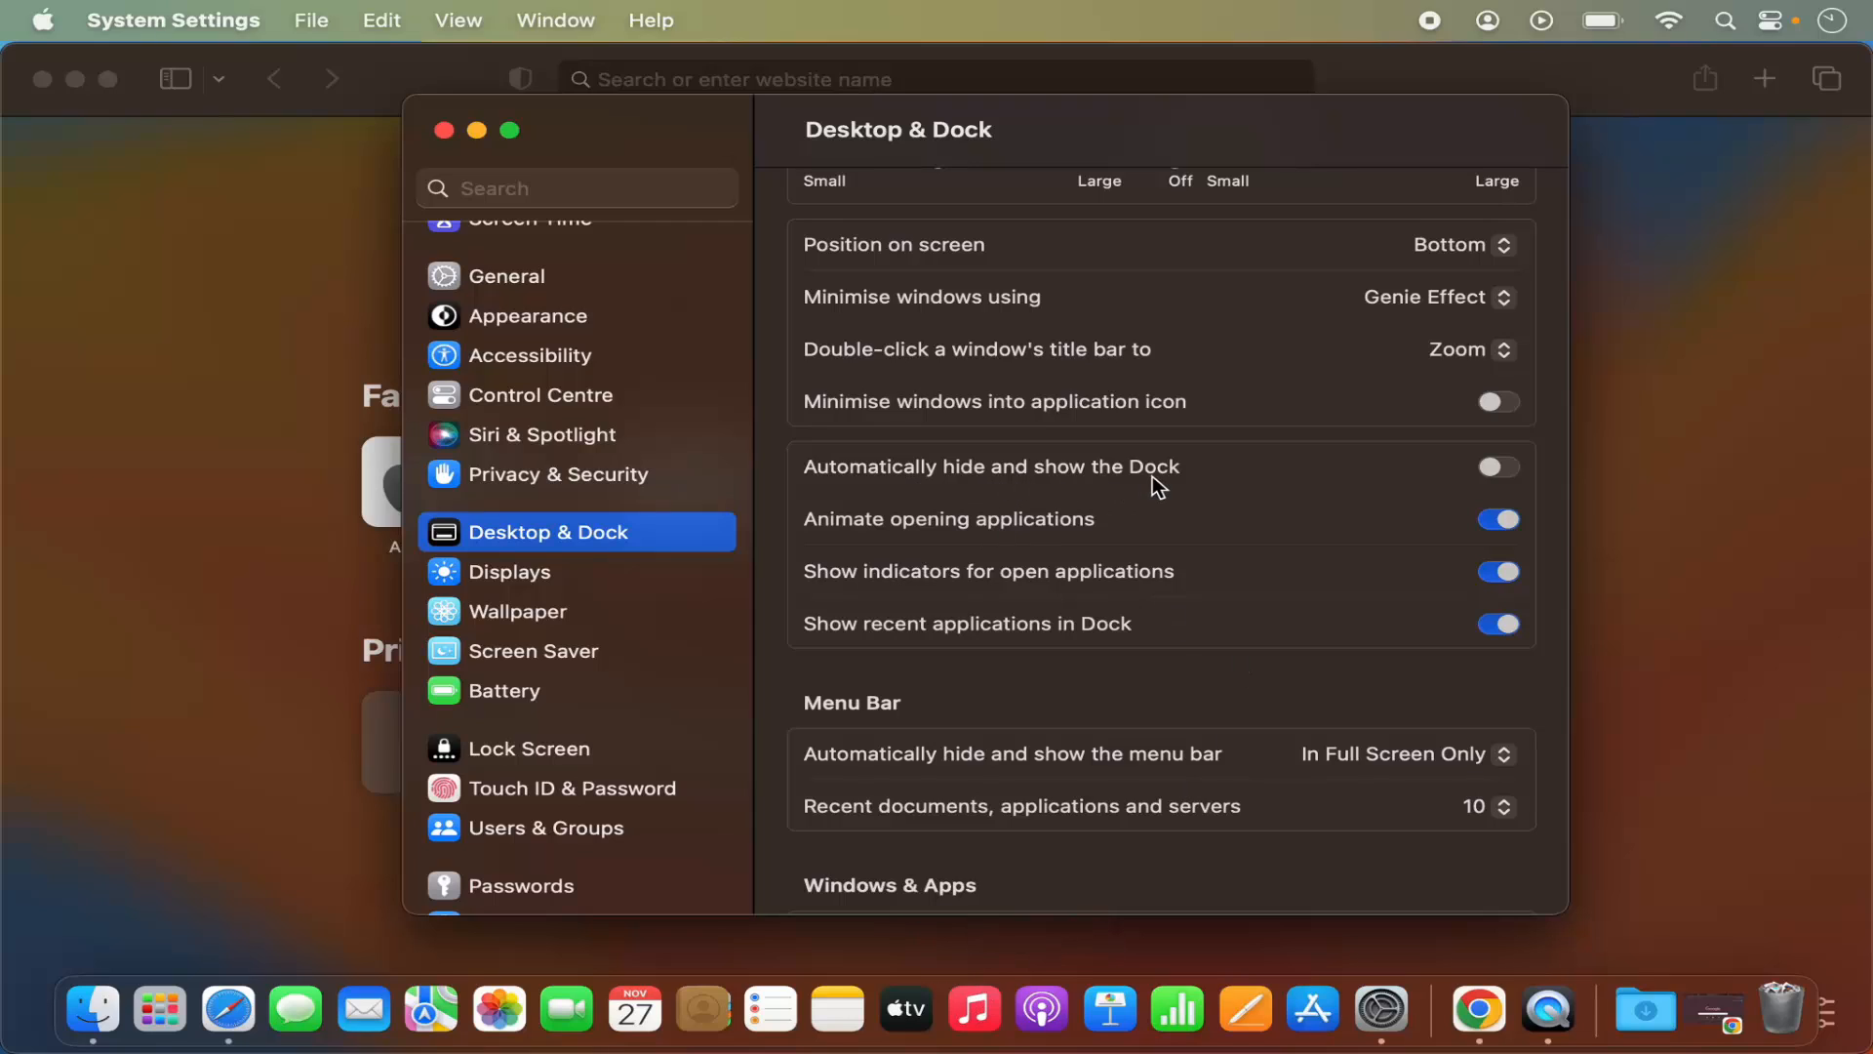